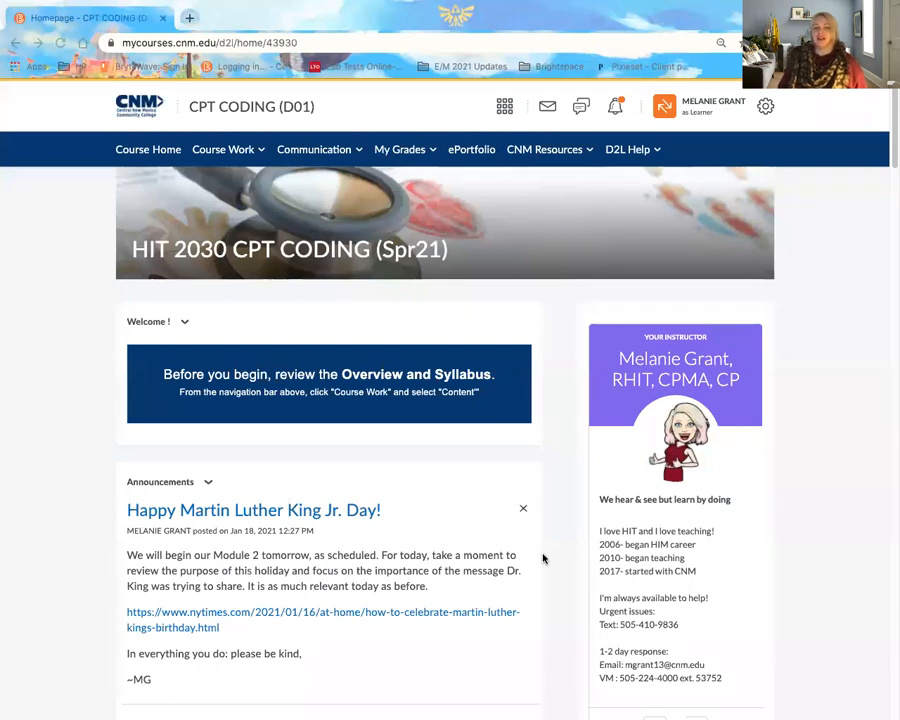
{"action": "mouse_move", "coordinate": [280, 192]}
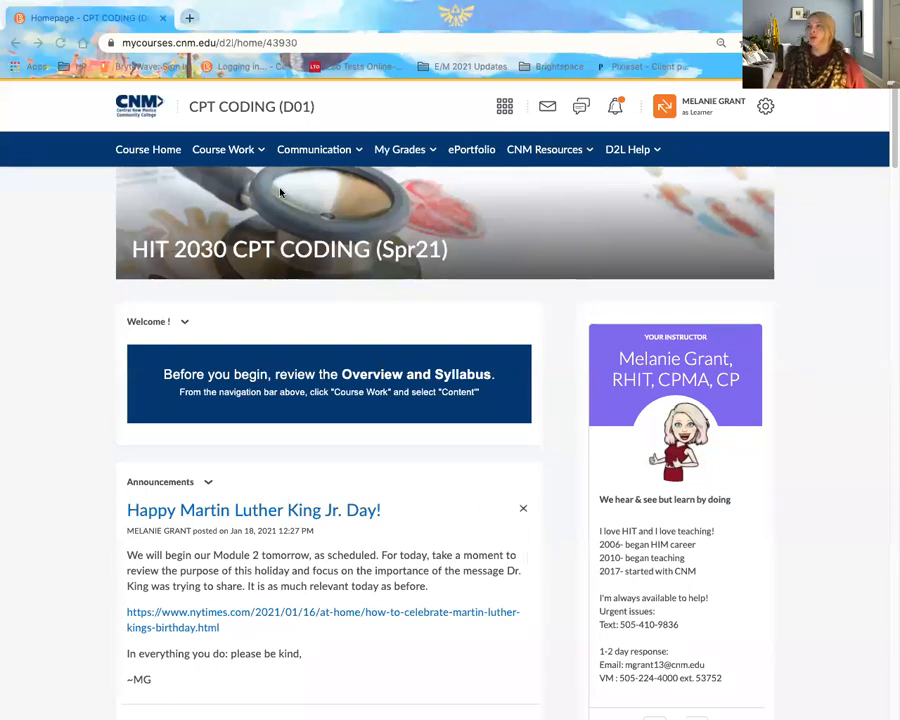
Navigate Course Work > Content into HIT 2030 Student Resources and open the 3M Access Information topic.
{"action": "left_click", "coordinate": [224, 148]}
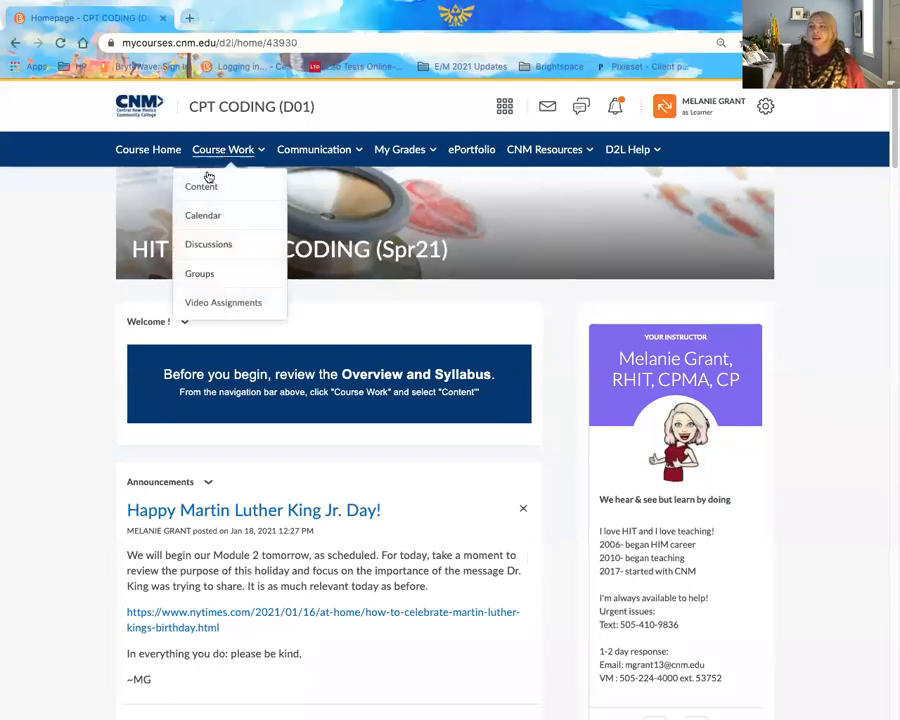
{"action": "mouse_move", "coordinate": [200, 188]}
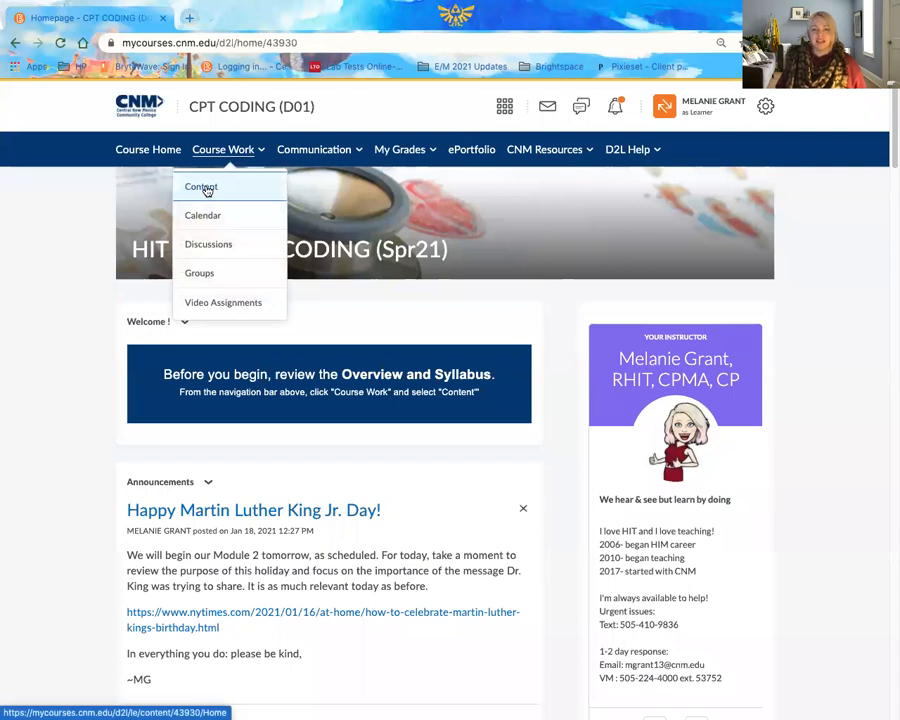
{"action": "left_click", "coordinate": [200, 188]}
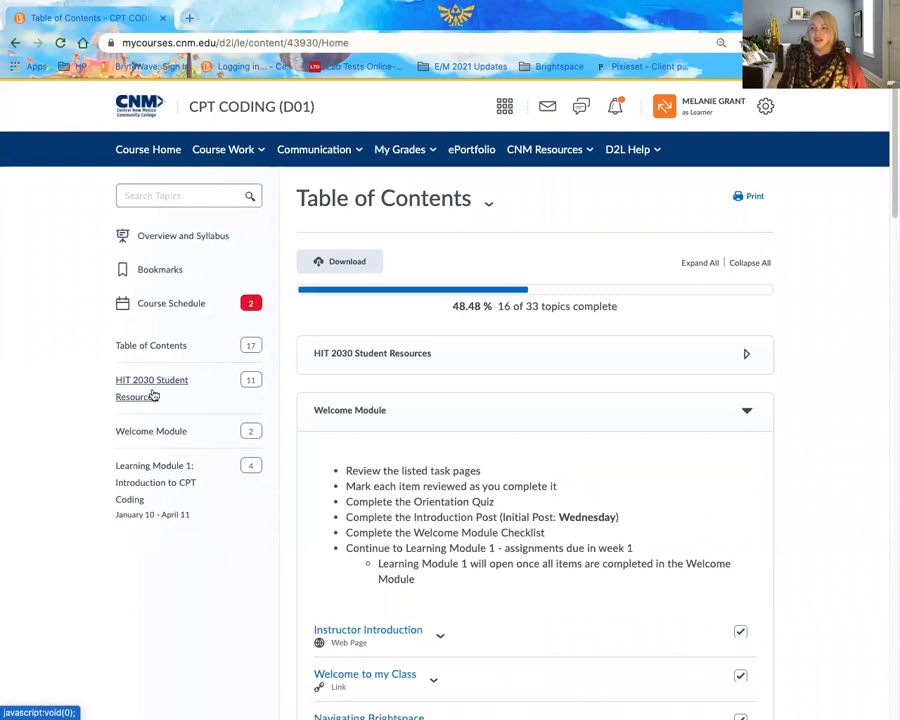
{"action": "left_click", "coordinate": [152, 388]}
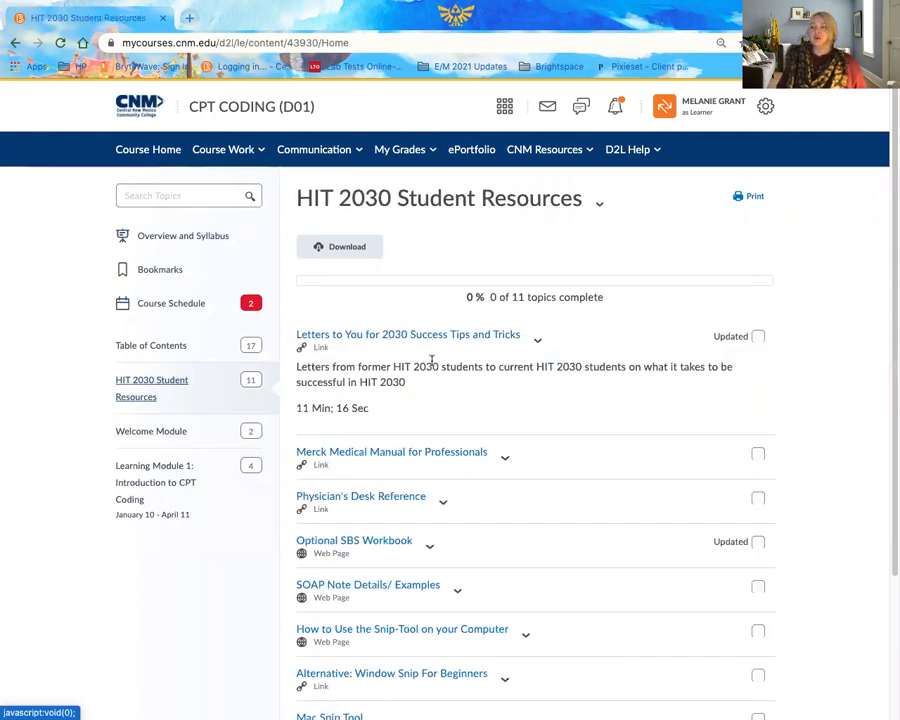
{"action": "scroll", "scroll_direction": "down", "scroll_amount": 3}
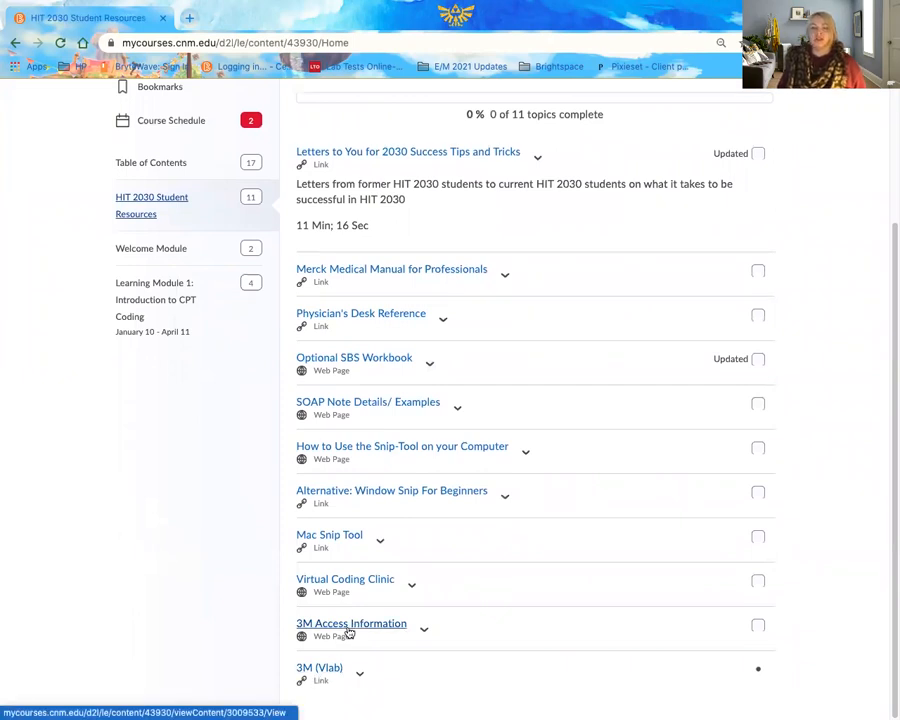
{"action": "left_click", "coordinate": [352, 624]}
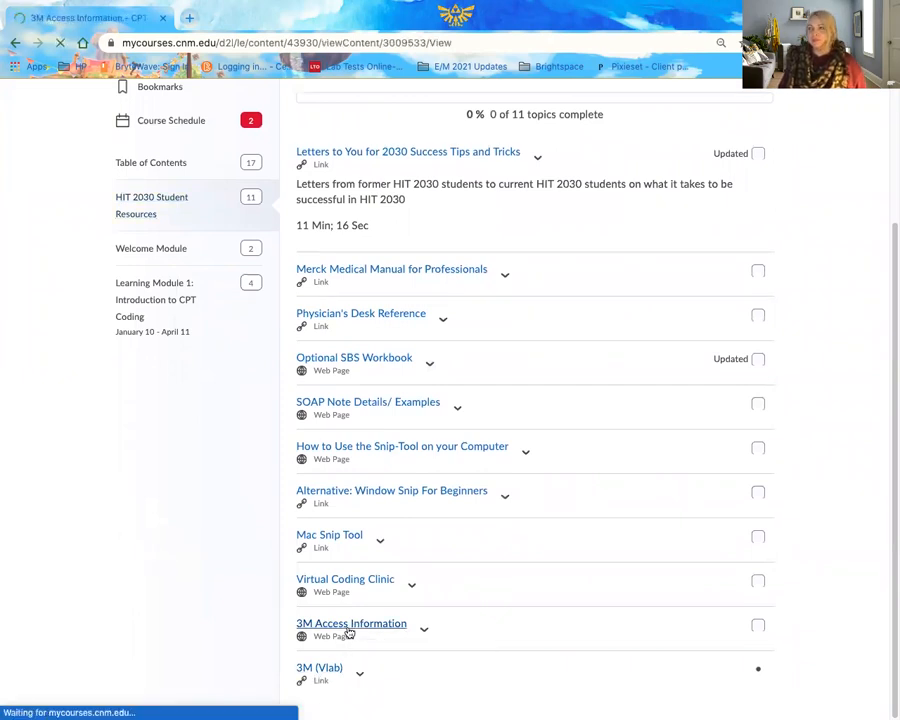
Load the 3M Access Information page and review its 3M sign-in instructions.
{"action": "left_click", "coordinate": [352, 624]}
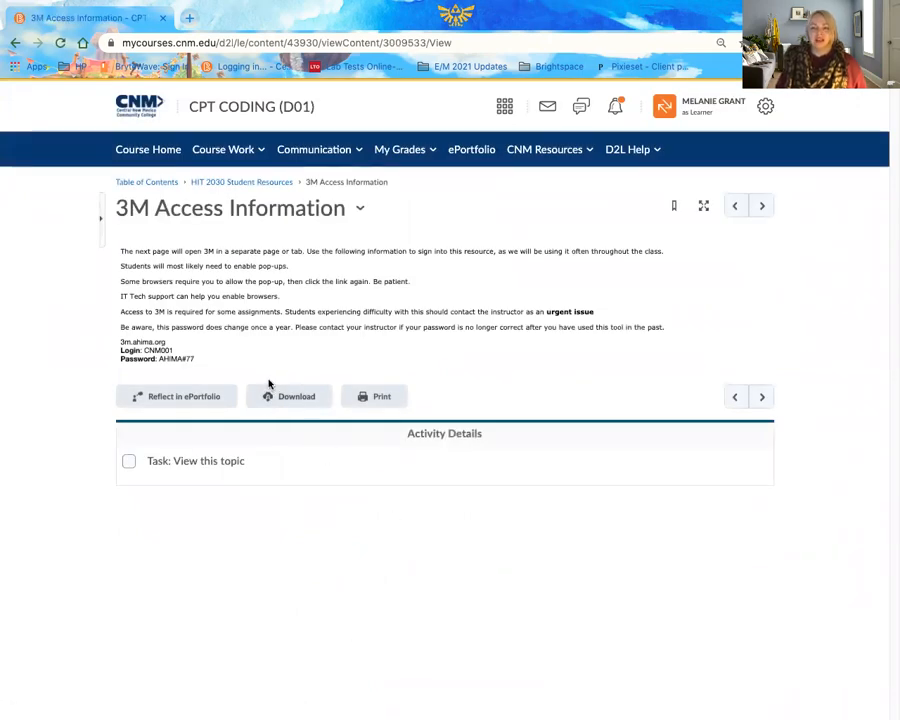
{"action": "mouse_move", "coordinate": [500, 380]}
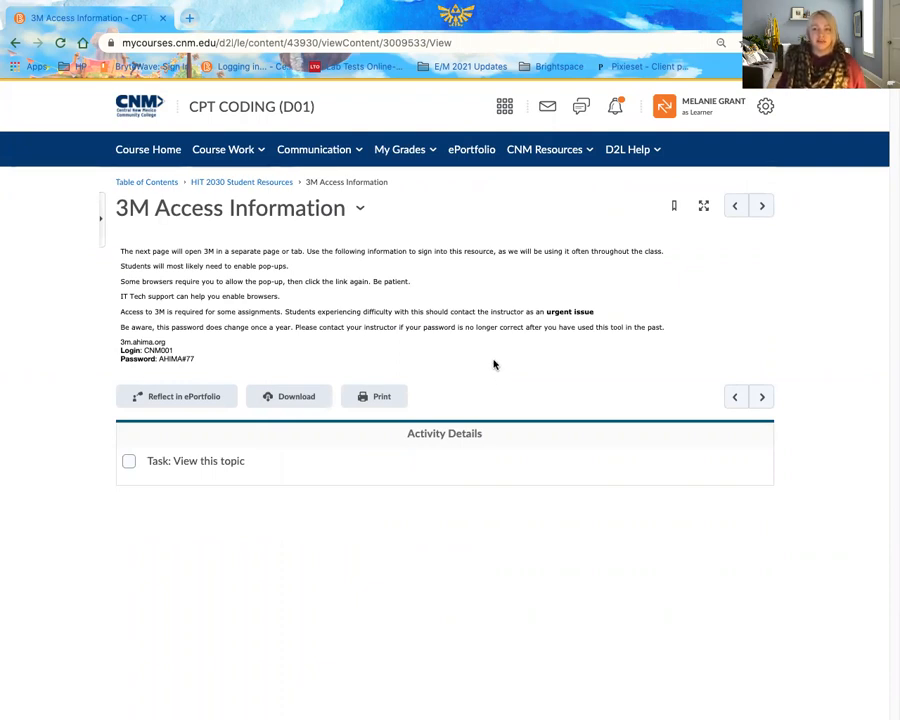
{"action": "mouse_move", "coordinate": [472, 364]}
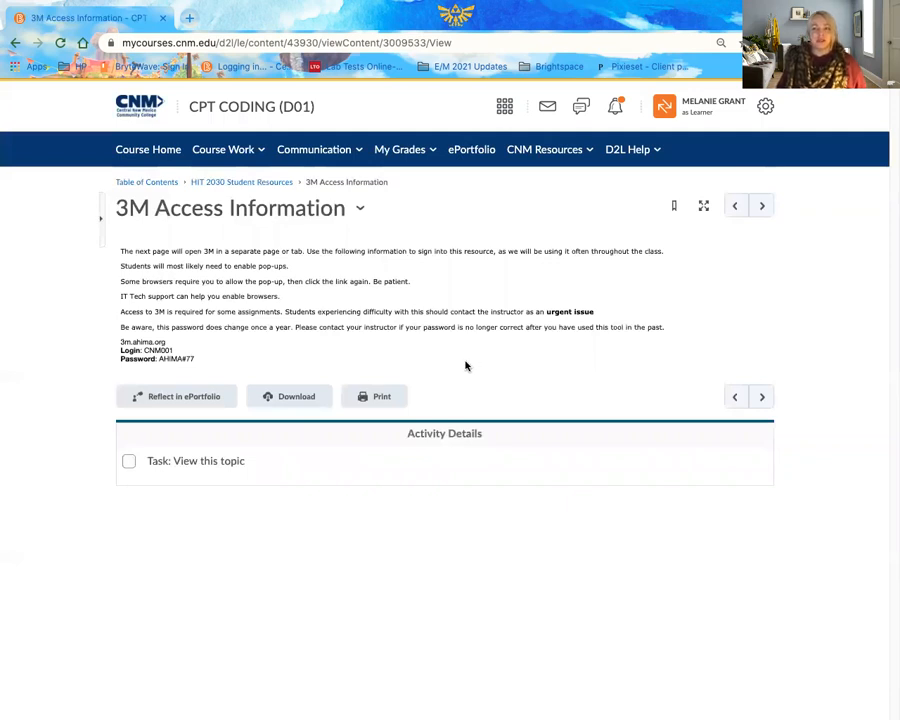
{"action": "mouse_move", "coordinate": [404, 360]}
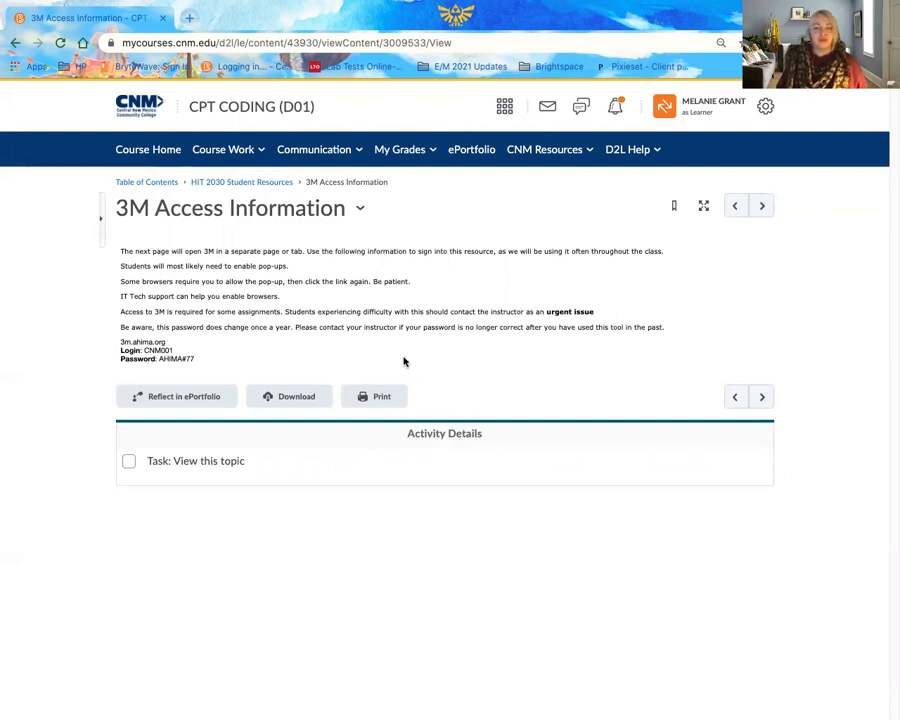
{"action": "mouse_move", "coordinate": [226, 340]}
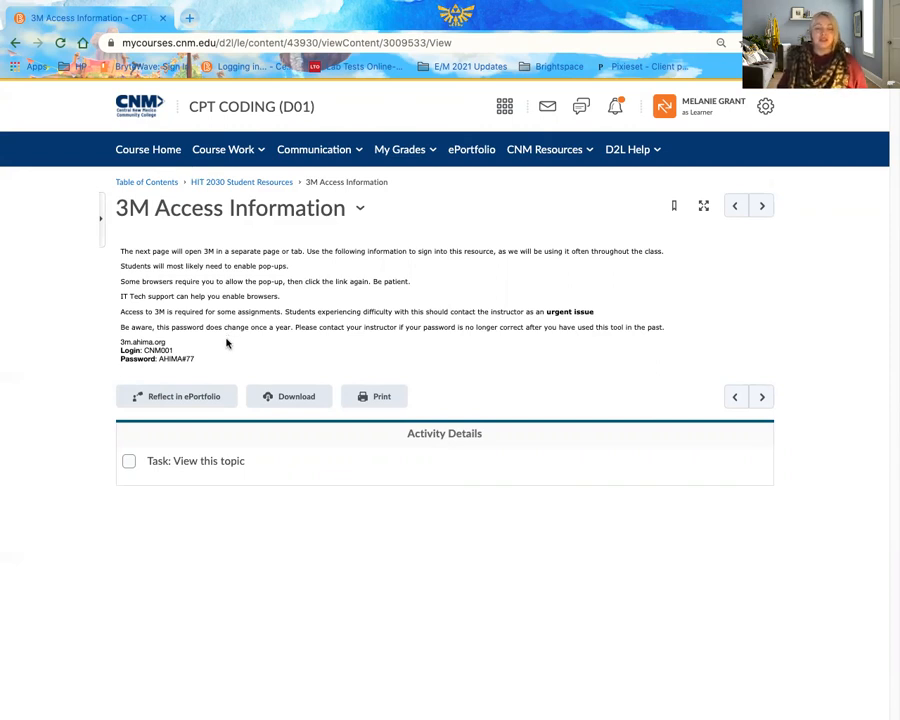
{"action": "mouse_move", "coordinate": [222, 352]}
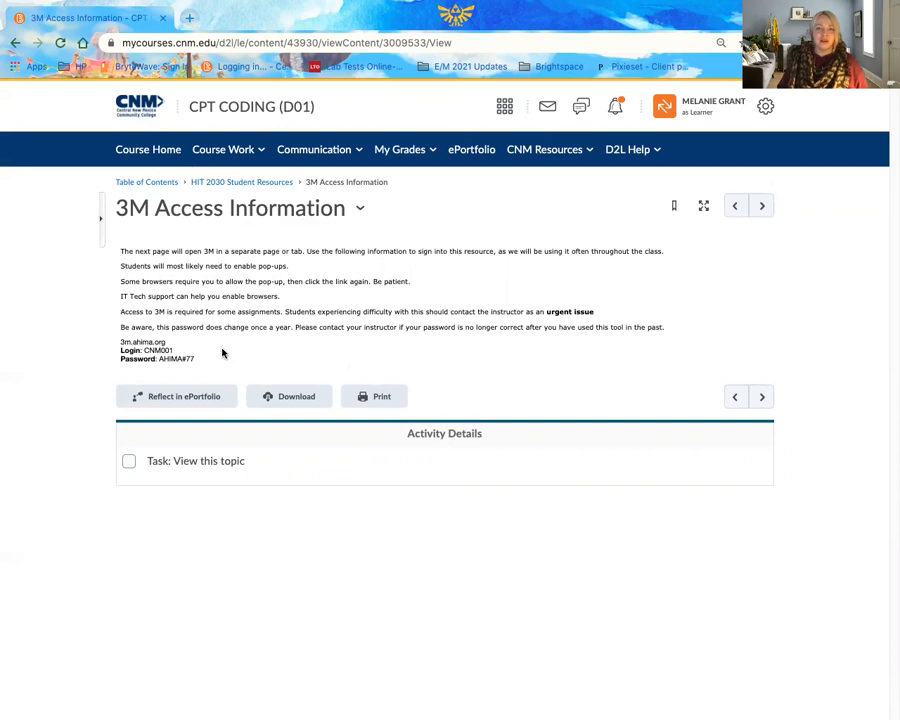
{"action": "mouse_move", "coordinate": [232, 352]}
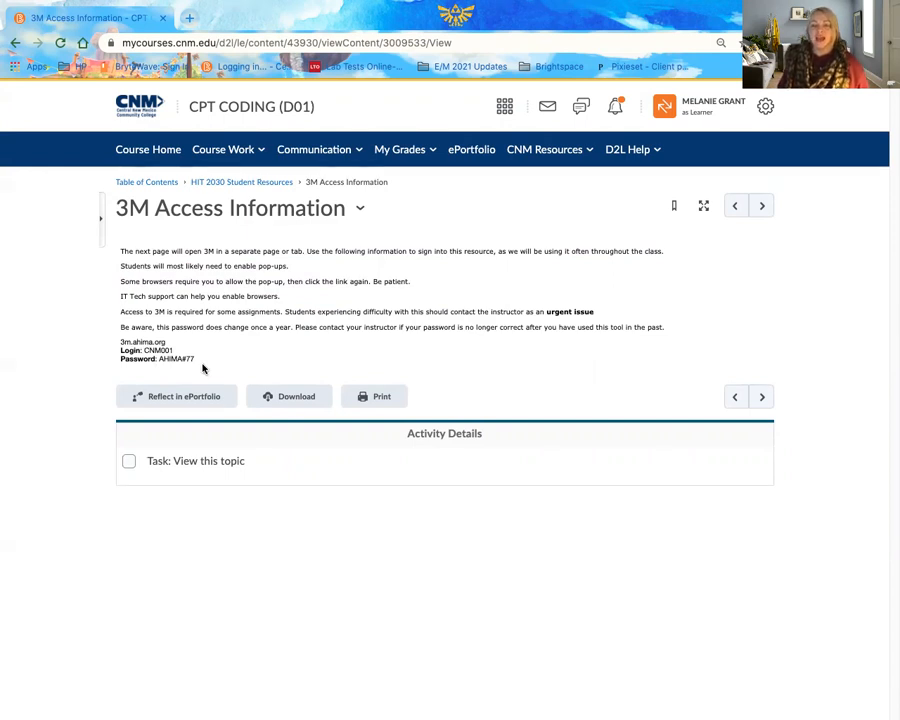
{"action": "mouse_move", "coordinate": [202, 364]}
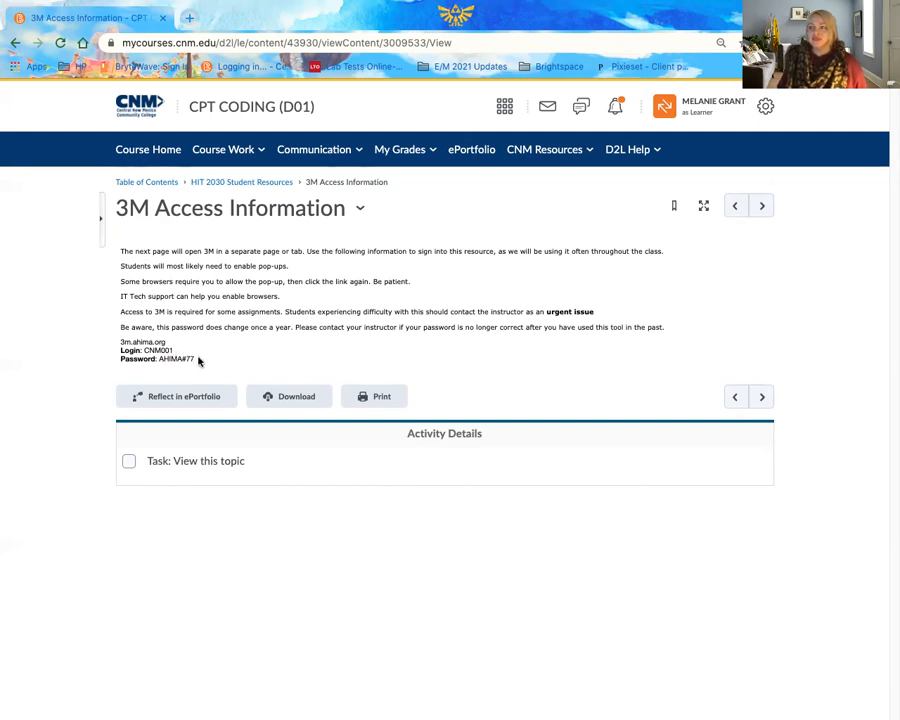
{"action": "mouse_move", "coordinate": [308, 376]}
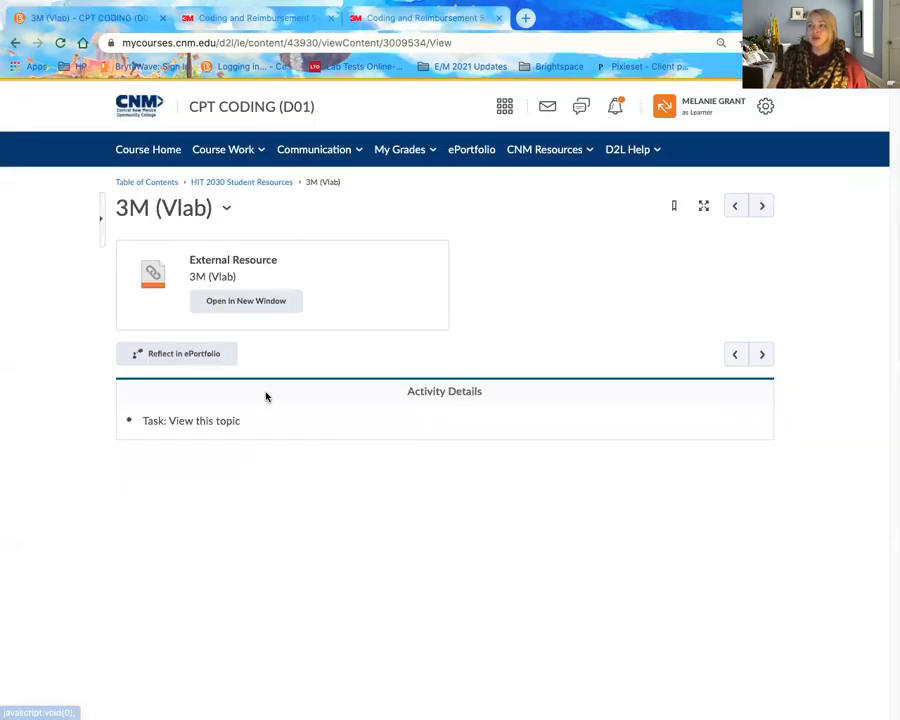
{"action": "mouse_move", "coordinate": [406, 252]}
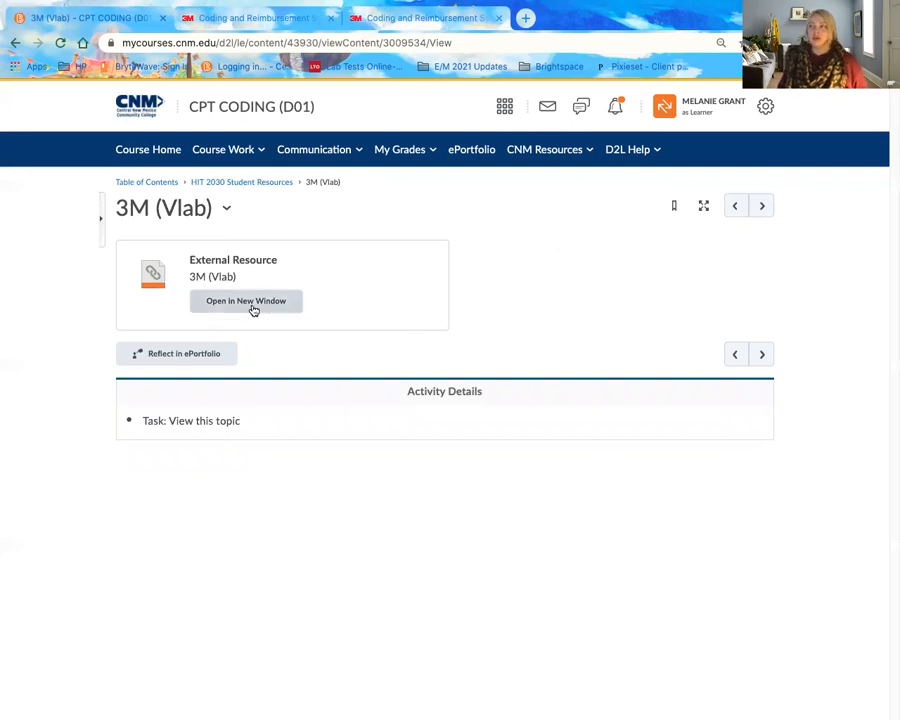
{"action": "mouse_move", "coordinate": [296, 16]}
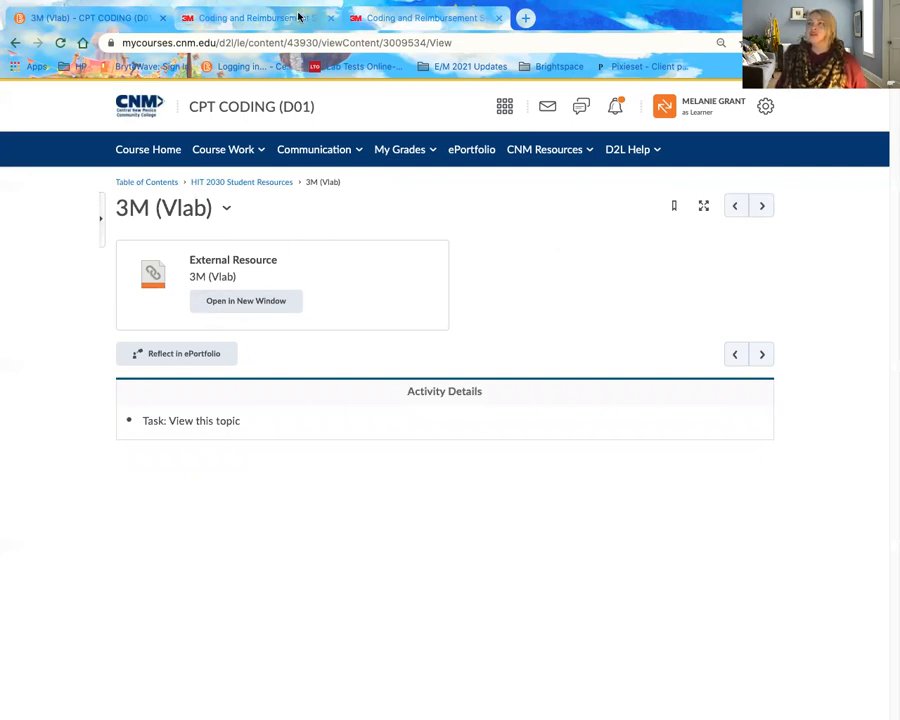
Launch the 3M encoder in a new browser tab from Open in New Window.
{"action": "left_click", "coordinate": [244, 300]}
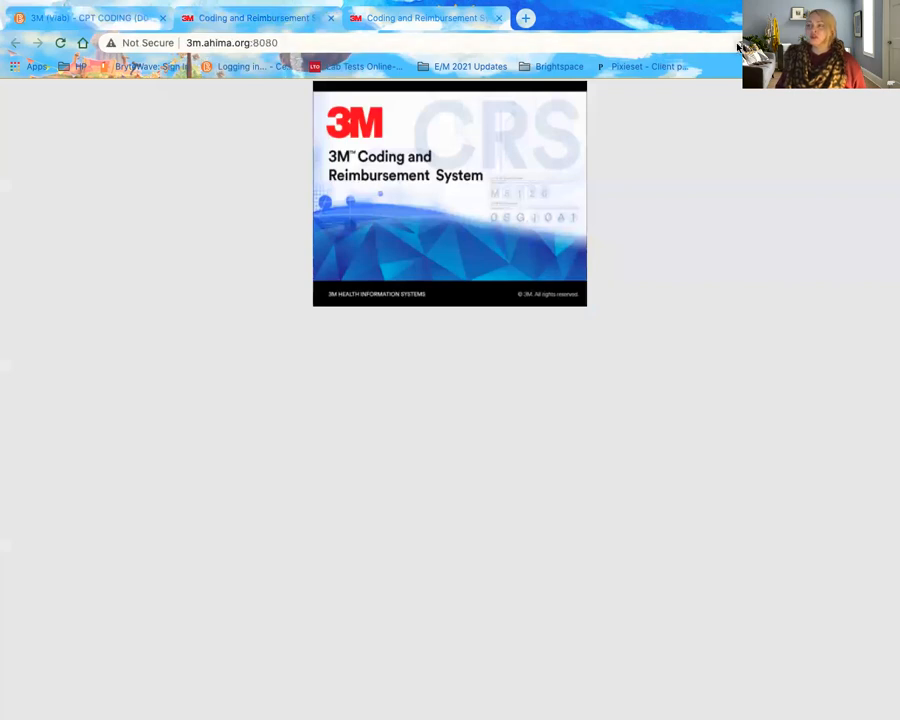
{"action": "mouse_move", "coordinate": [400, 536]}
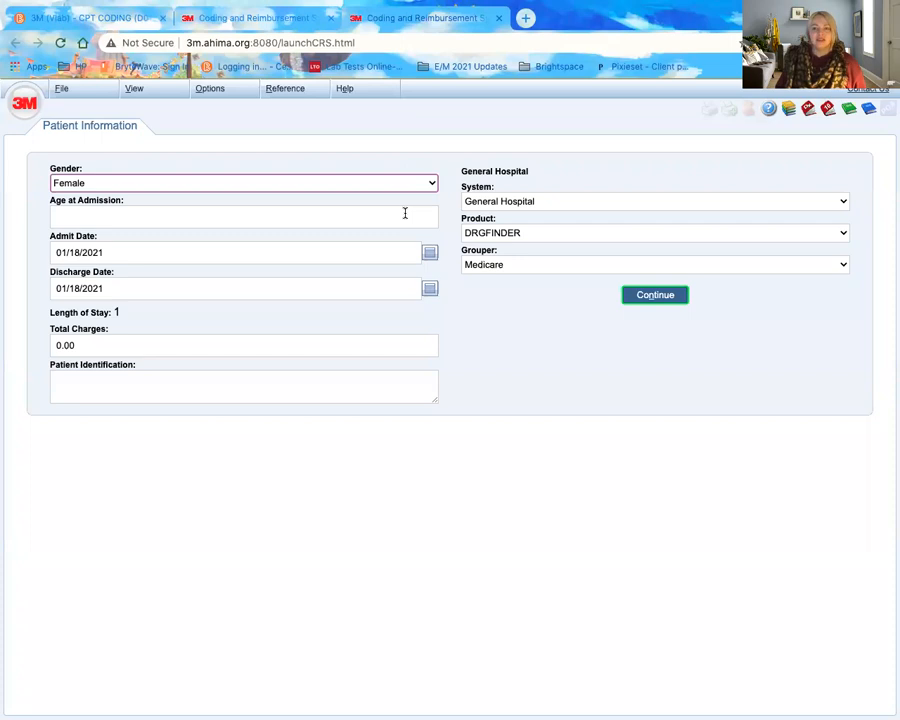
{"action": "mouse_move", "coordinate": [418, 330]}
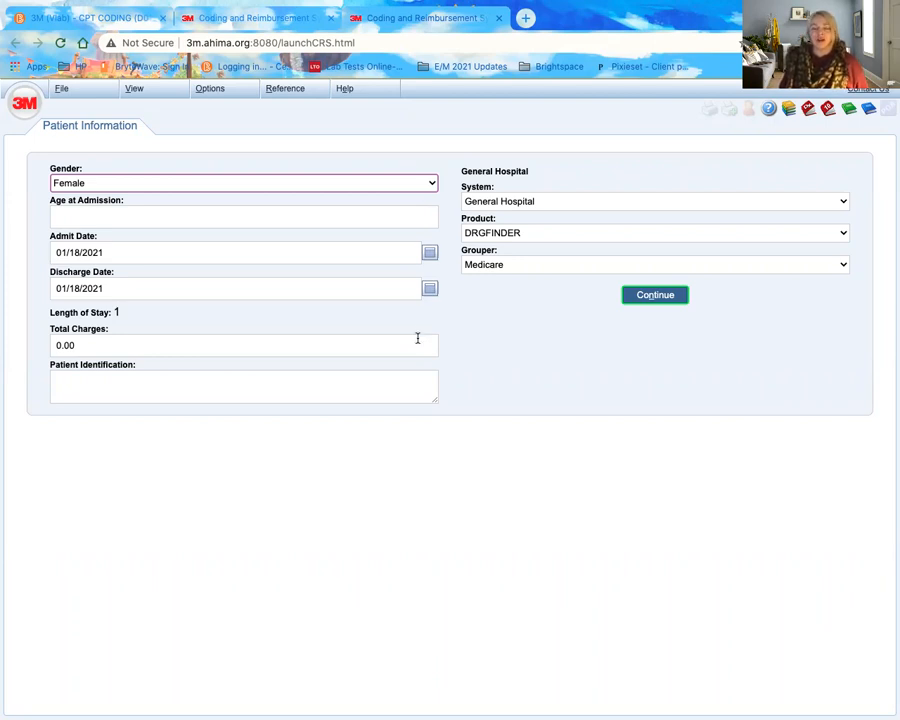
{"action": "mouse_move", "coordinate": [364, 288]}
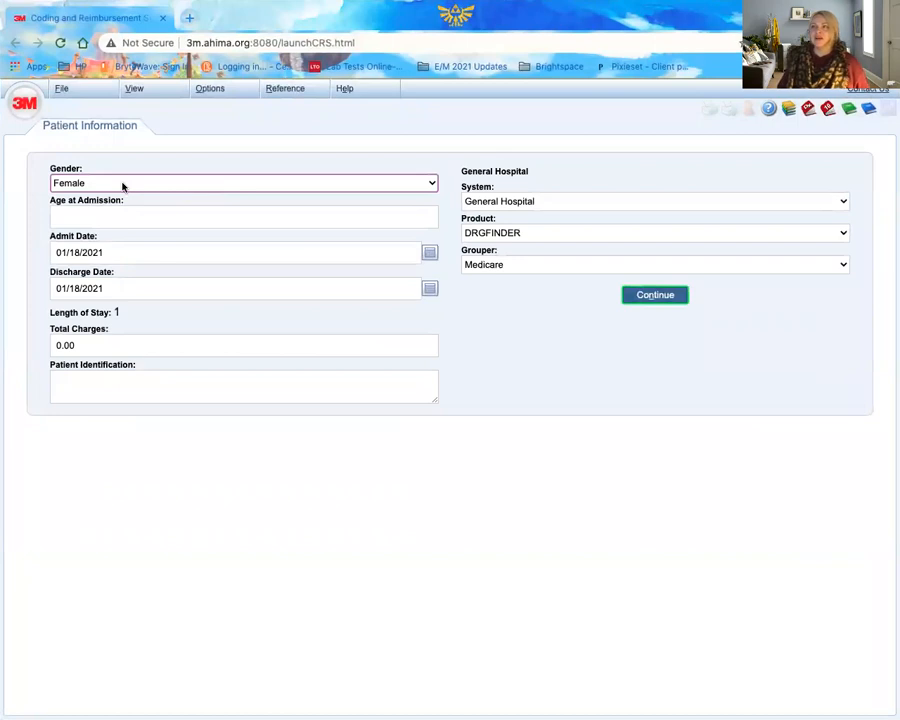
{"action": "mouse_move", "coordinate": [156, 240]}
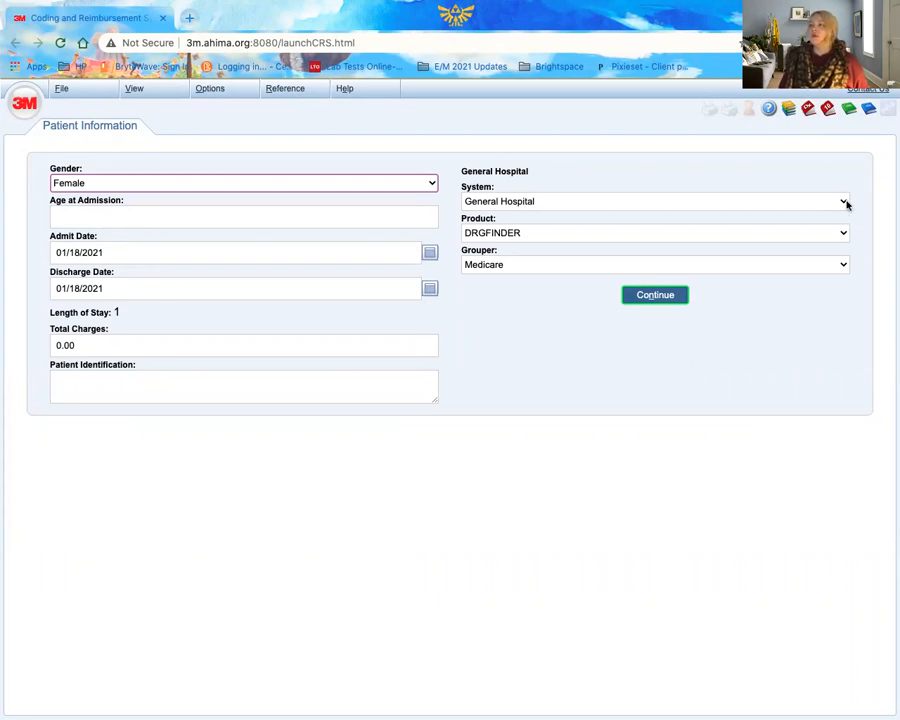
{"action": "mouse_move", "coordinate": [788, 112]}
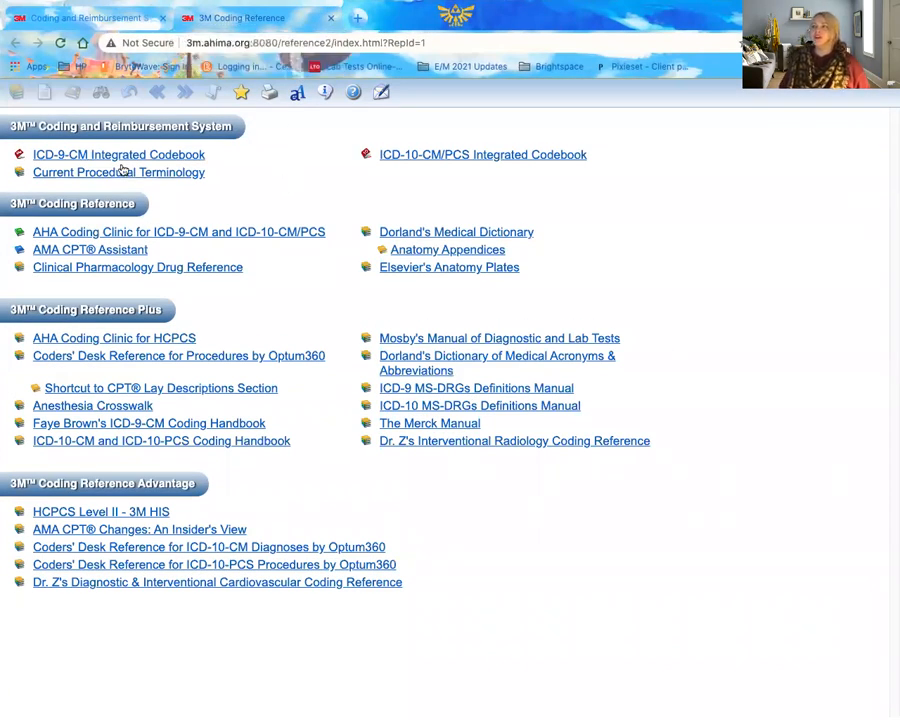
{"action": "mouse_move", "coordinate": [544, 644]}
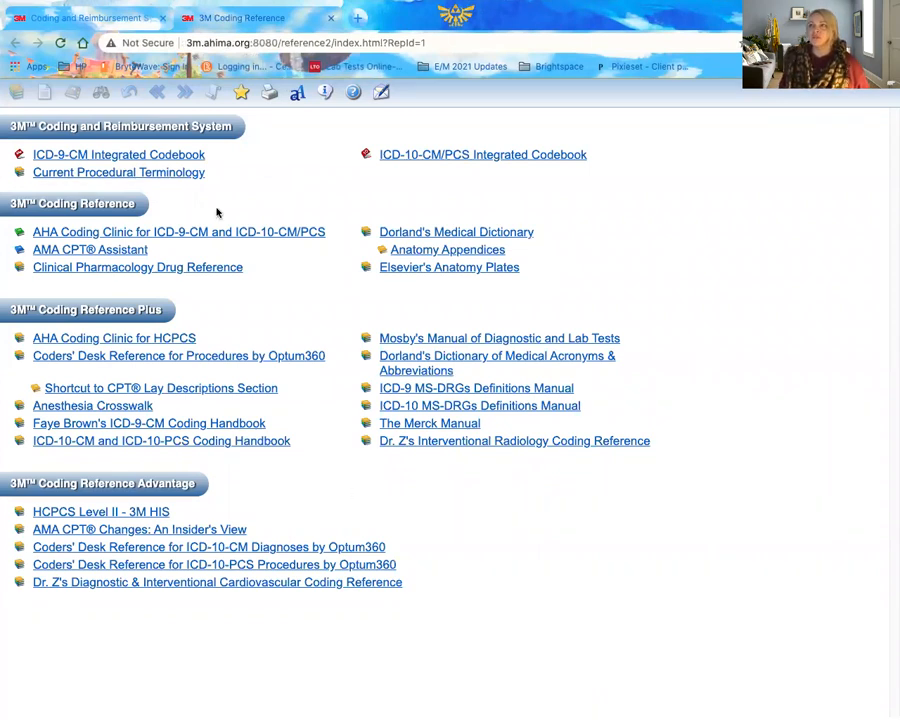
{"action": "mouse_move", "coordinate": [220, 154]}
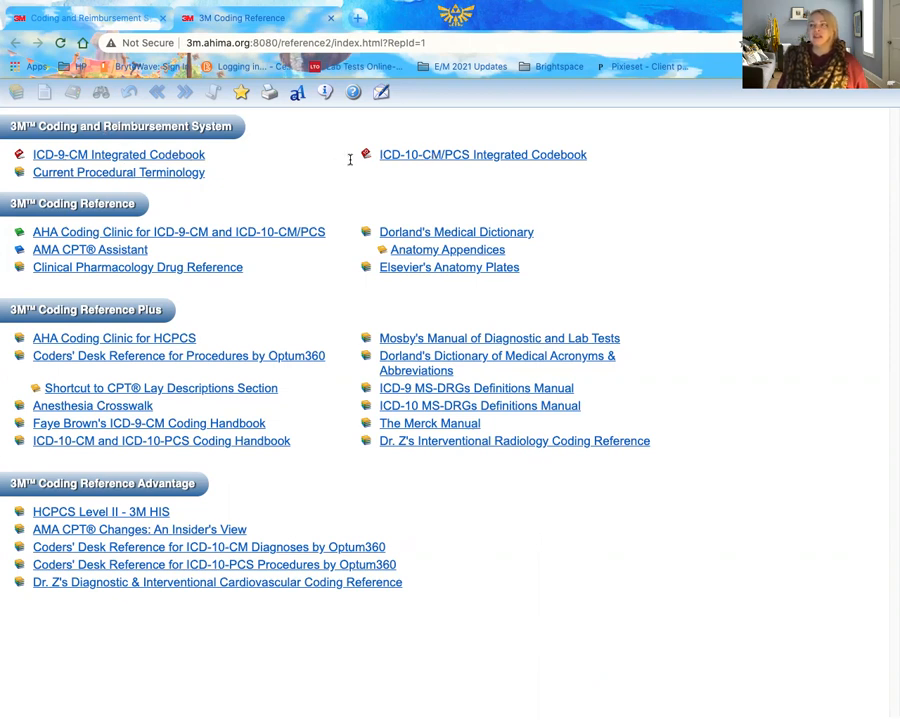
{"action": "mouse_move", "coordinate": [420, 164]}
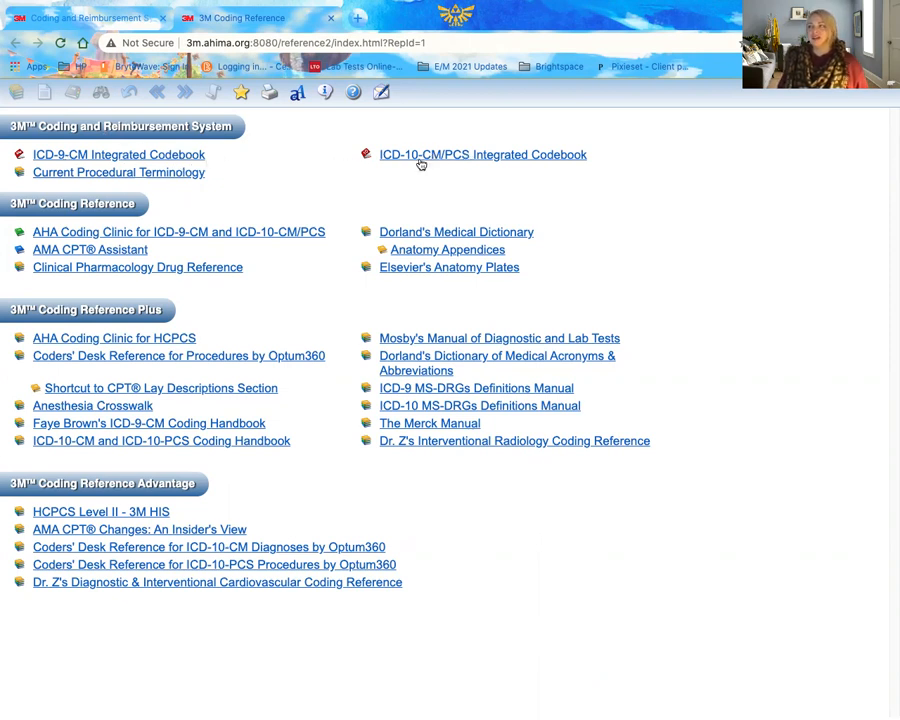
{"action": "mouse_move", "coordinate": [464, 164]}
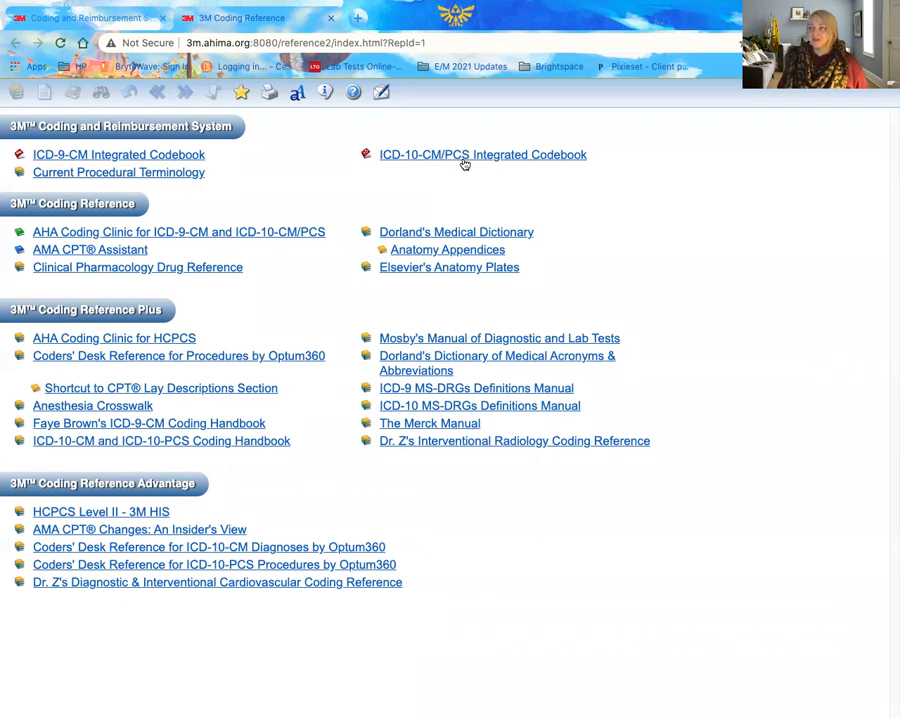
{"action": "mouse_move", "coordinate": [136, 180]}
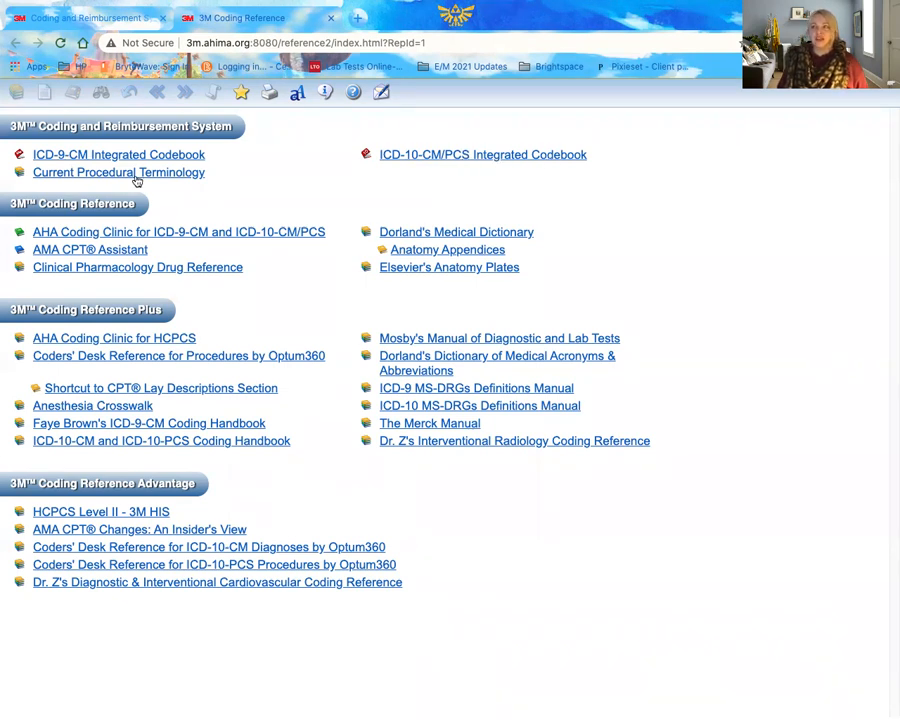
Browse the CPT Anesthesia codes for the head and their qualifying-circumstances guidelines.
{"action": "left_click", "coordinate": [118, 172]}
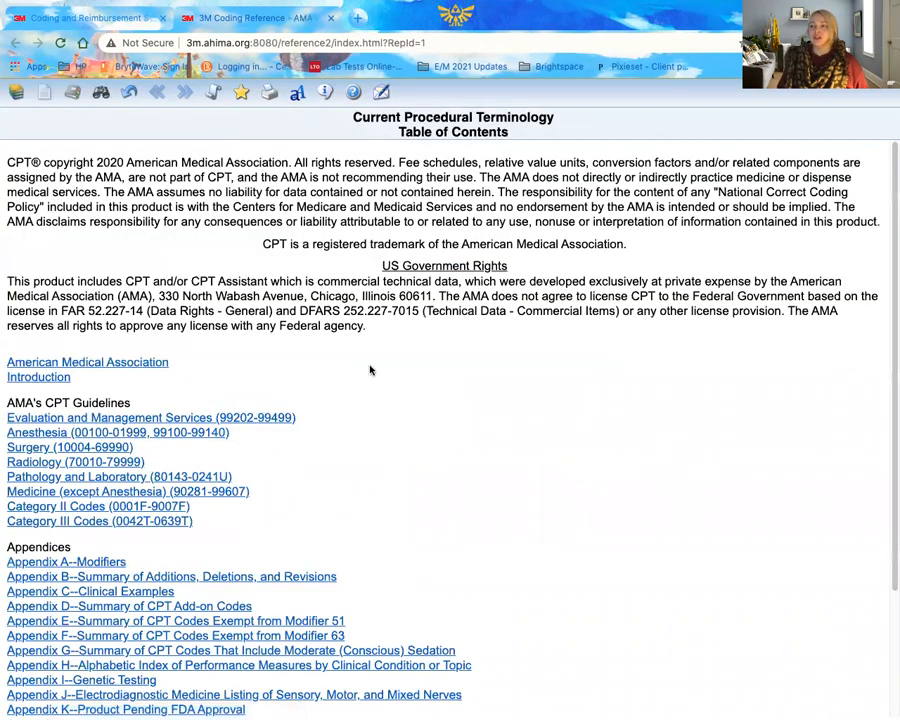
{"action": "scroll", "scroll_direction": "down", "scroll_amount": 3}
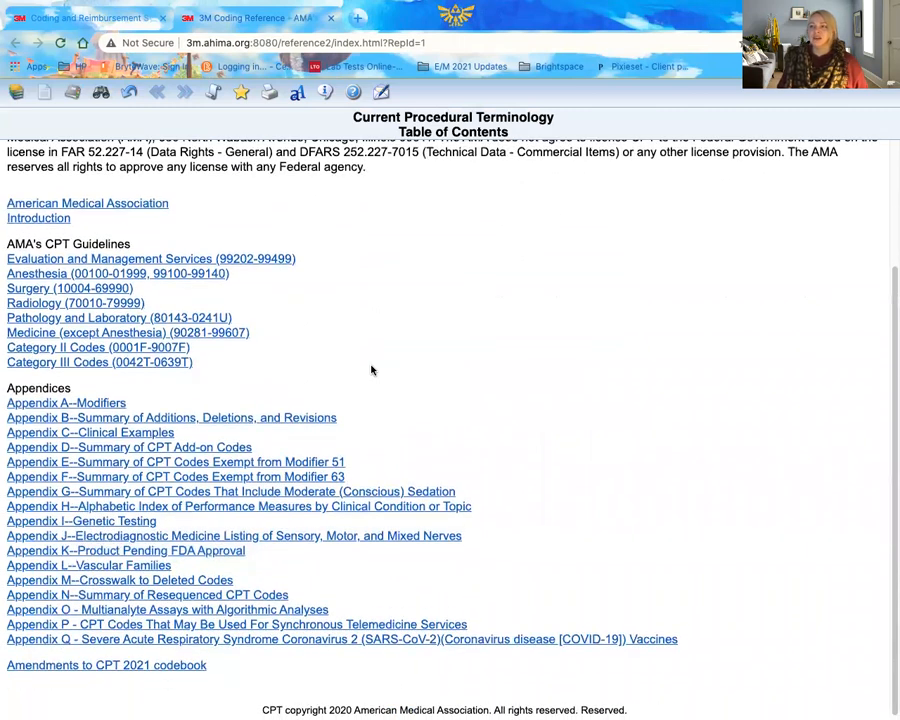
{"action": "mouse_move", "coordinate": [88, 218]}
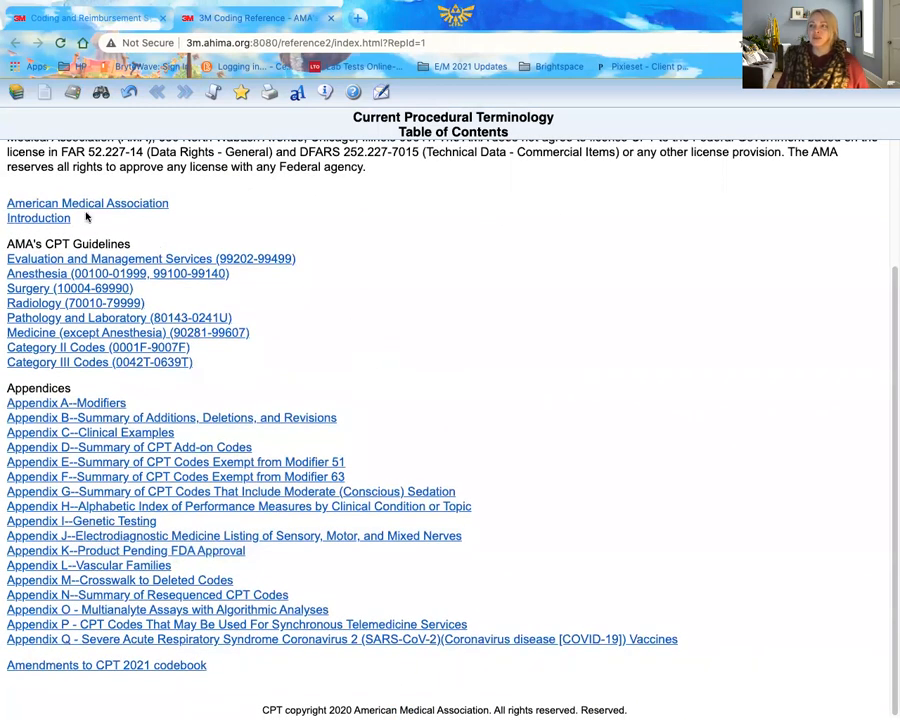
{"action": "left_click", "coordinate": [118, 272]}
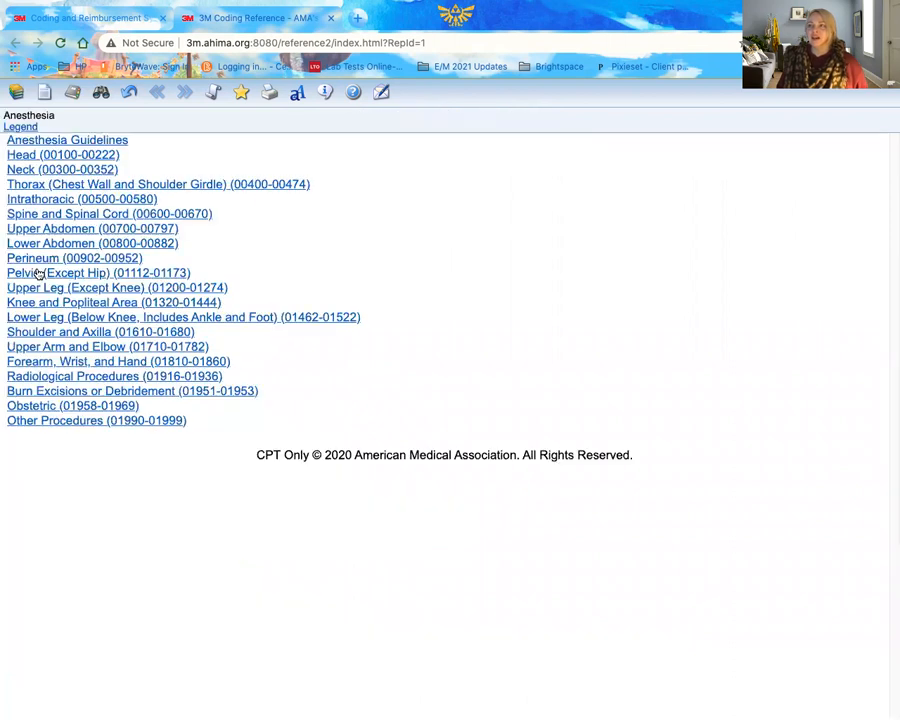
{"action": "left_click", "coordinate": [62, 154]}
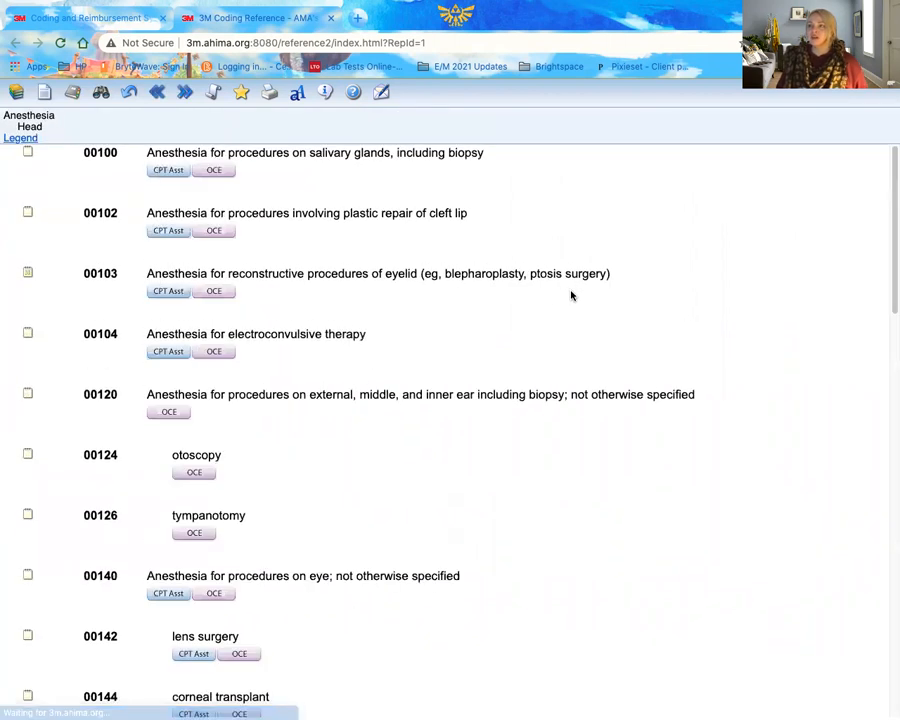
{"action": "scroll", "scroll_direction": "down", "scroll_amount": 3}
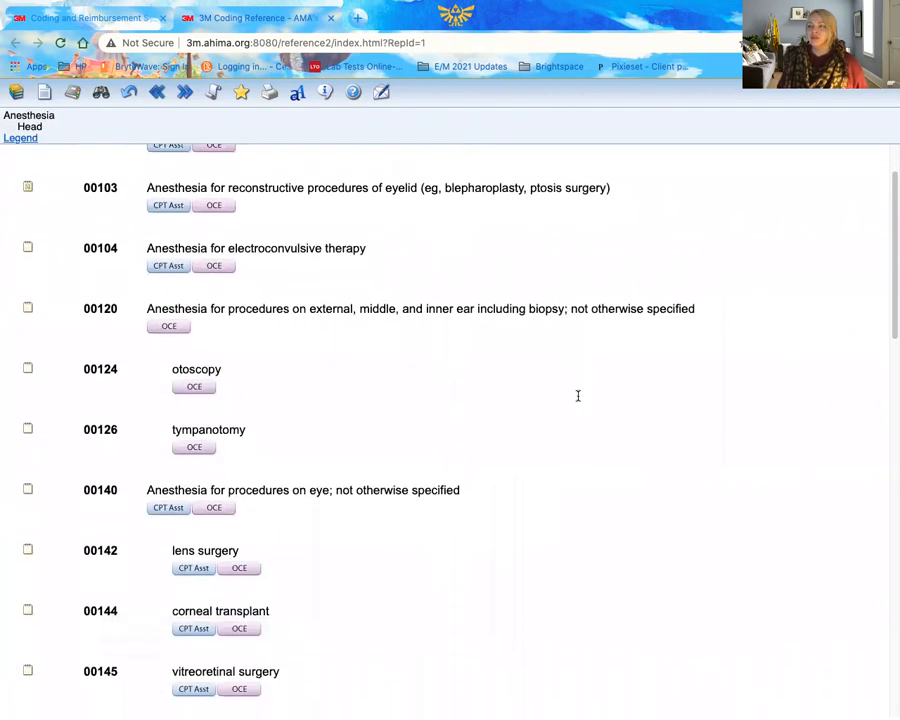
{"action": "scroll", "scroll_direction": "down", "scroll_amount": 3}
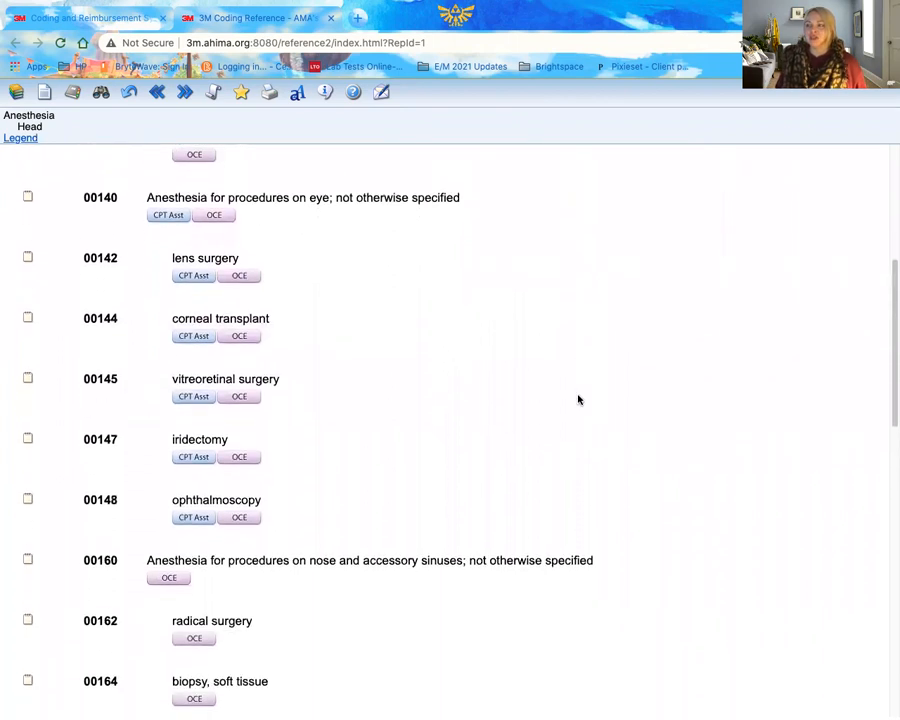
{"action": "scroll", "scroll_direction": "down", "scroll_amount": 3}
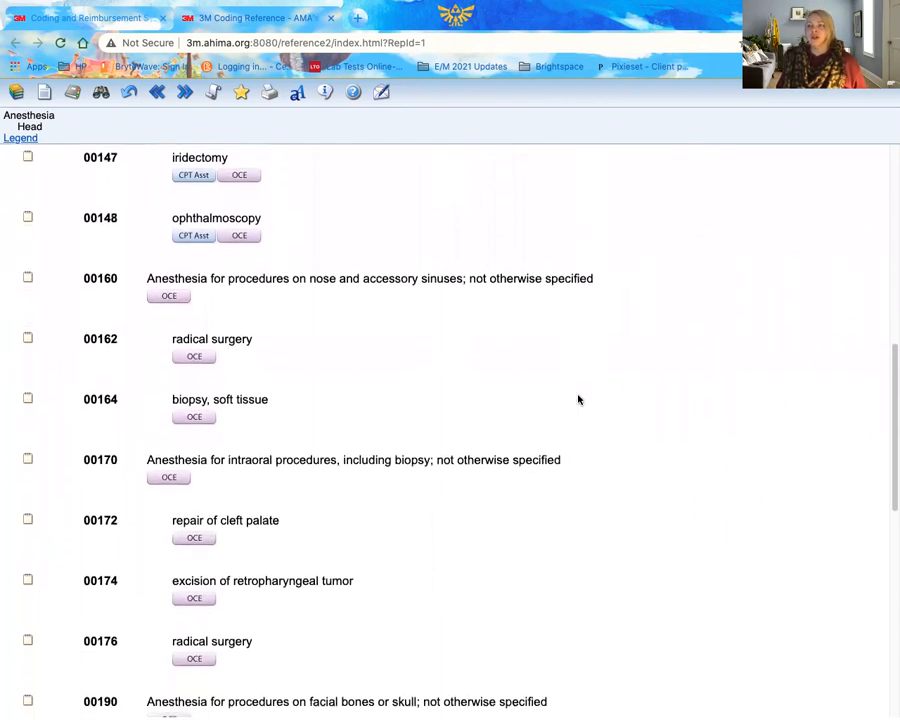
{"action": "scroll", "scroll_direction": "down", "scroll_amount": 3}
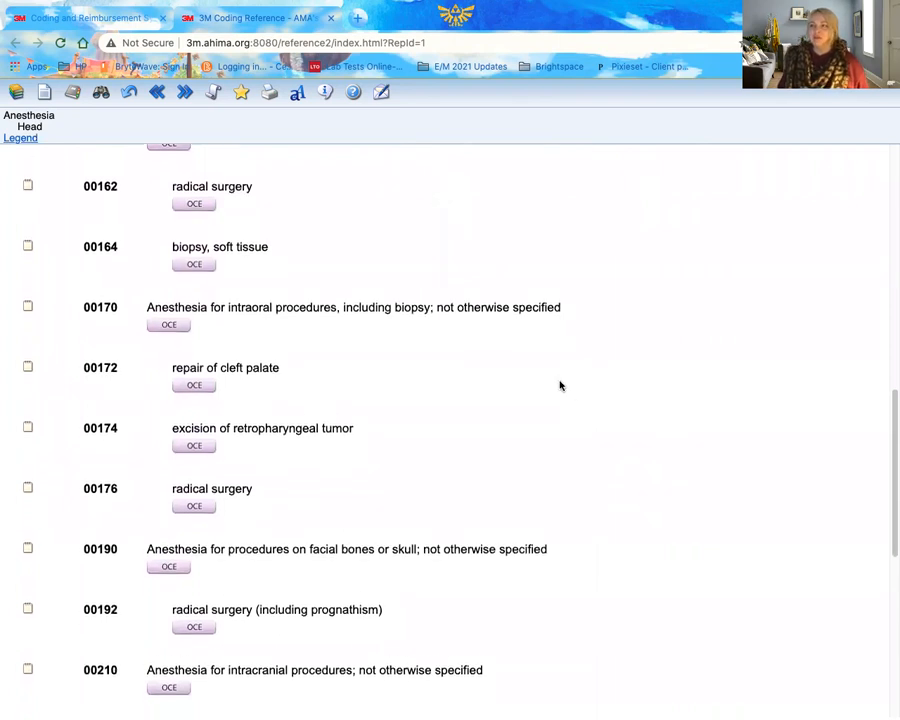
{"action": "scroll", "scroll_direction": "down", "scroll_amount": 3}
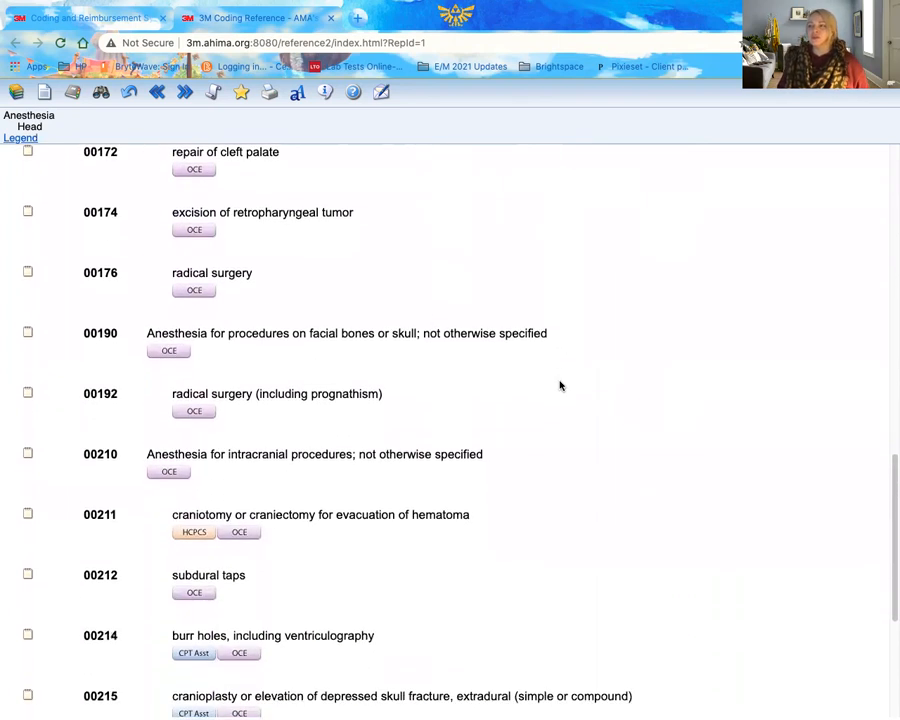
{"action": "scroll", "scroll_direction": "down", "scroll_amount": 3}
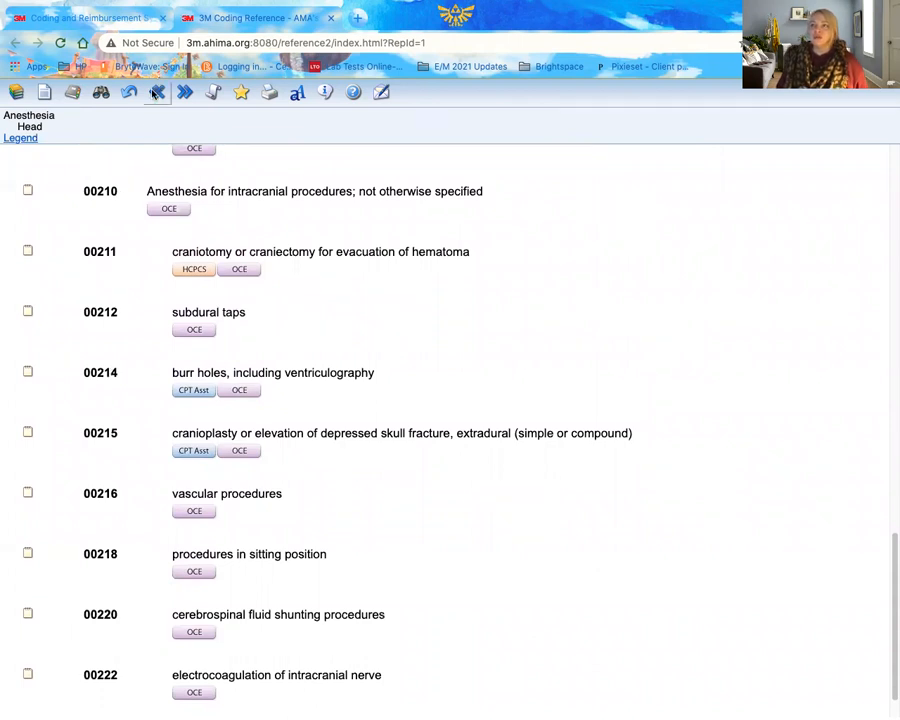
{"action": "mouse_move", "coordinate": [156, 92]}
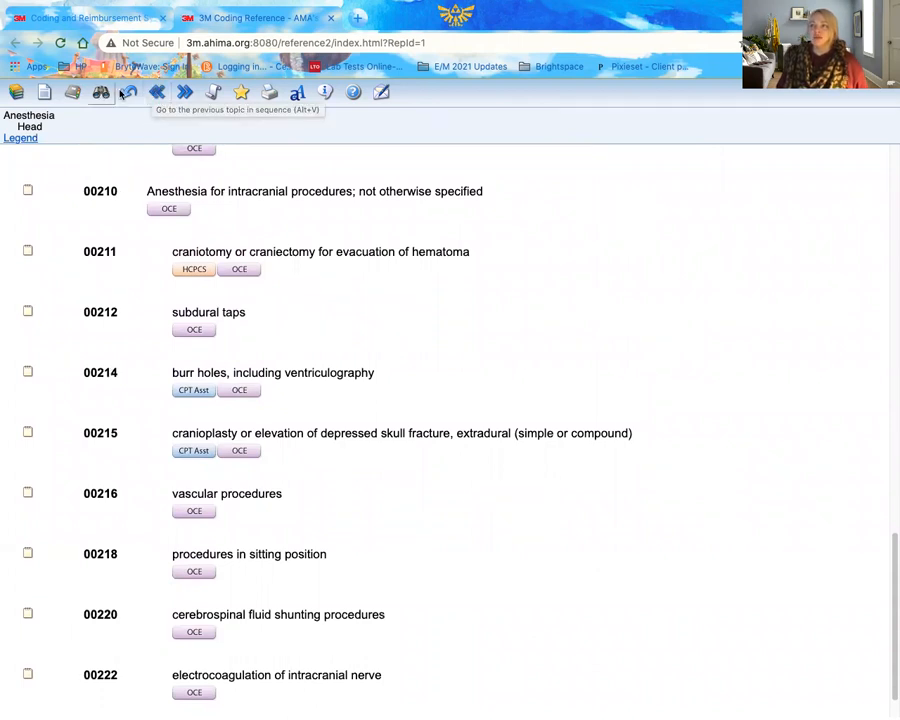
{"action": "mouse_move", "coordinate": [128, 92]}
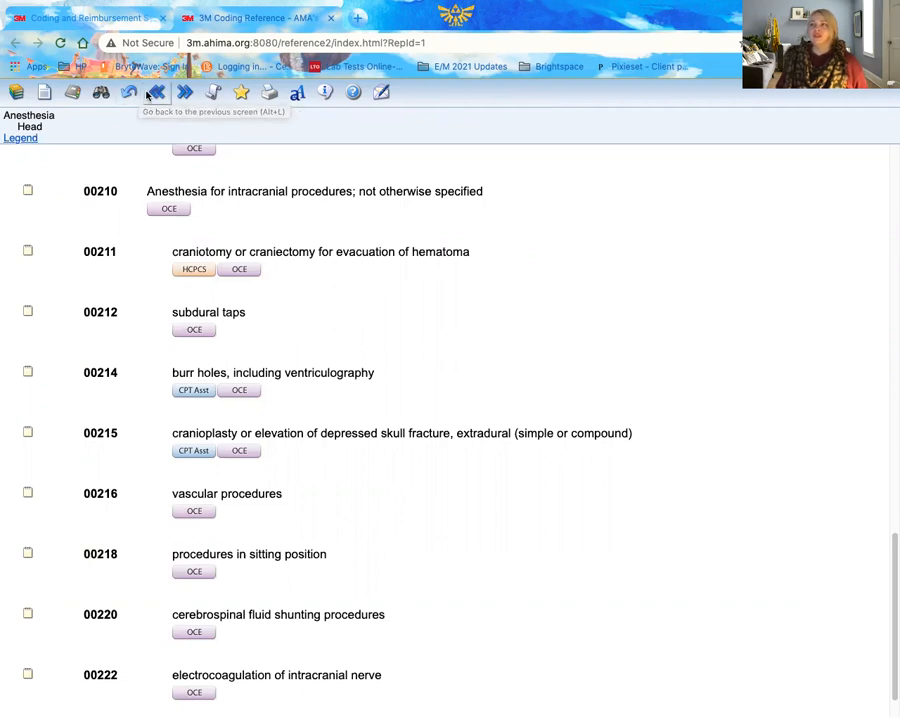
Go back to the CPT table of contents.
{"action": "left_click", "coordinate": [156, 92]}
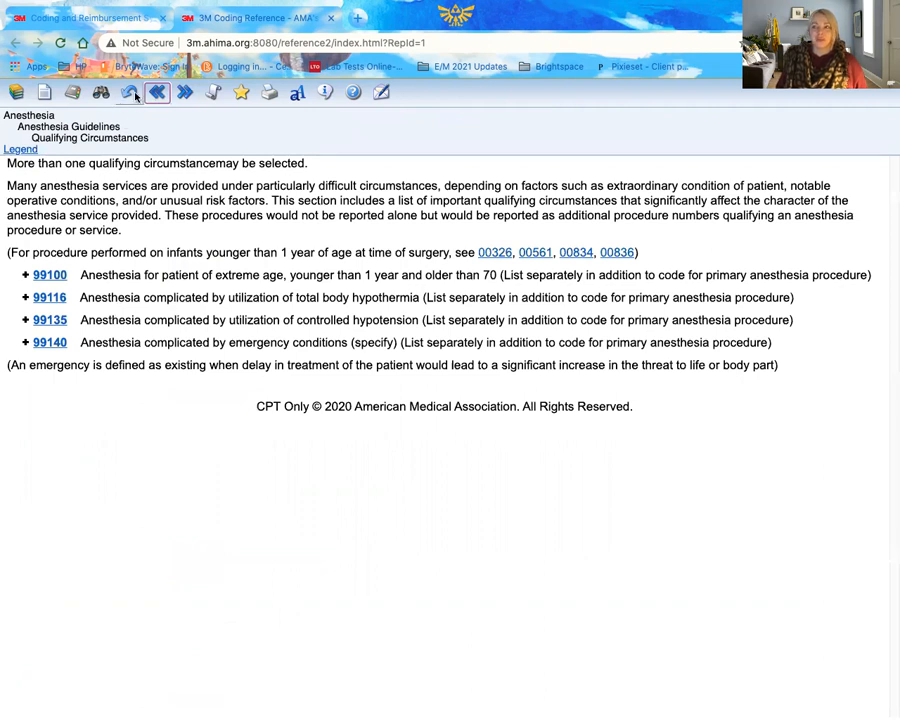
{"action": "left_click", "coordinate": [128, 92]}
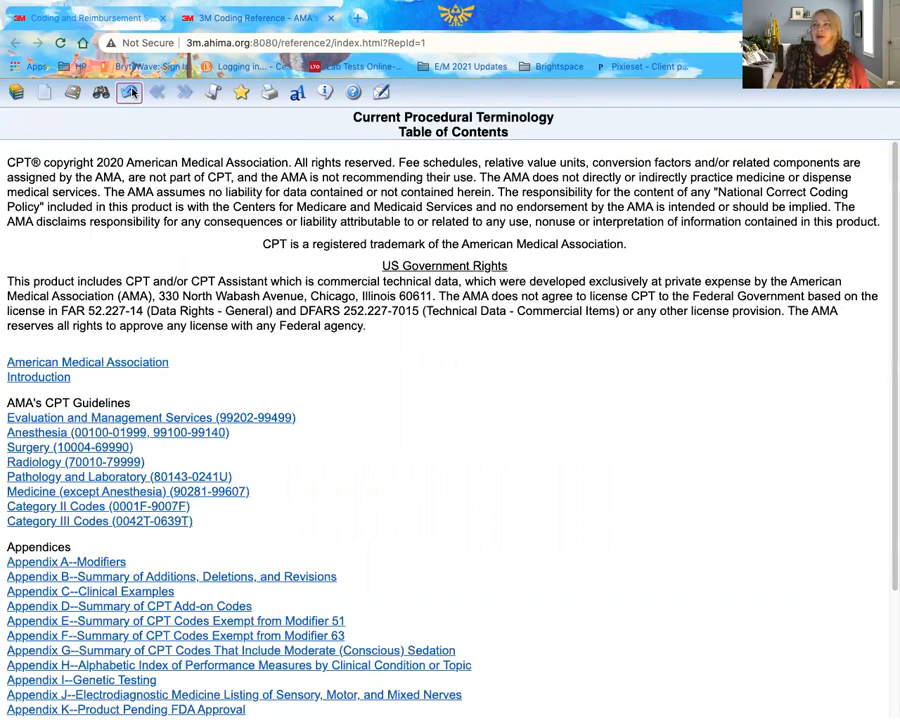
From the reference home page, browse the A entries of the CPT Assistant subject table of contents.
{"action": "left_click", "coordinate": [128, 92]}
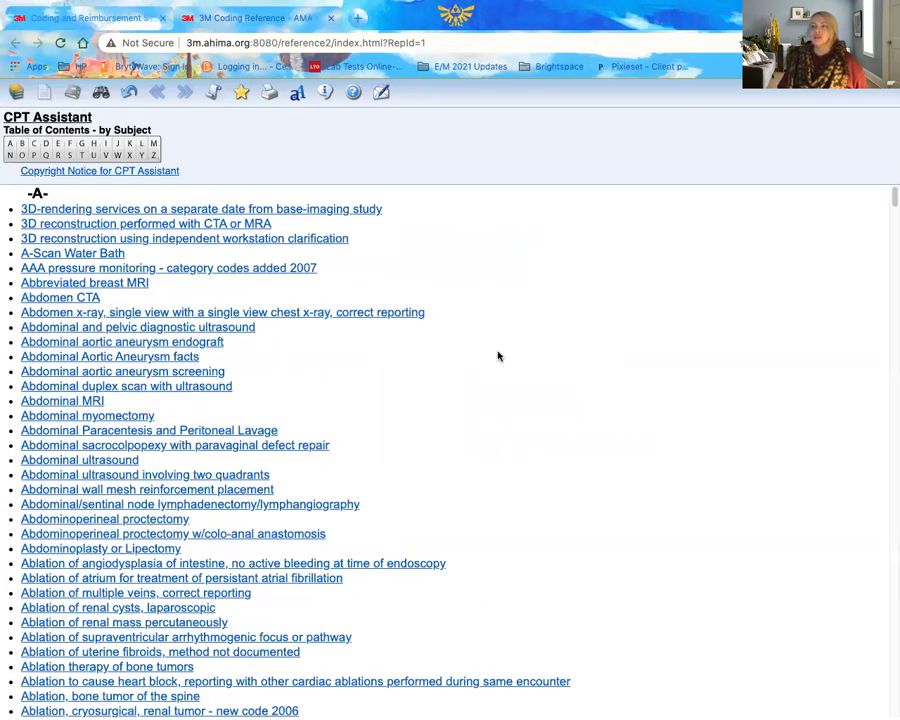
{"action": "scroll", "scroll_direction": "down", "scroll_amount": 3}
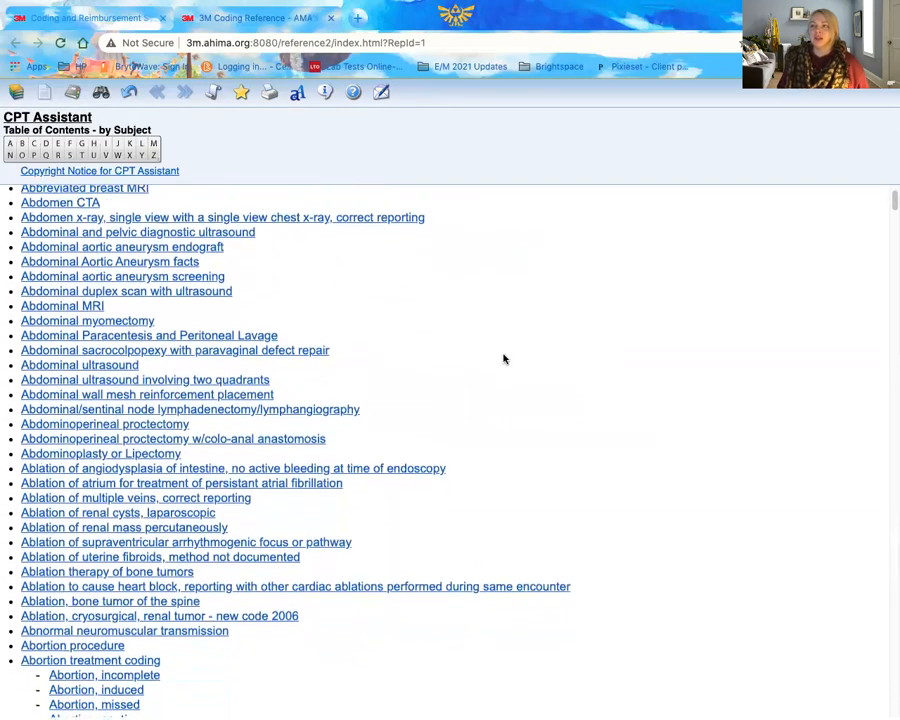
{"action": "scroll", "scroll_direction": "down", "scroll_amount": 3}
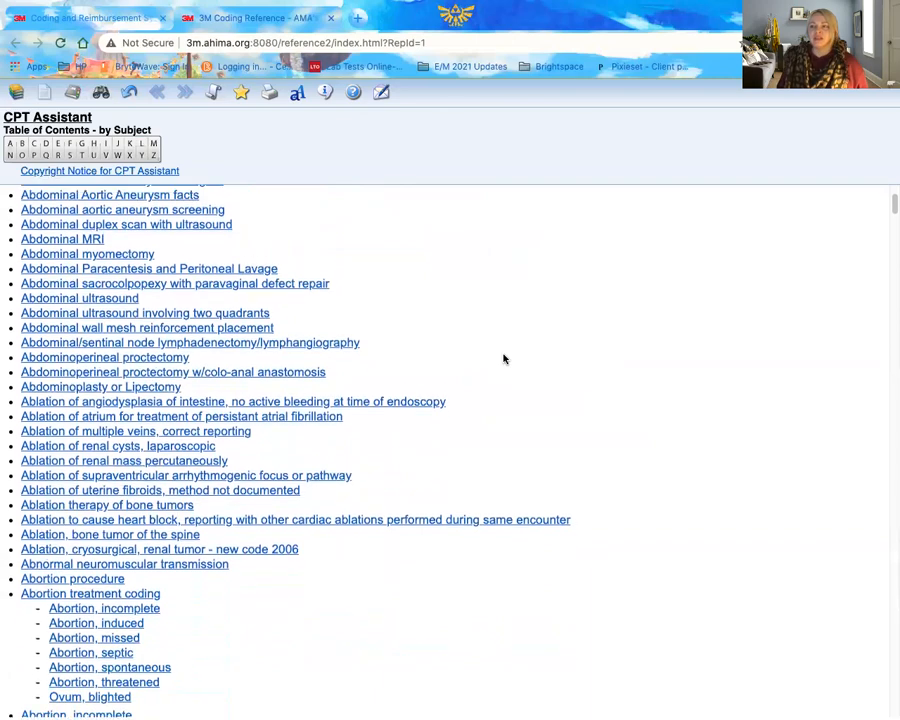
{"action": "scroll", "scroll_direction": "down", "scroll_amount": 3}
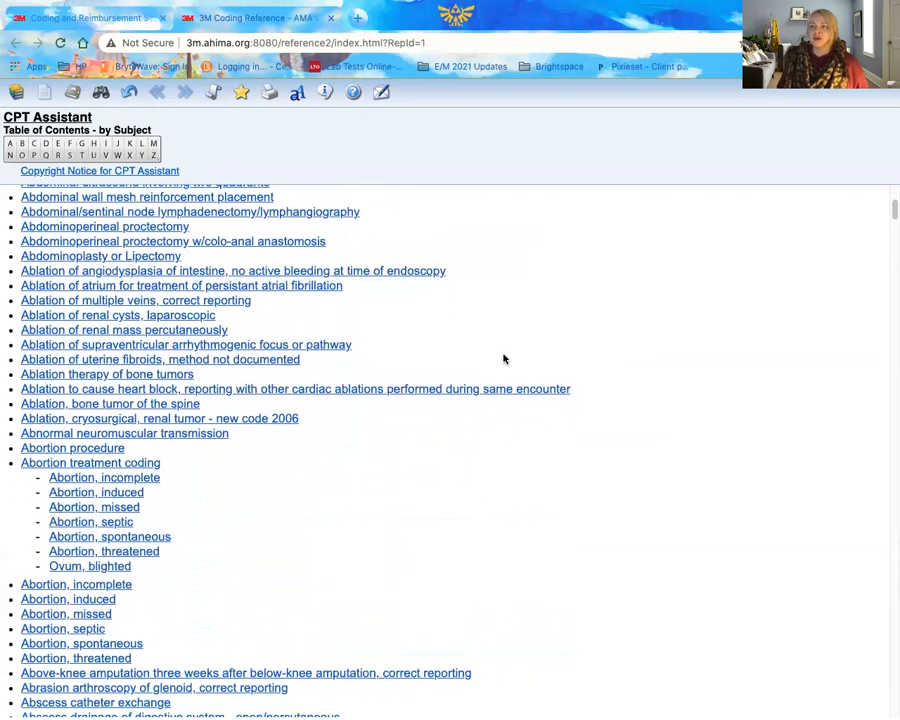
{"action": "scroll", "scroll_direction": "down", "scroll_amount": 3}
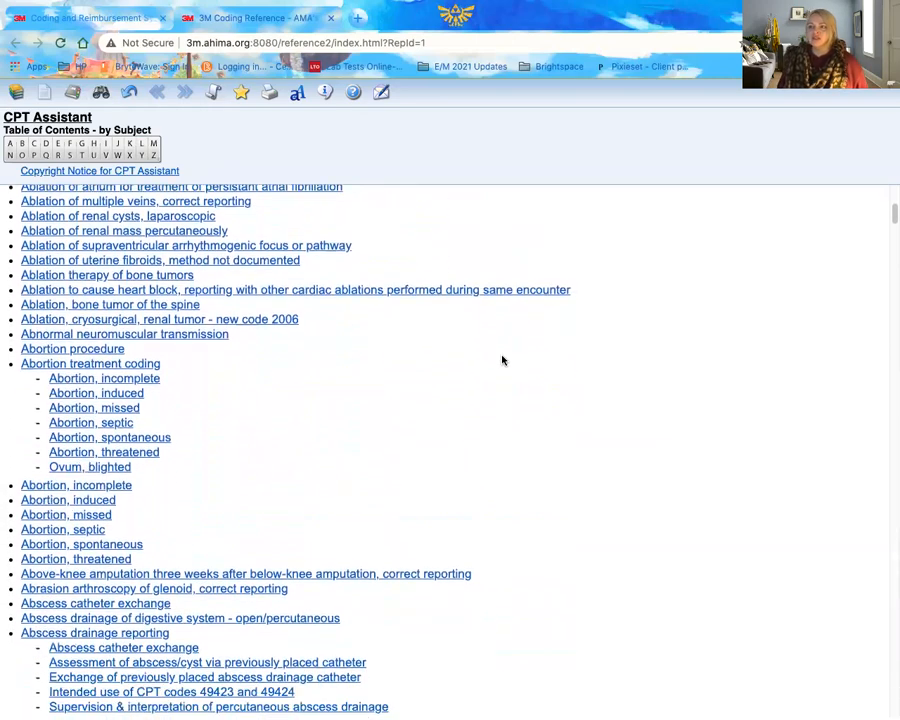
{"action": "scroll", "scroll_direction": "down", "scroll_amount": 3}
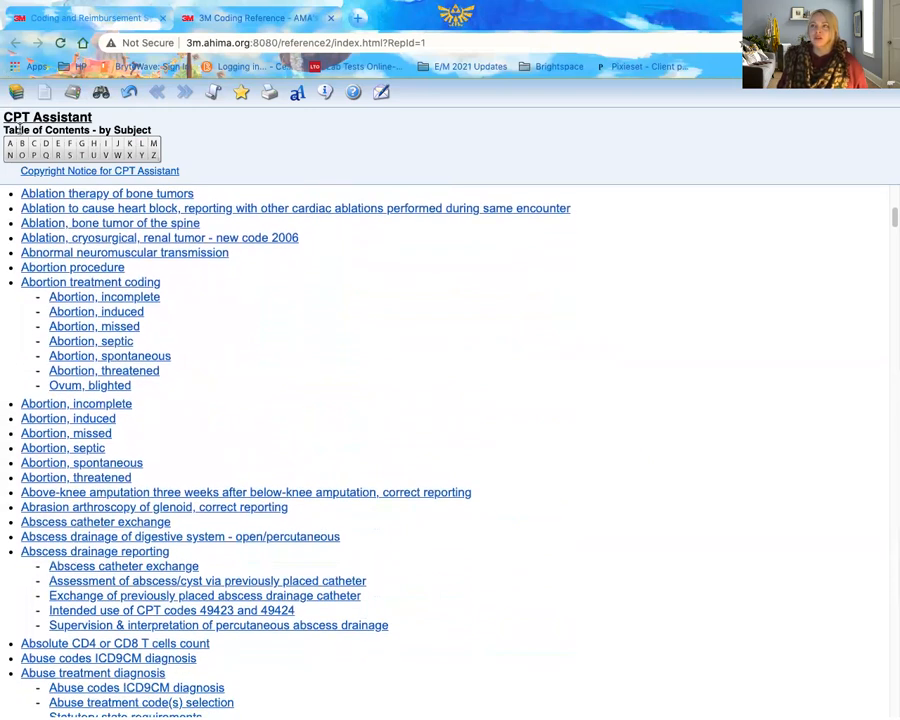
{"action": "mouse_move", "coordinate": [138, 148]}
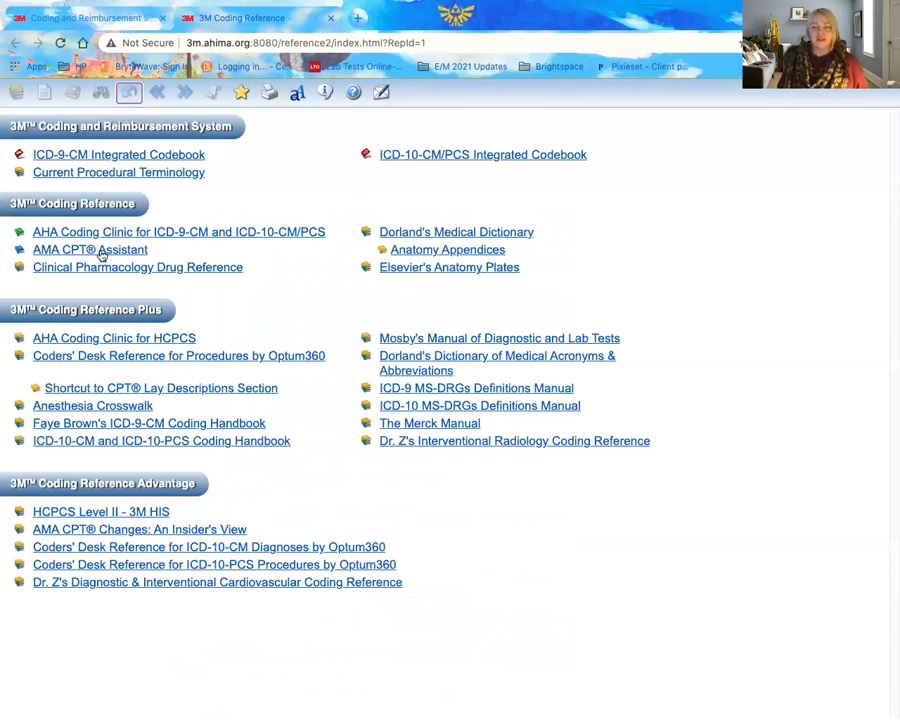
{"action": "mouse_move", "coordinate": [180, 256]}
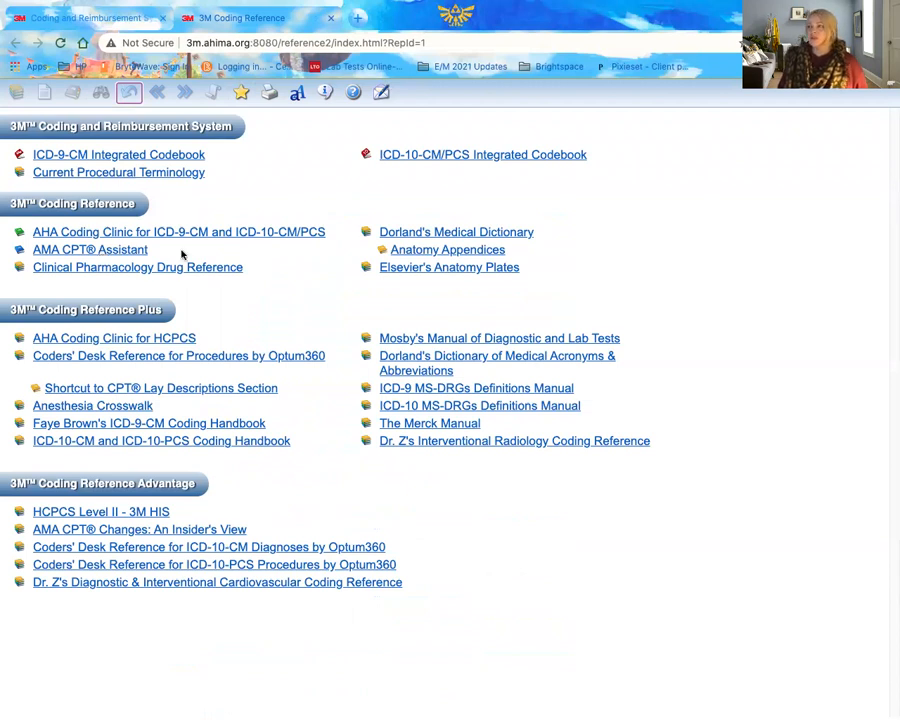
{"action": "mouse_move", "coordinate": [220, 256]}
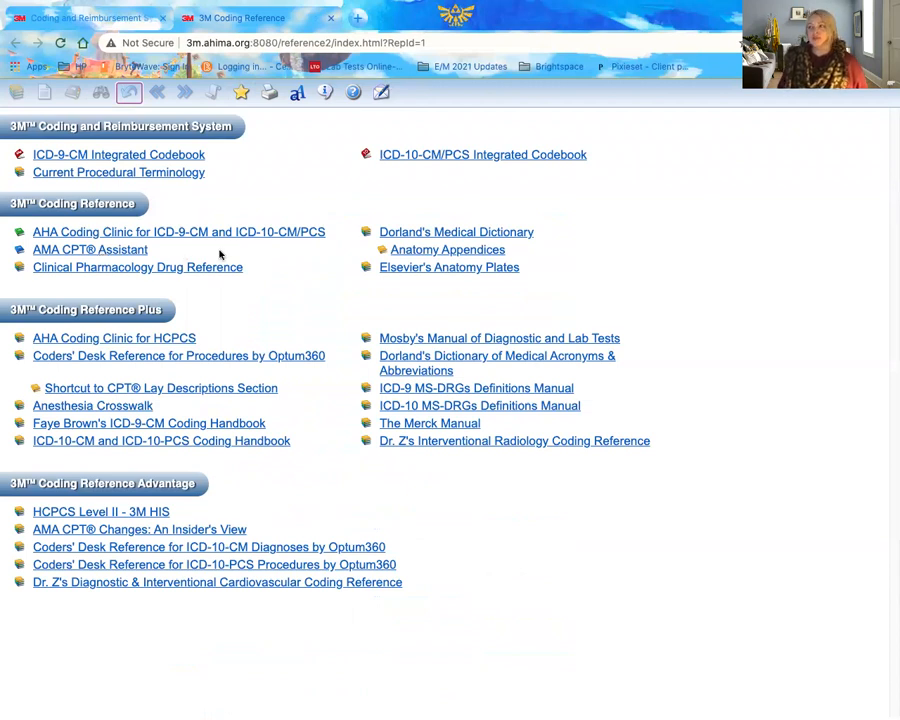
{"action": "mouse_move", "coordinate": [224, 284]}
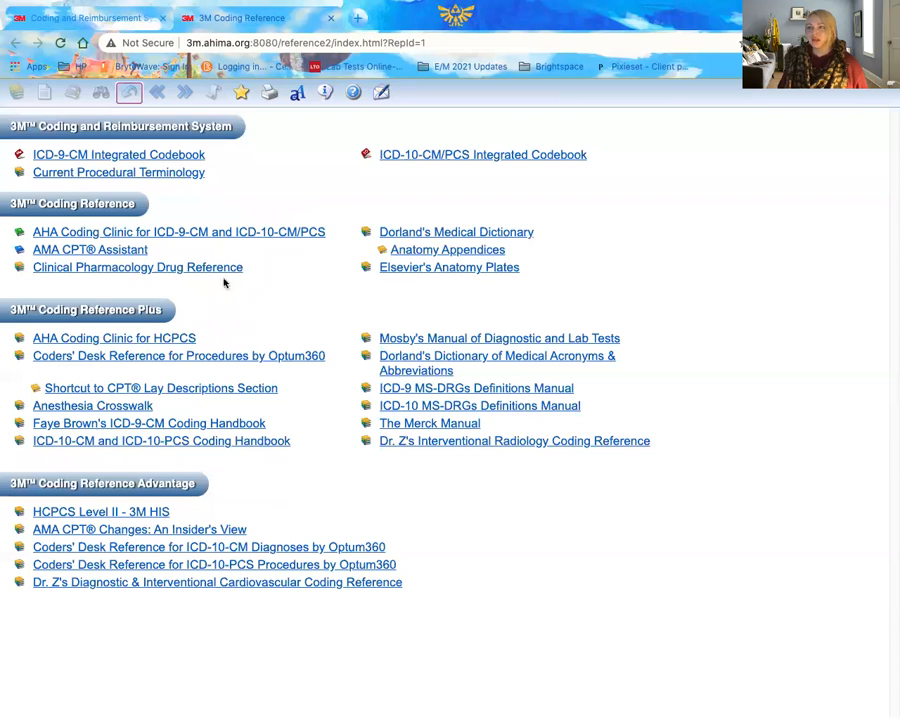
{"action": "mouse_move", "coordinate": [156, 272]}
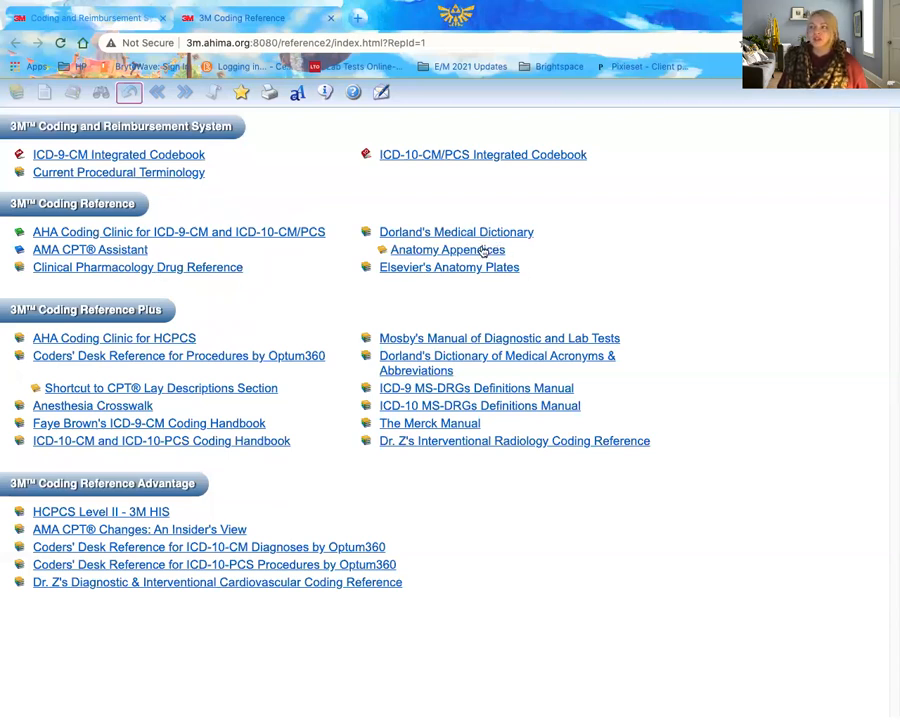
View the bones-by-body-region chart and the Muscles PDF under the Anatomy Appendices.
{"action": "left_click", "coordinate": [456, 232]}
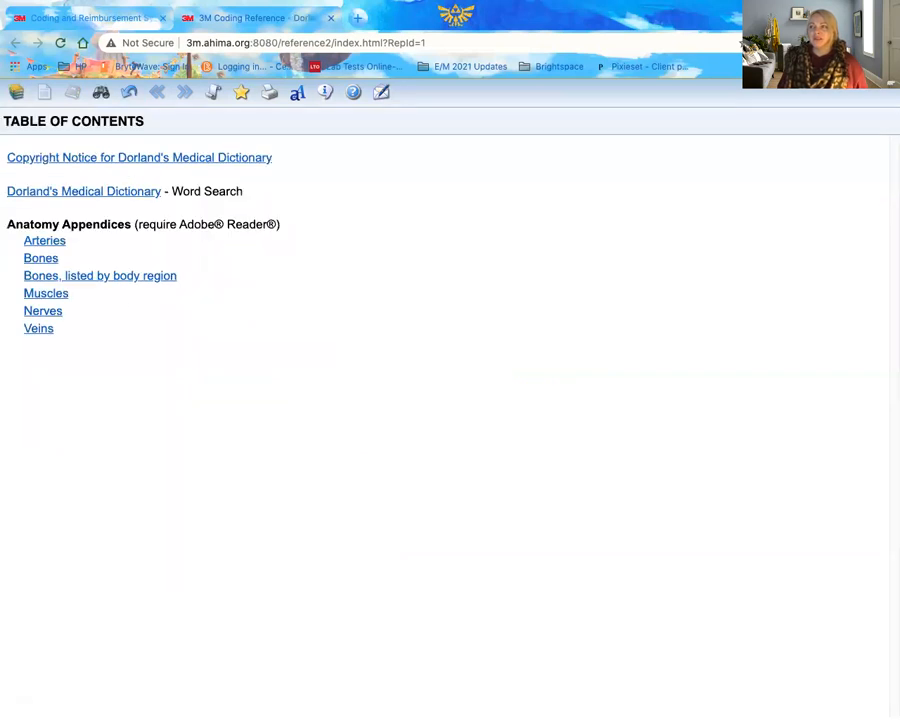
{"action": "left_click", "coordinate": [100, 276]}
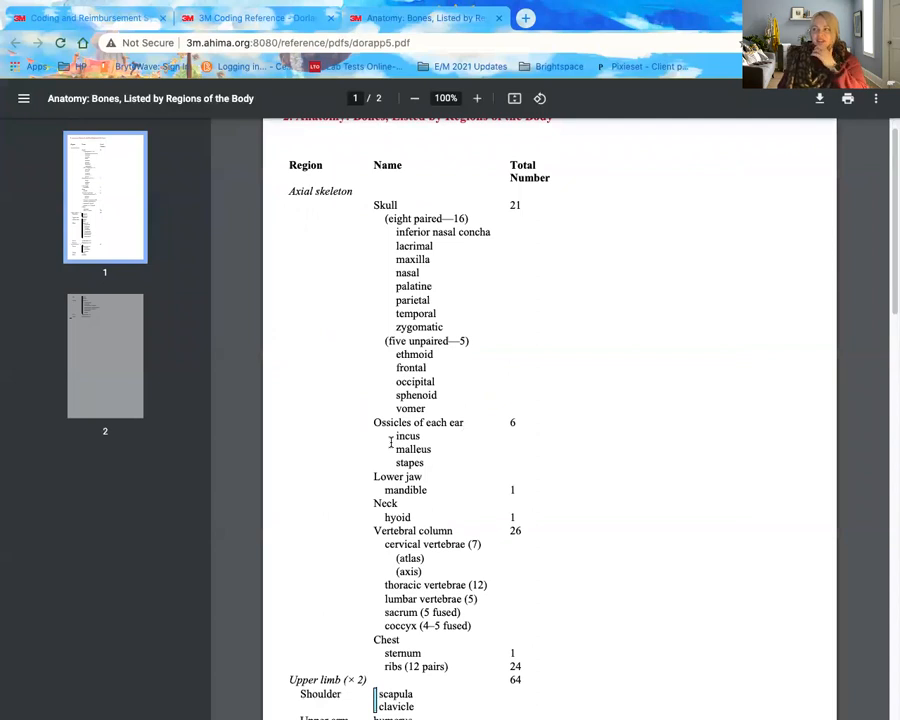
{"action": "scroll", "scroll_direction": "down", "scroll_amount": 3}
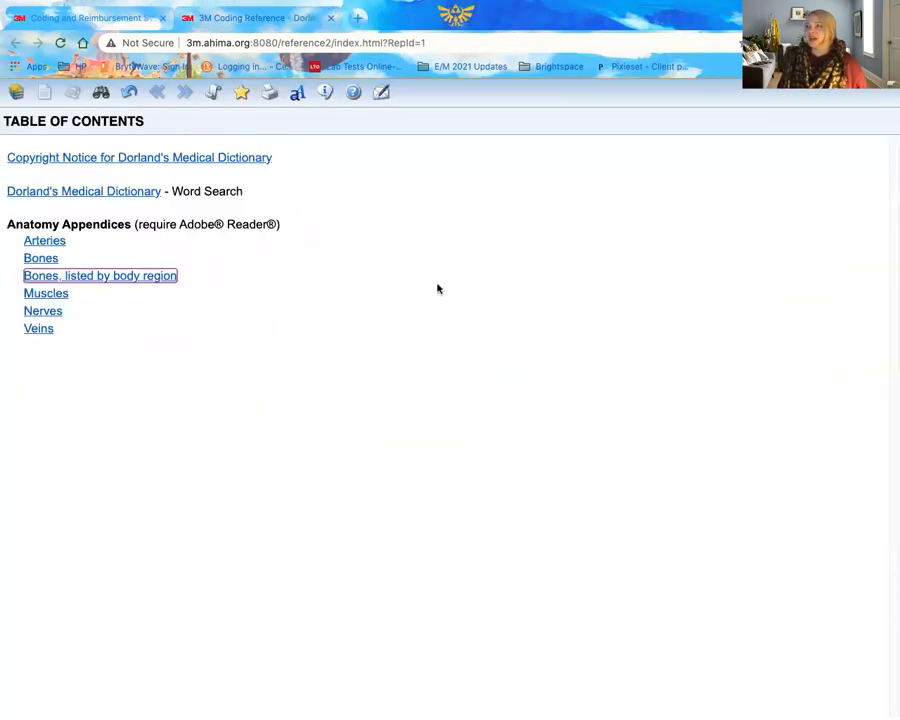
{"action": "left_click", "coordinate": [46, 292]}
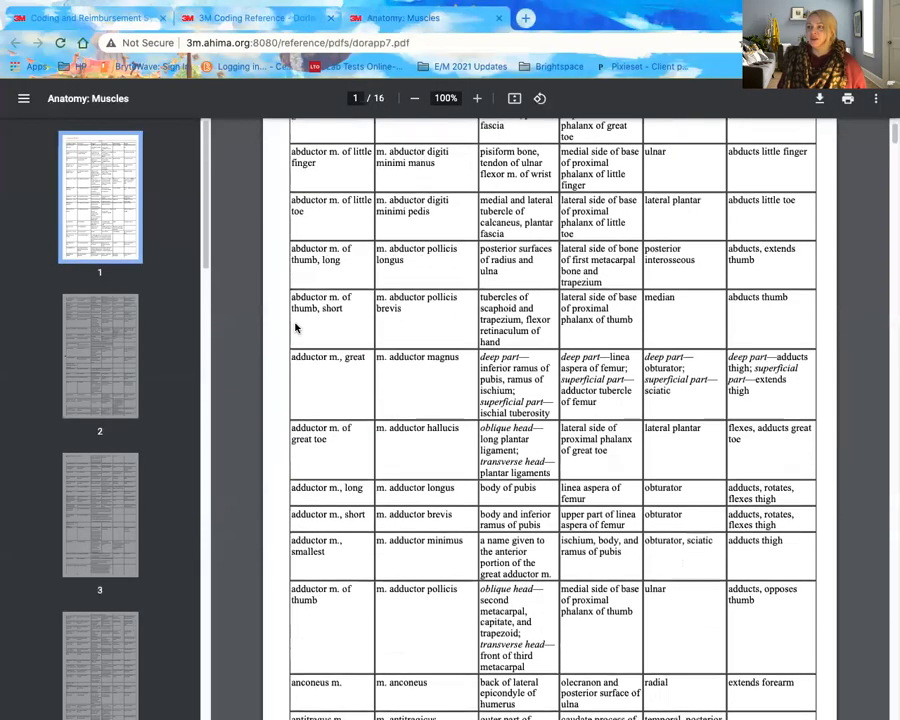
{"action": "scroll", "scroll_direction": "down", "scroll_amount": 3}
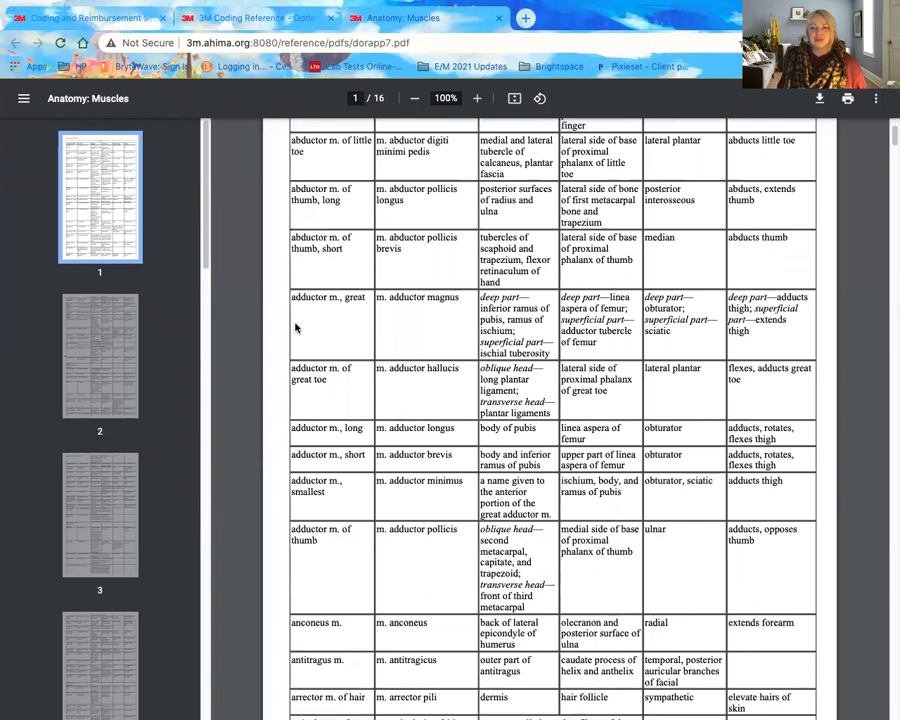
{"action": "scroll", "scroll_direction": "up", "scroll_amount": 3}
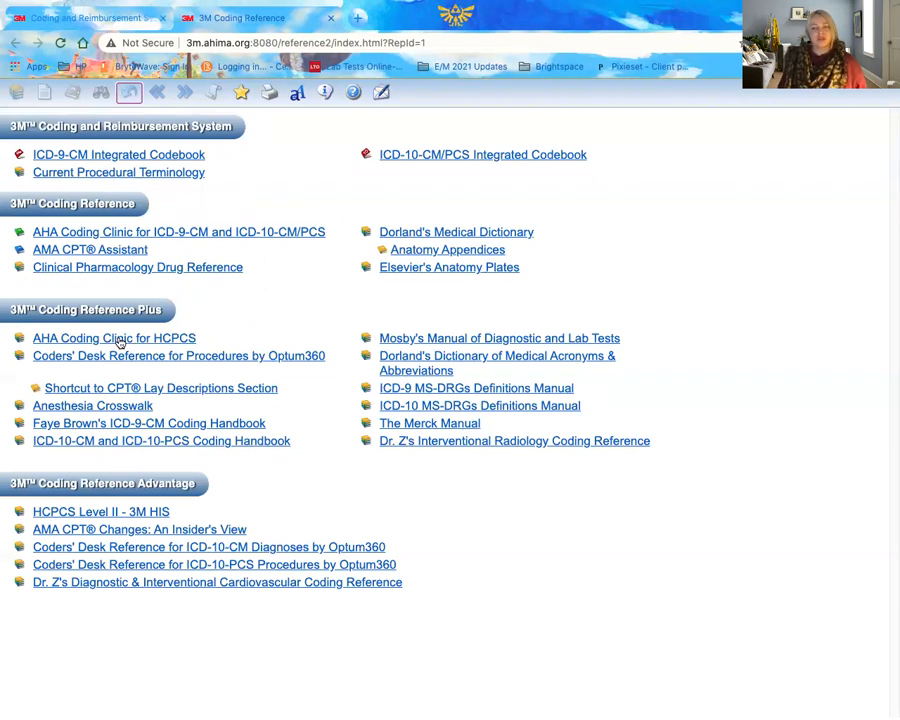
Read the Fourth Quarter 2020 Coding Clinic for HCPCS article 'New CPT vaccine coding for COVID-19', then return home.
{"action": "left_click", "coordinate": [114, 336]}
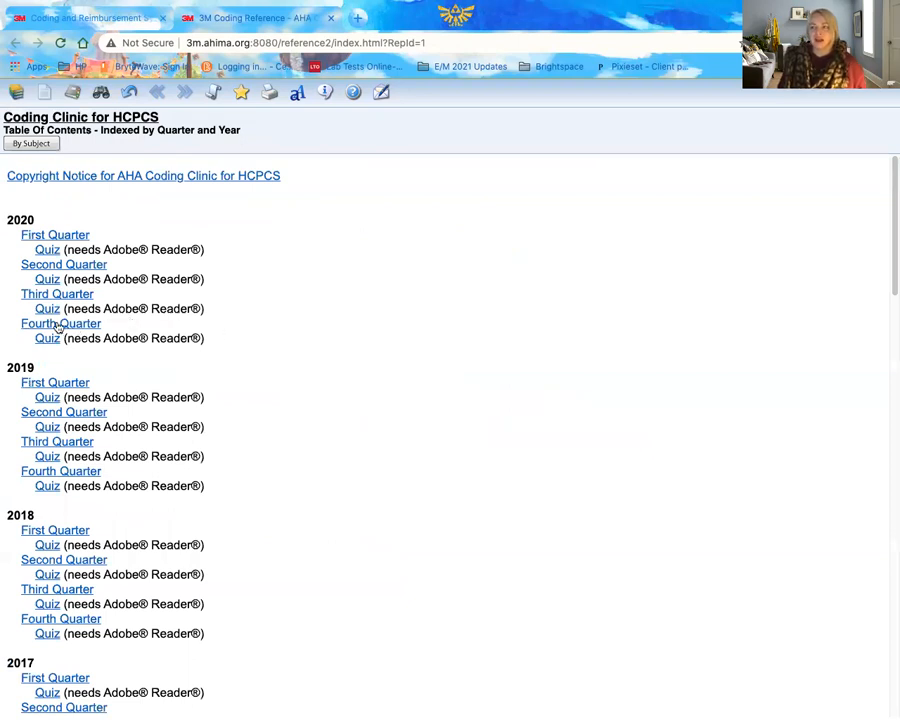
{"action": "mouse_move", "coordinate": [212, 340]}
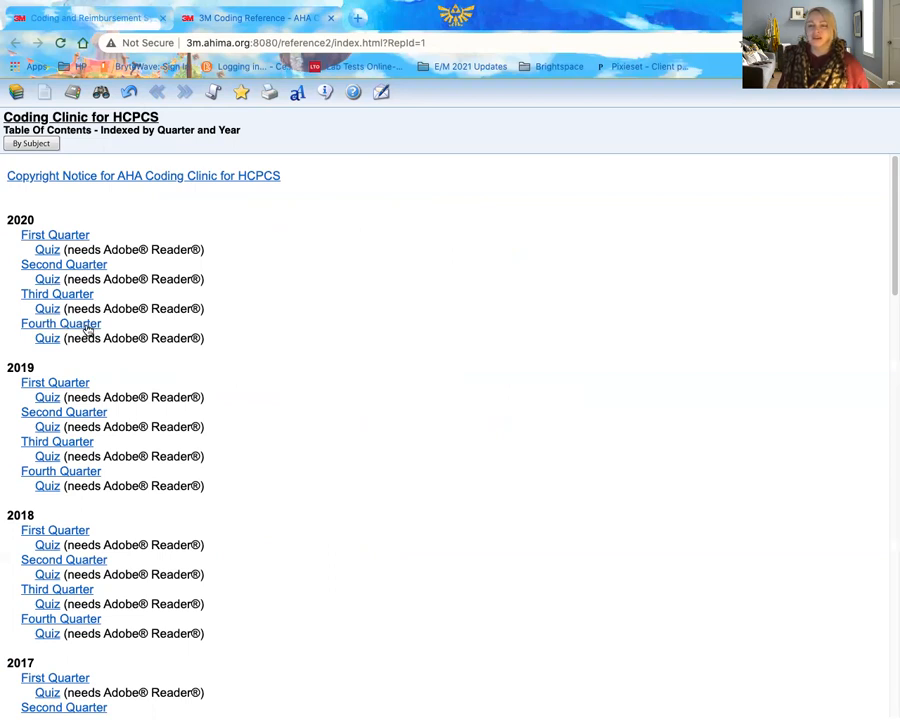
{"action": "left_click", "coordinate": [60, 324]}
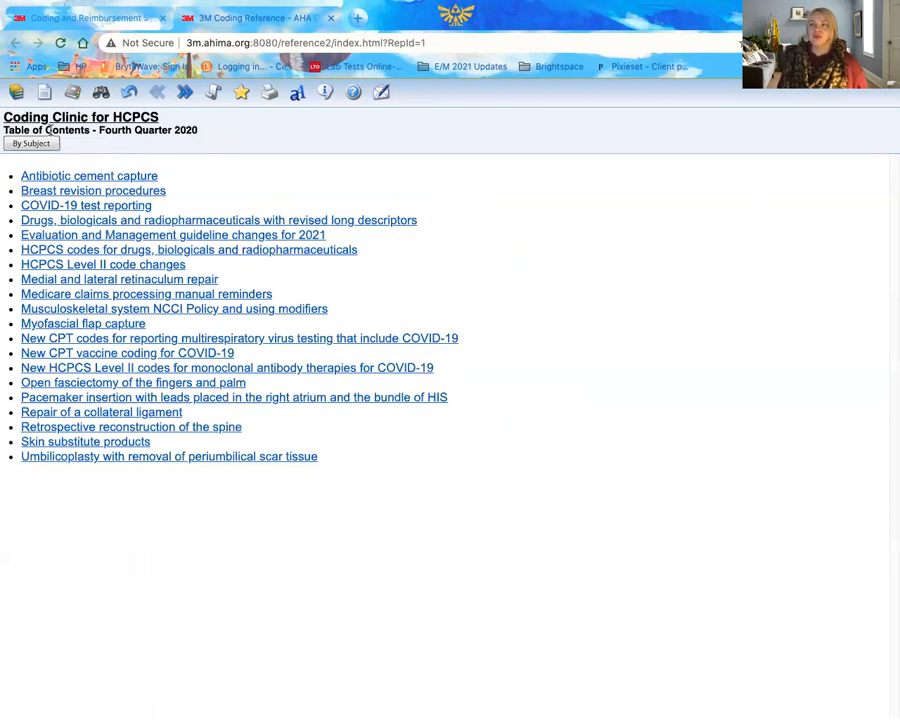
{"action": "mouse_move", "coordinate": [192, 528]}
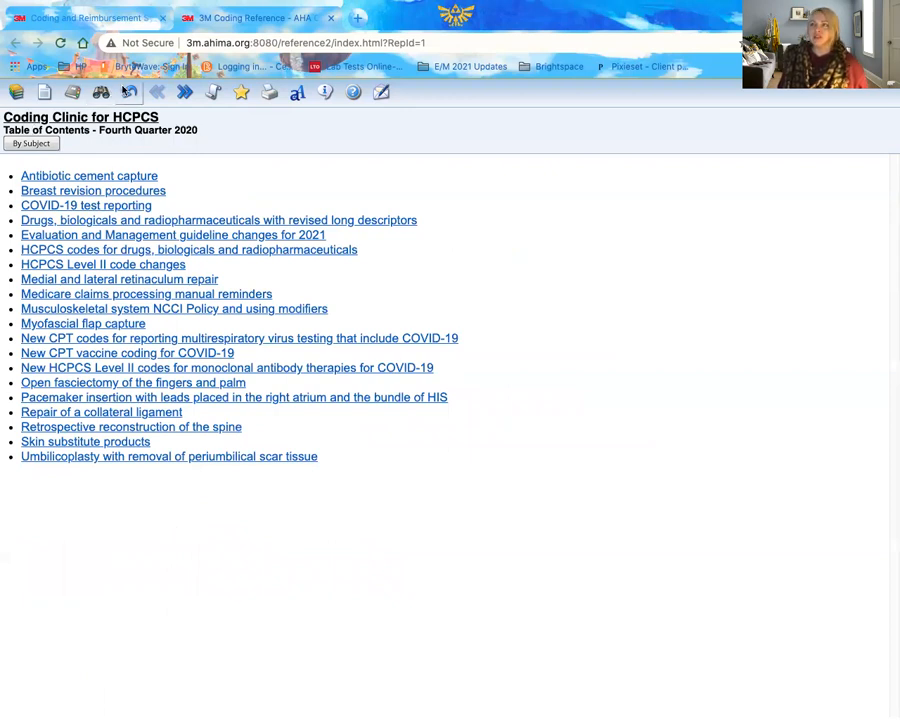
{"action": "mouse_move", "coordinate": [128, 92]}
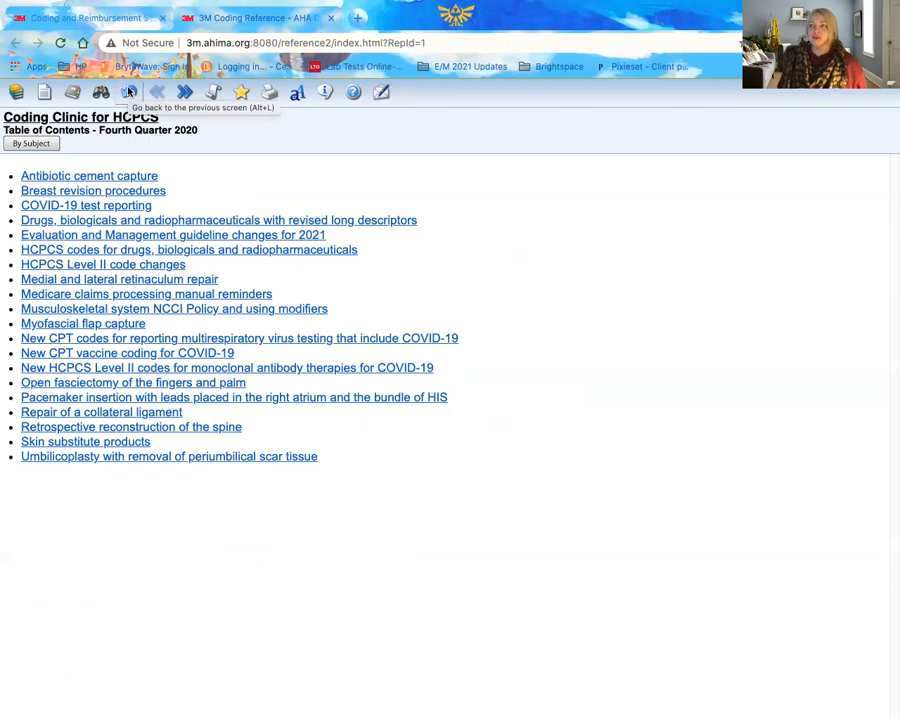
{"action": "mouse_move", "coordinate": [176, 362]}
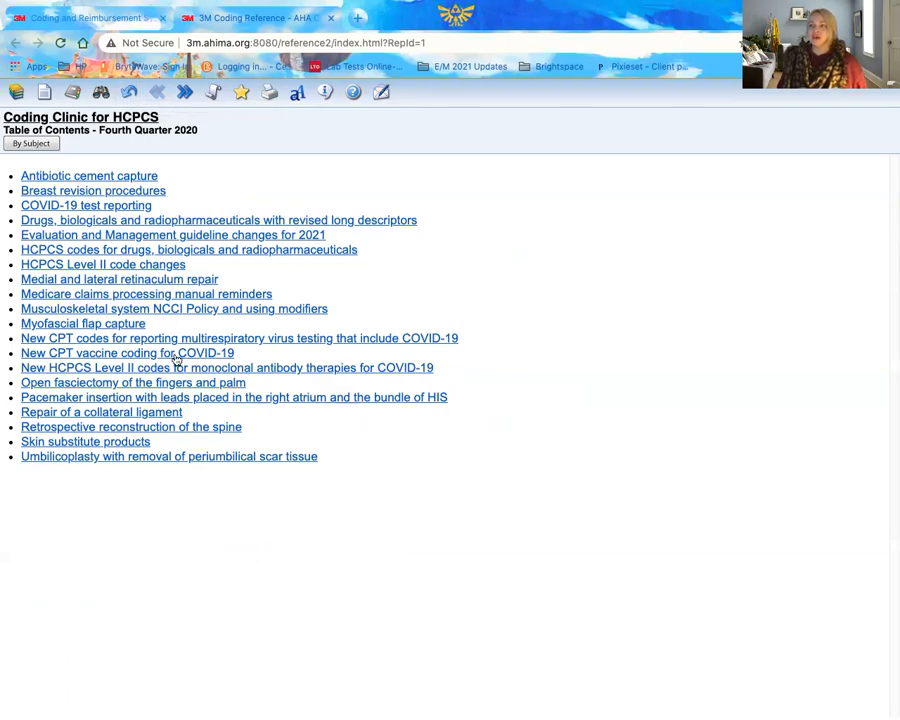
{"action": "left_click", "coordinate": [128, 352]}
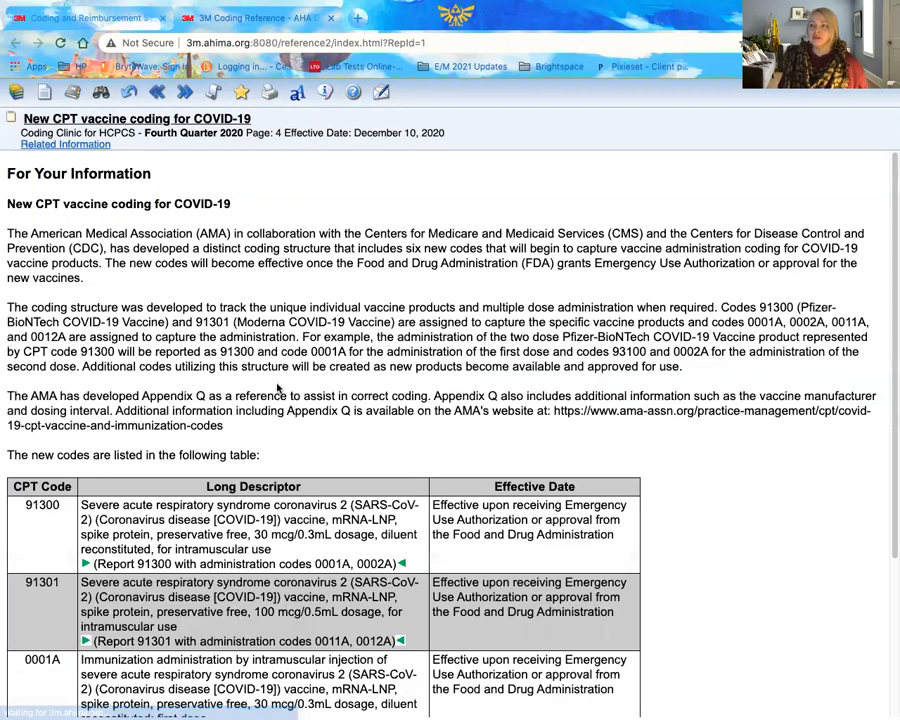
{"action": "scroll", "scroll_direction": "down", "scroll_amount": 3}
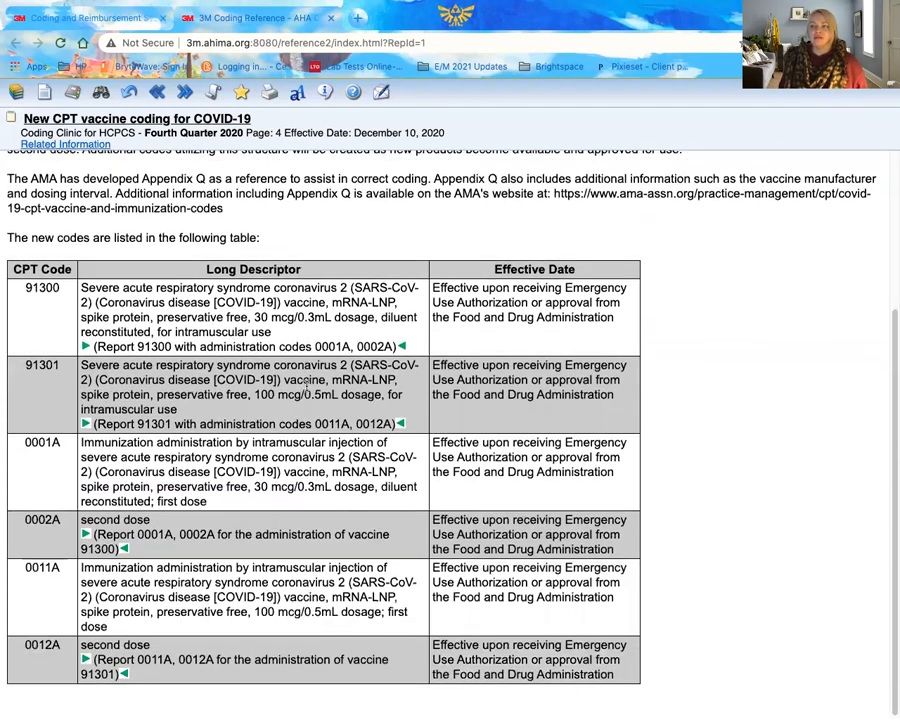
{"action": "scroll", "scroll_direction": "up", "scroll_amount": 3}
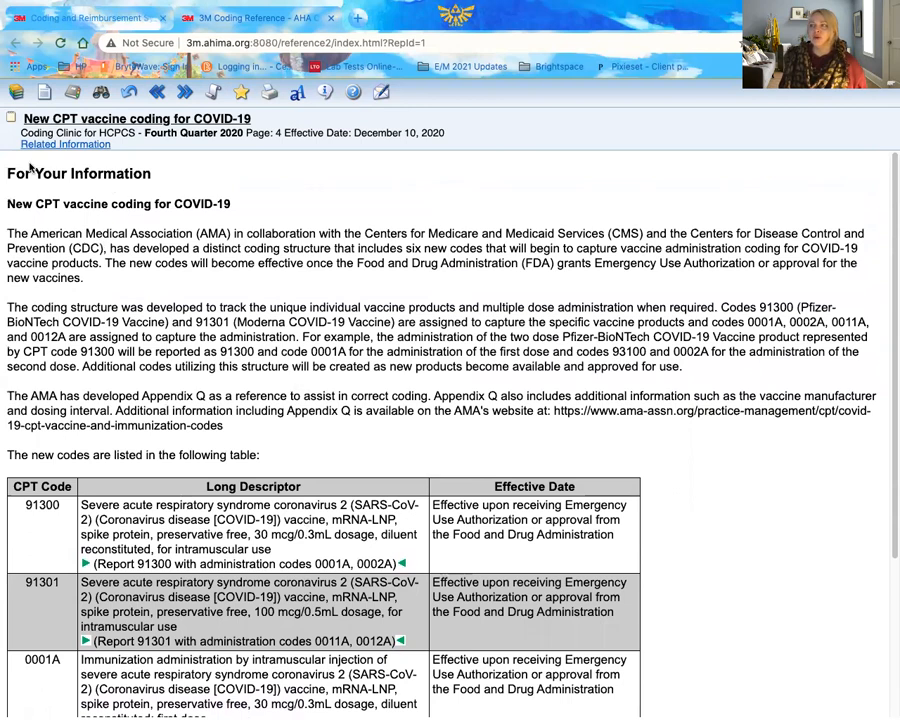
{"action": "left_click", "coordinate": [128, 92]}
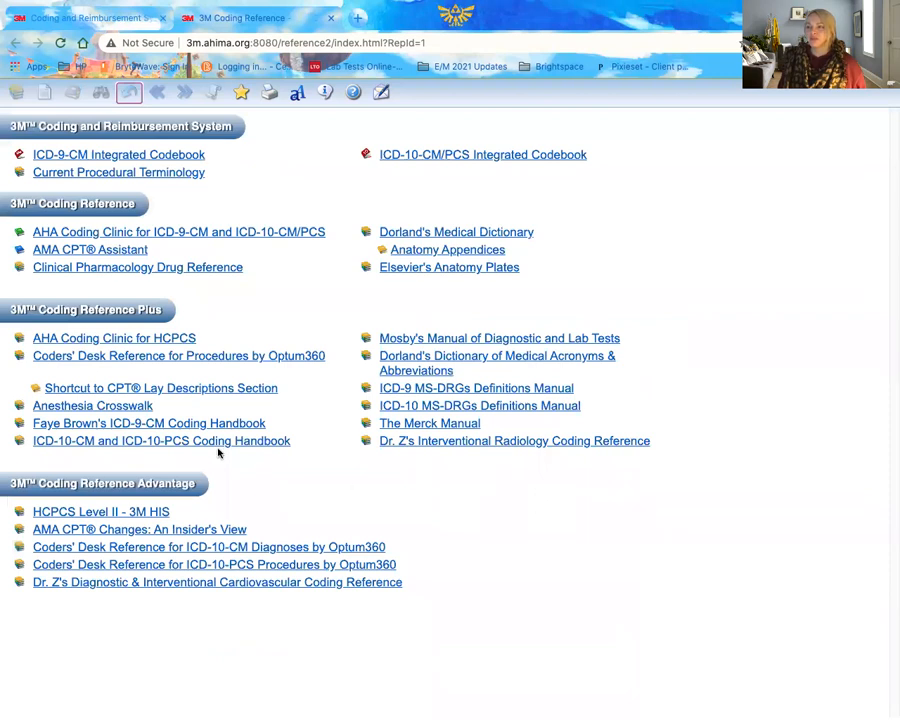
{"action": "mouse_move", "coordinate": [108, 408]}
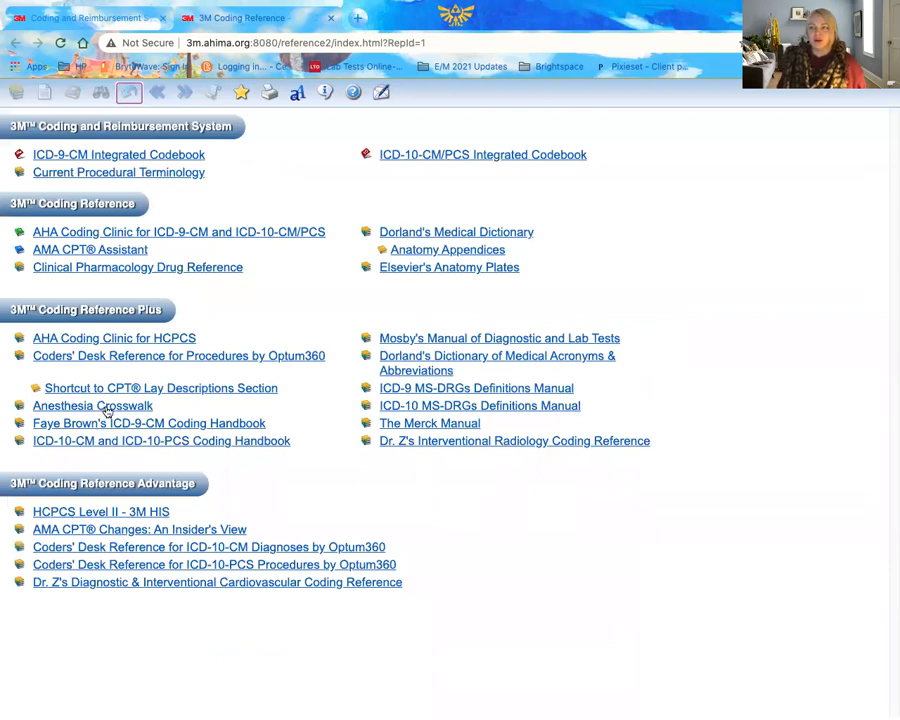
{"action": "mouse_move", "coordinate": [128, 420]}
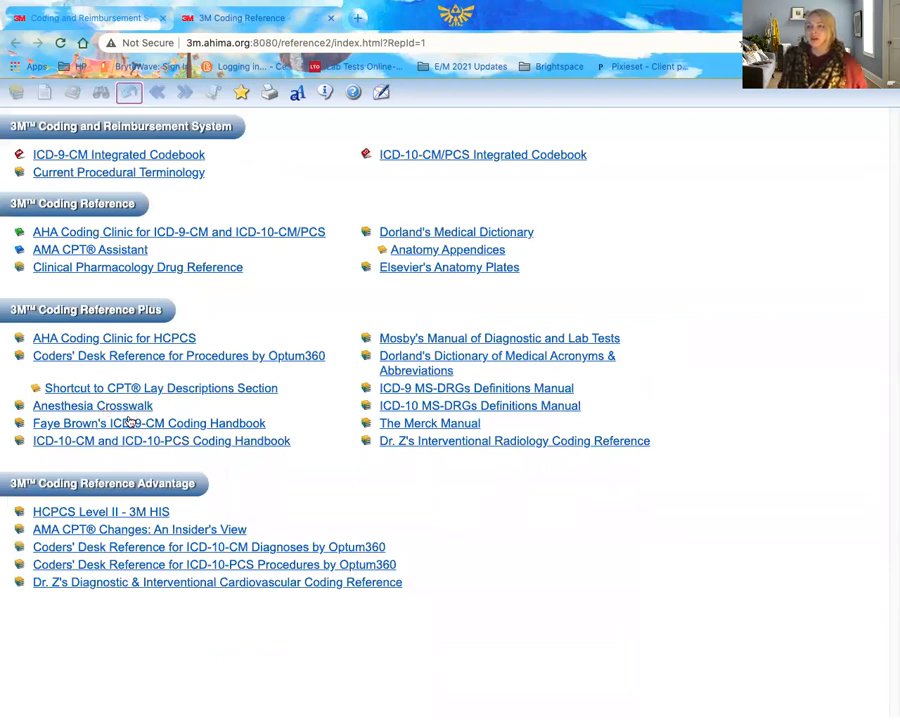
{"action": "mouse_move", "coordinate": [210, 456]}
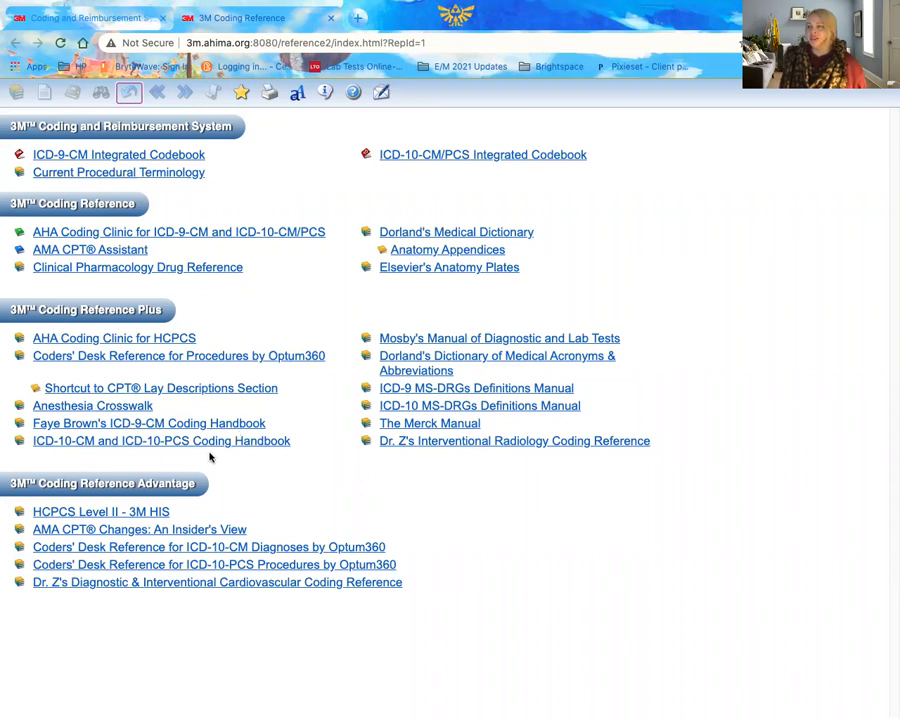
{"action": "mouse_move", "coordinate": [674, 406]}
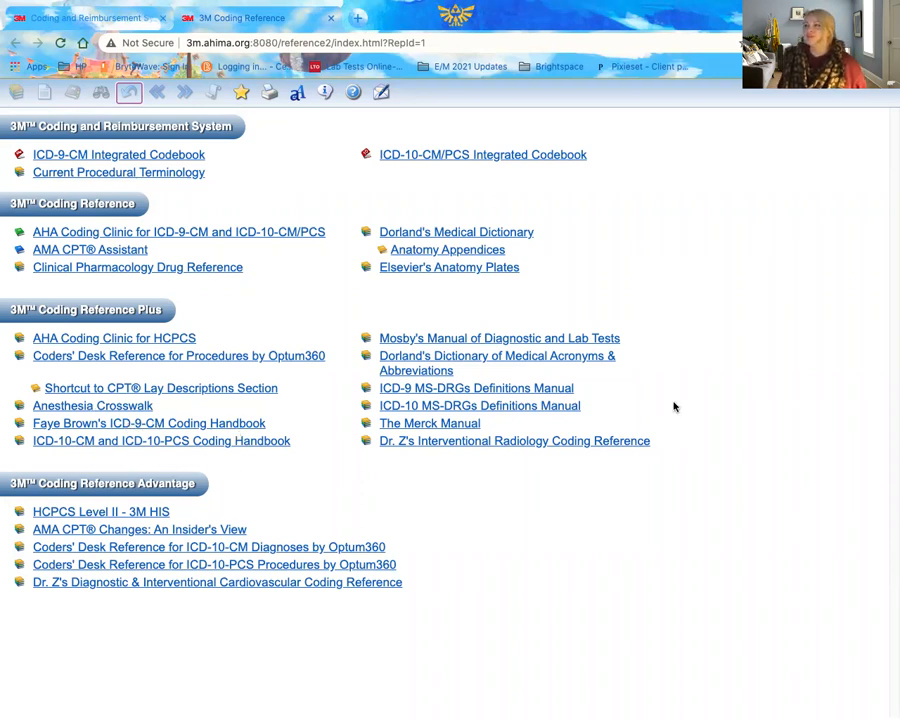
{"action": "mouse_move", "coordinate": [568, 348]}
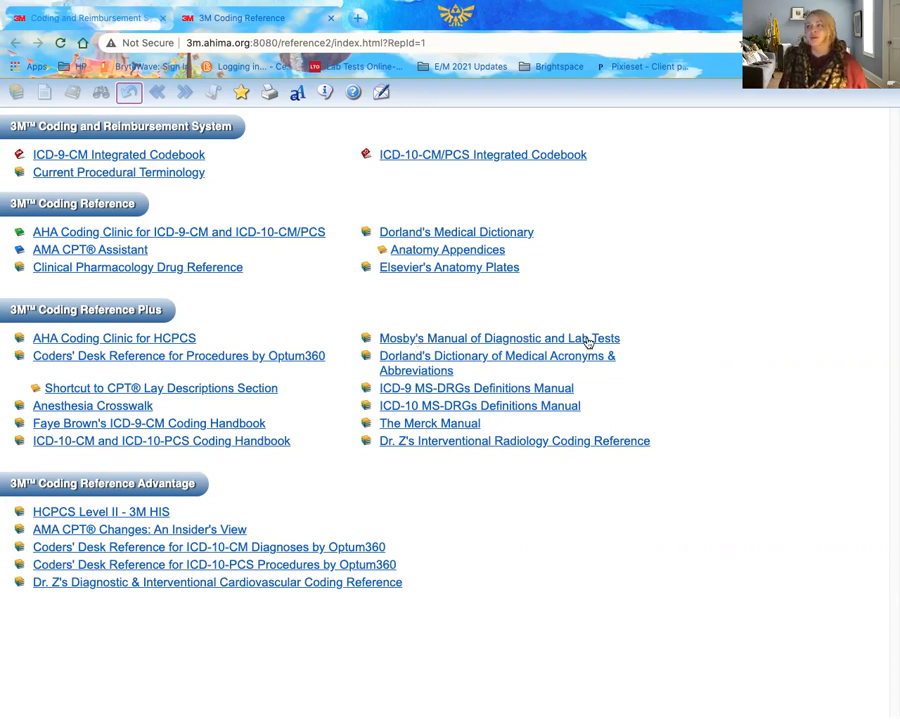
{"action": "mouse_move", "coordinate": [398, 424]}
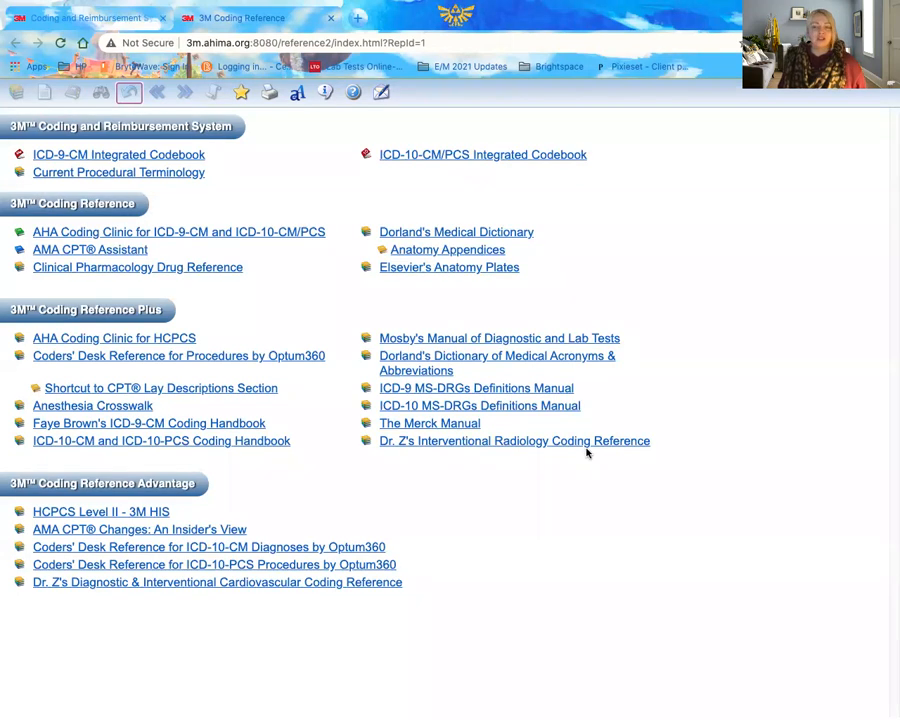
{"action": "mouse_move", "coordinate": [380, 472]}
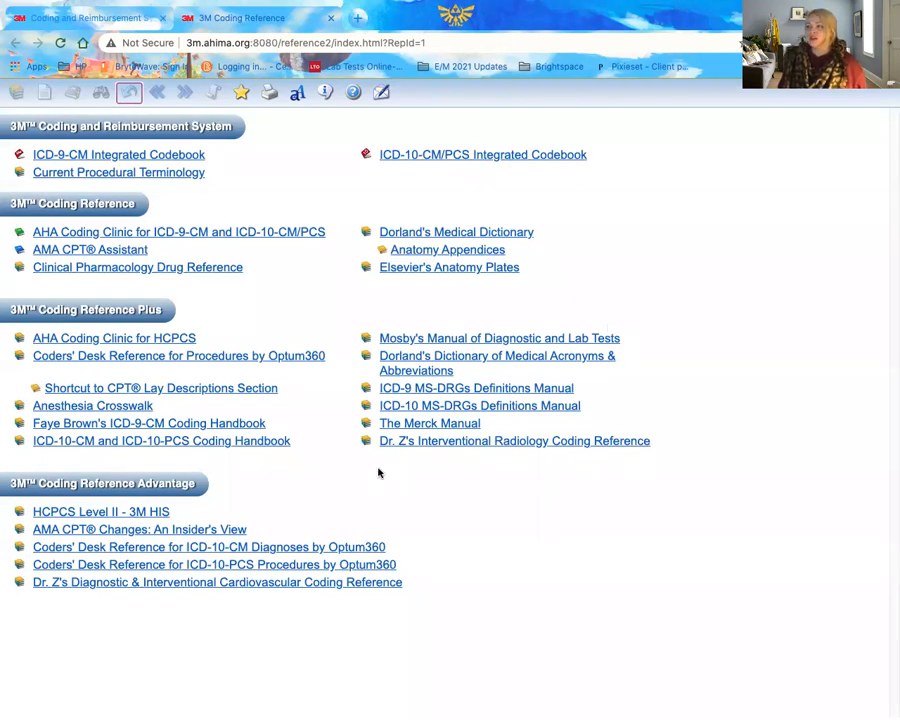
{"action": "mouse_move", "coordinate": [430, 476]}
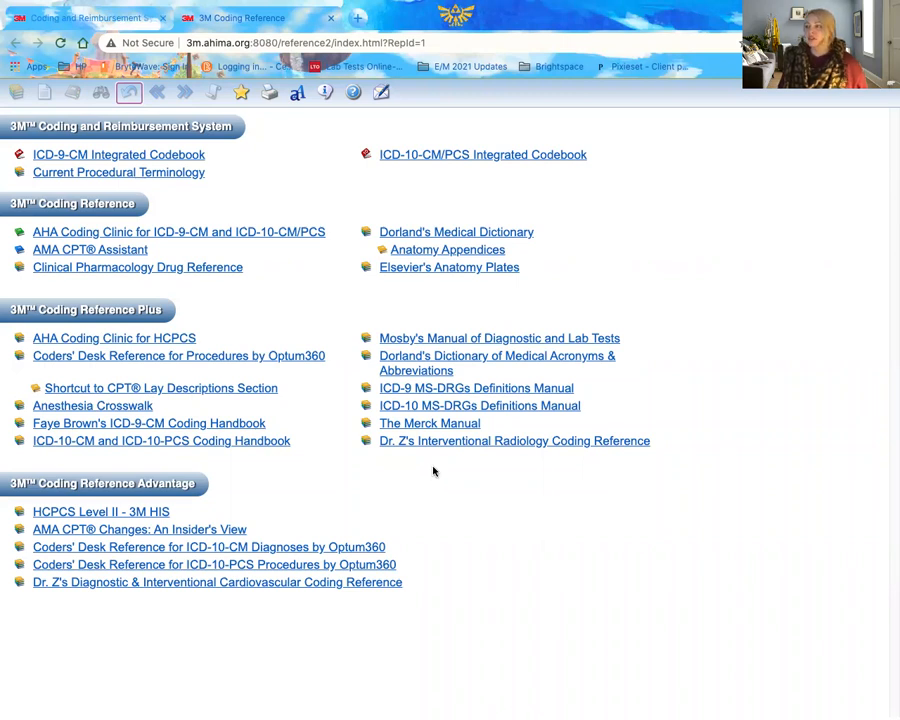
{"action": "mouse_move", "coordinate": [450, 376]}
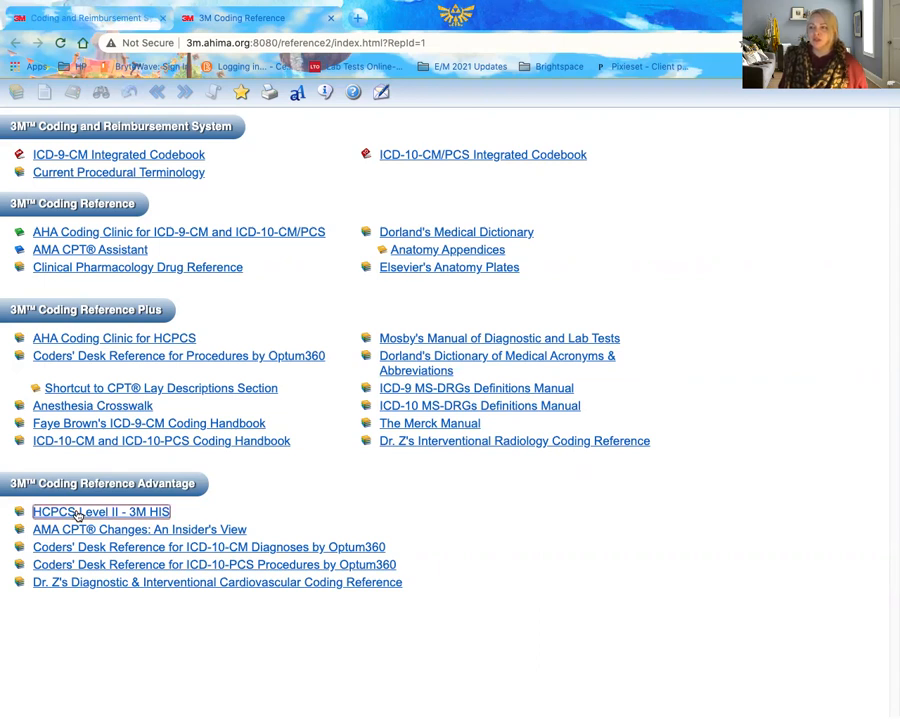
{"action": "left_click", "coordinate": [100, 512]}
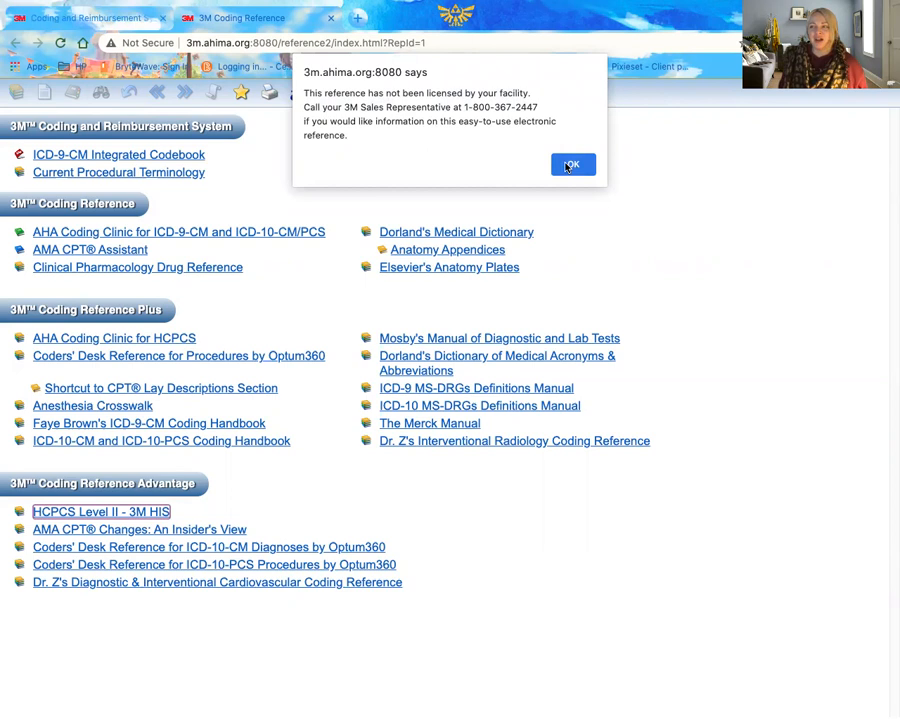
{"action": "left_click", "coordinate": [572, 164]}
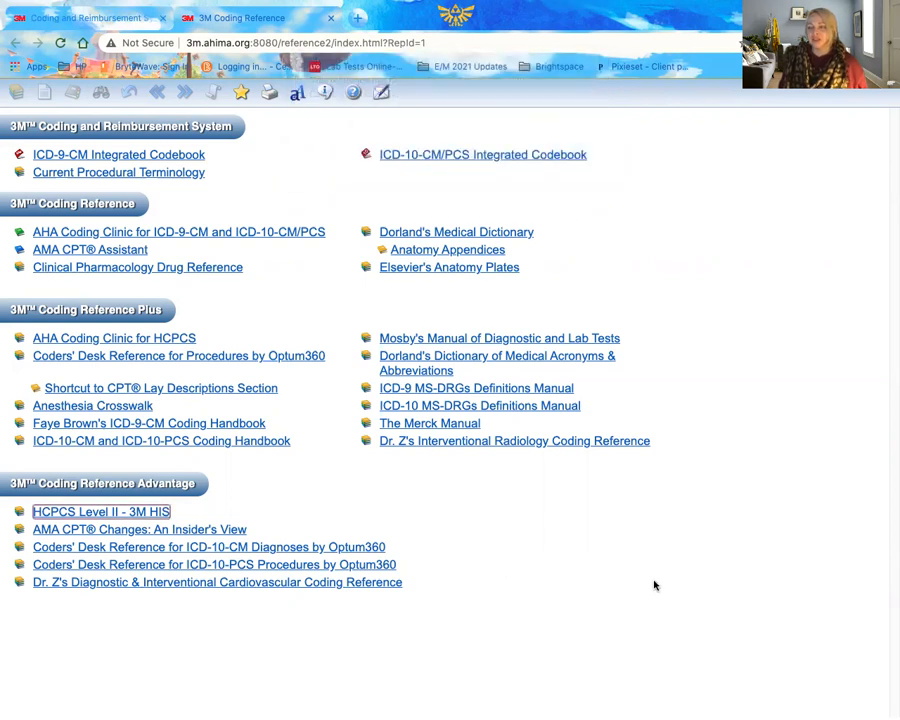
{"action": "mouse_move", "coordinate": [316, 528]}
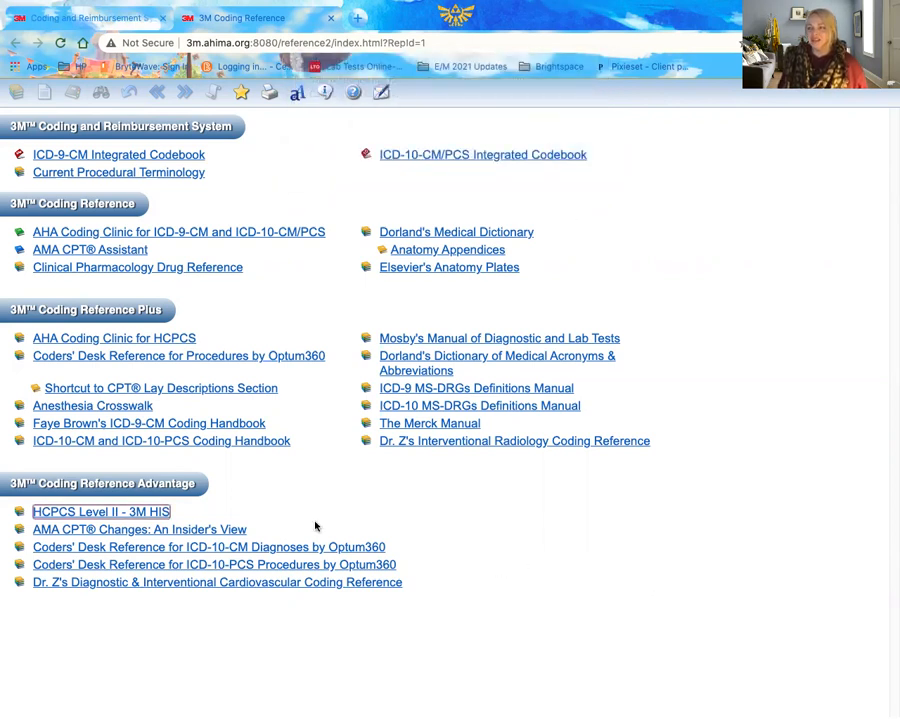
{"action": "mouse_move", "coordinate": [198, 632]}
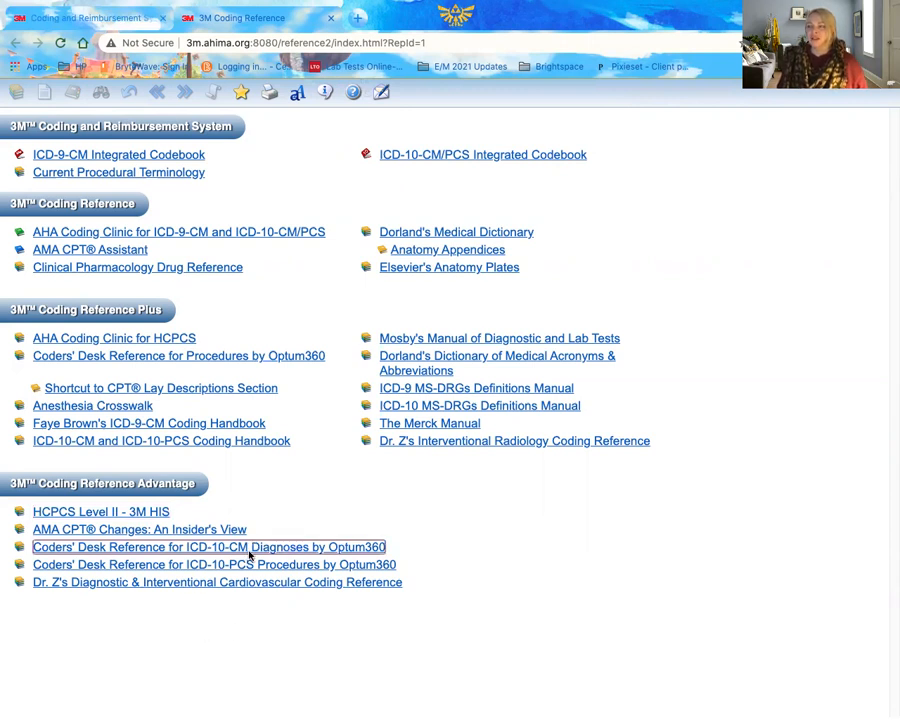
{"action": "left_click", "coordinate": [210, 548]}
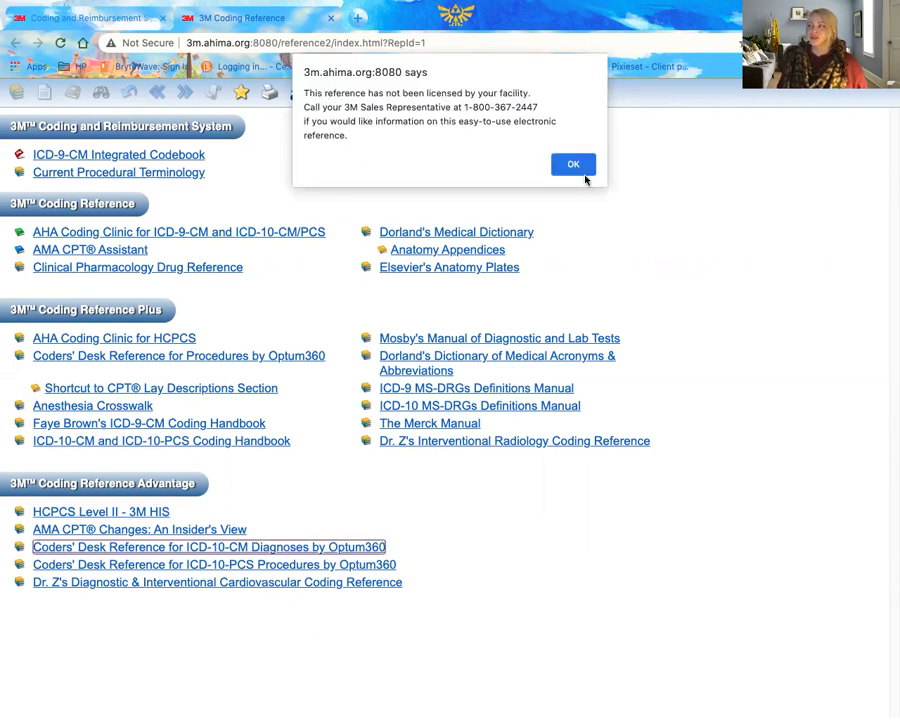
{"action": "left_click", "coordinate": [572, 164]}
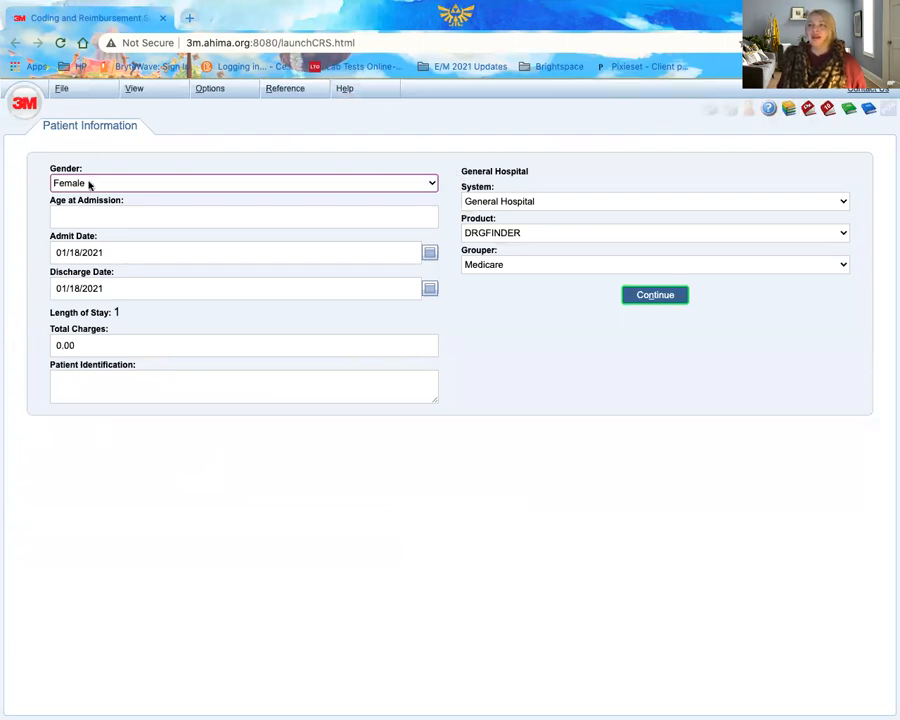
Set patient gender to Other and age at admission to 33.
{"action": "left_click", "coordinate": [244, 182]}
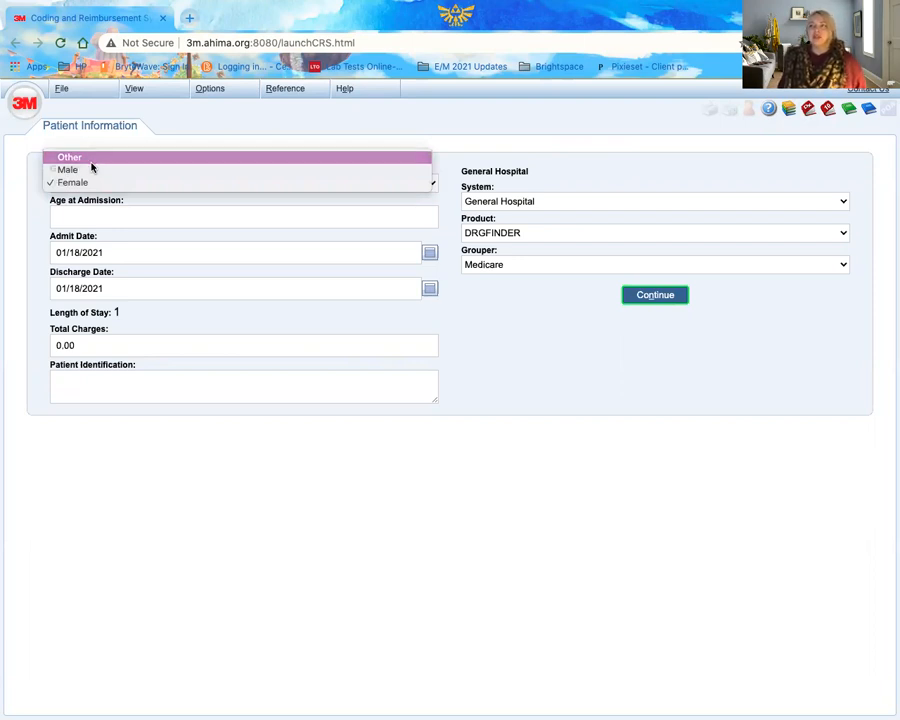
{"action": "left_click", "coordinate": [68, 156]}
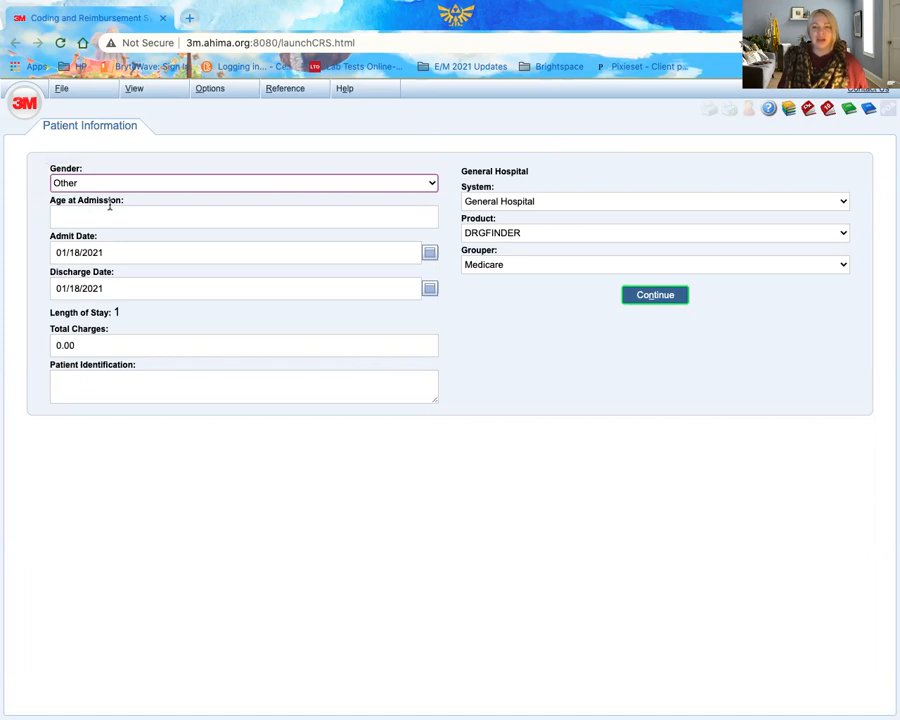
{"action": "type", "text": "33"}
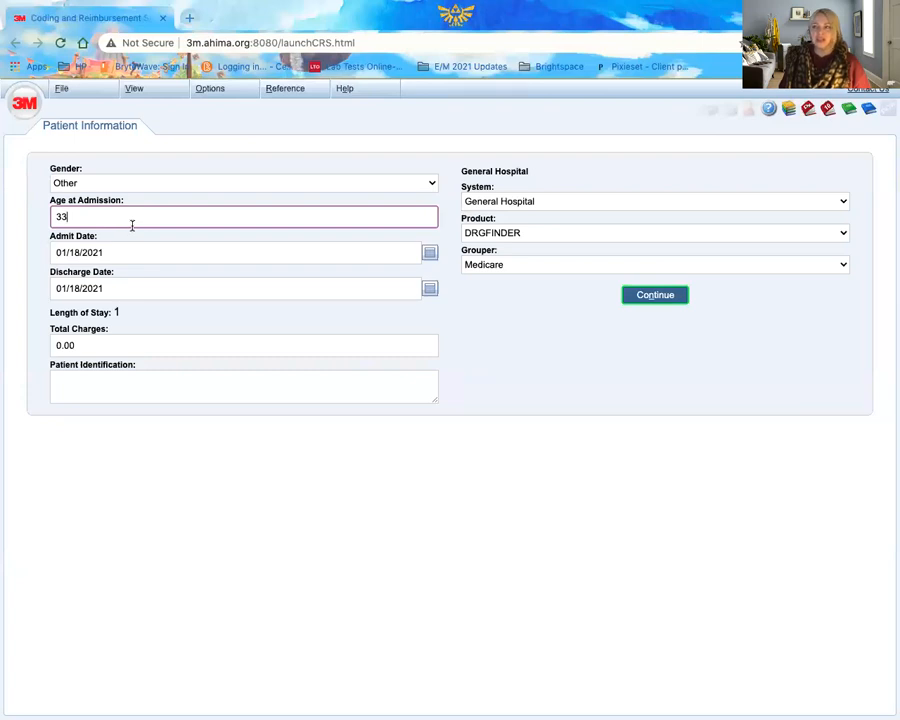
{"action": "mouse_move", "coordinate": [216, 524]}
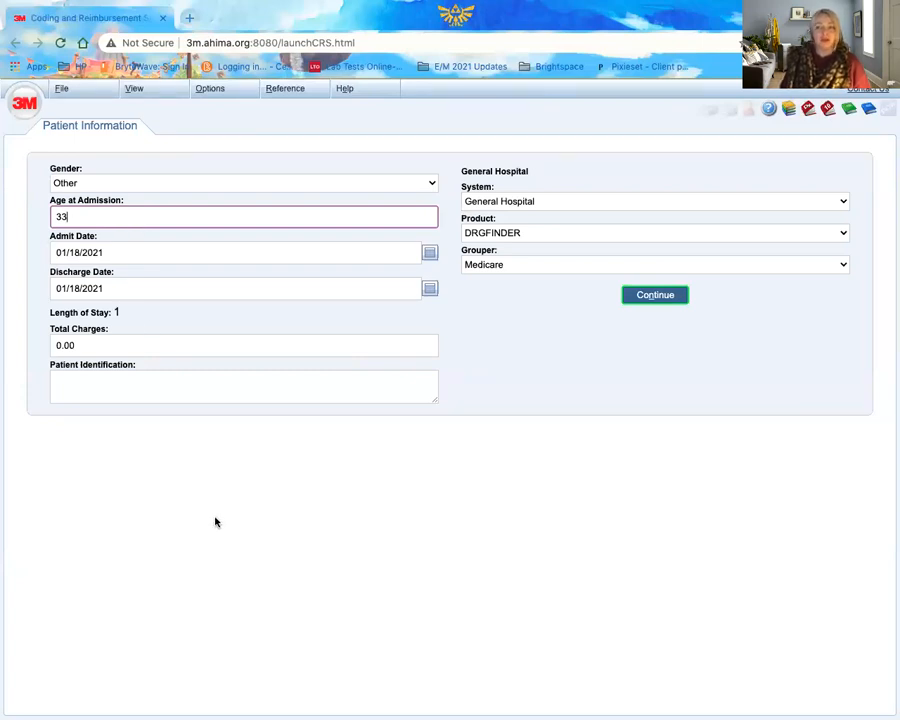
{"action": "mouse_move", "coordinate": [208, 512]}
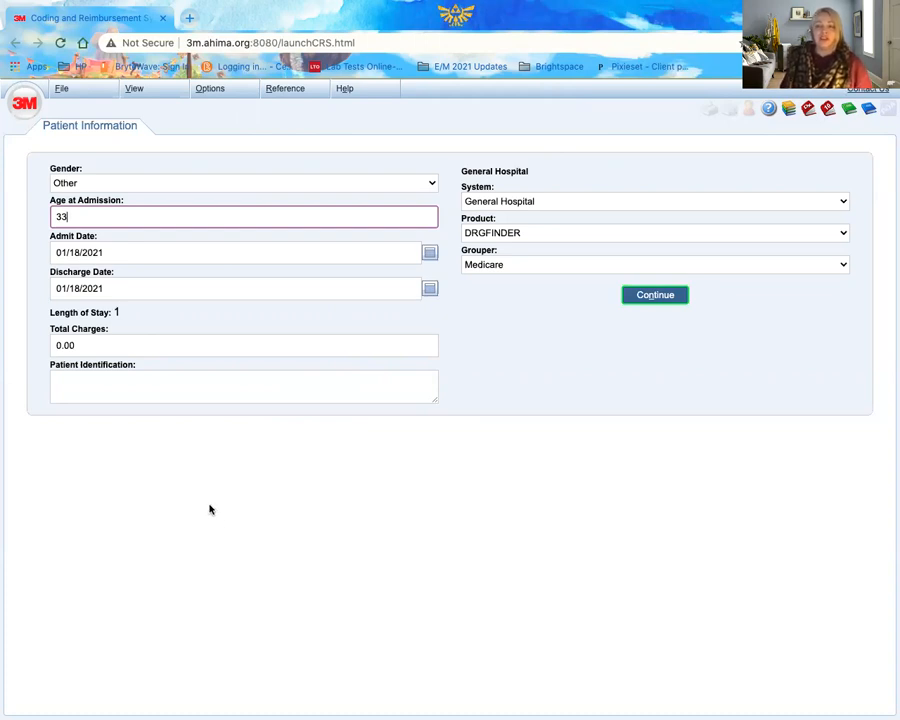
{"action": "mouse_move", "coordinate": [210, 472]}
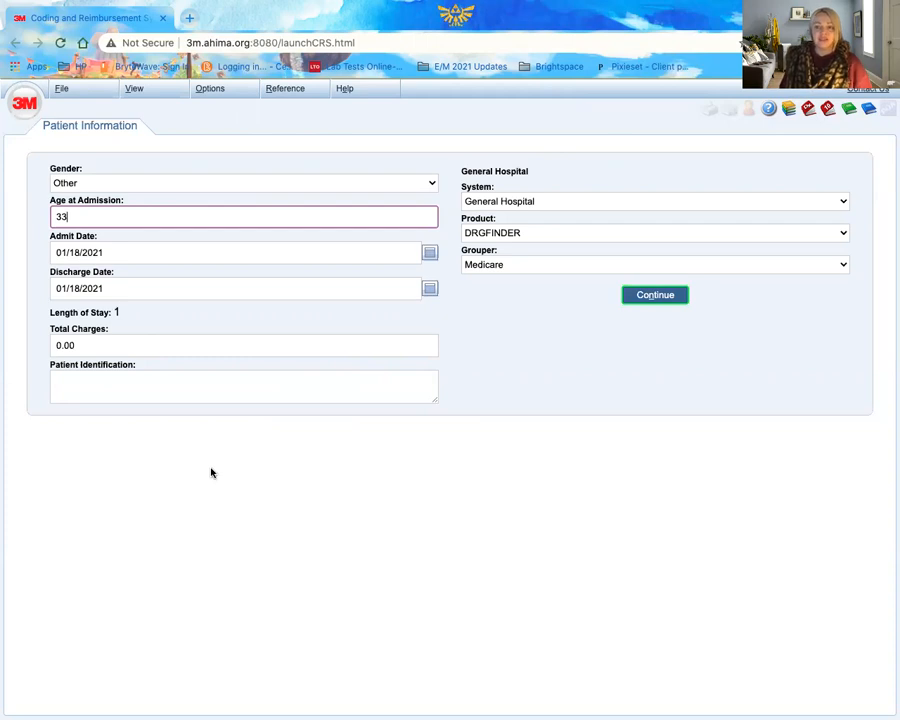
{"action": "mouse_move", "coordinate": [310, 470]}
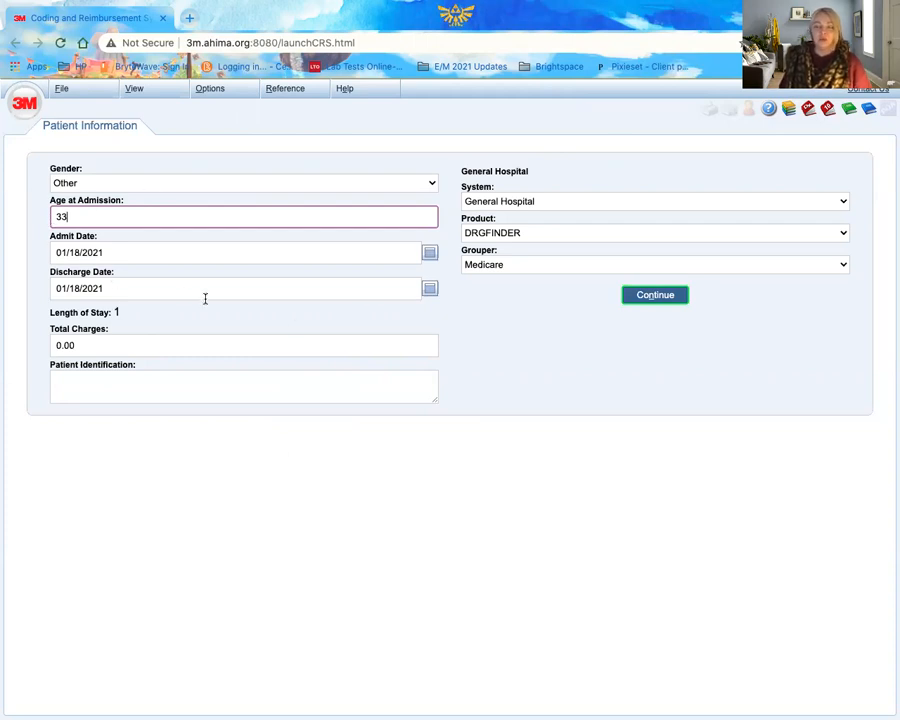
{"action": "mouse_move", "coordinate": [316, 292]}
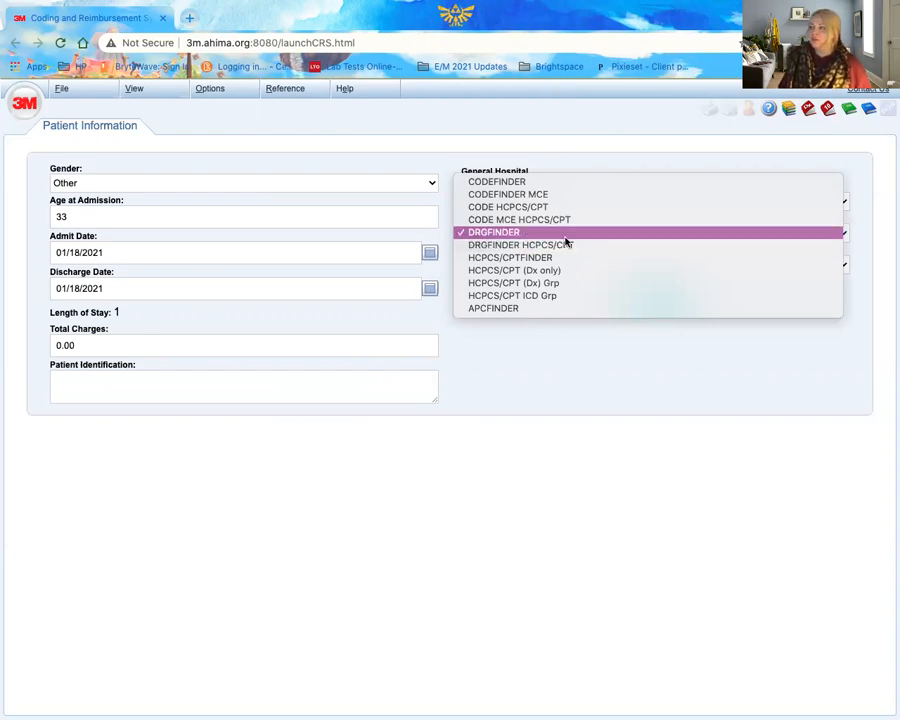
{"action": "mouse_move", "coordinate": [590, 232]}
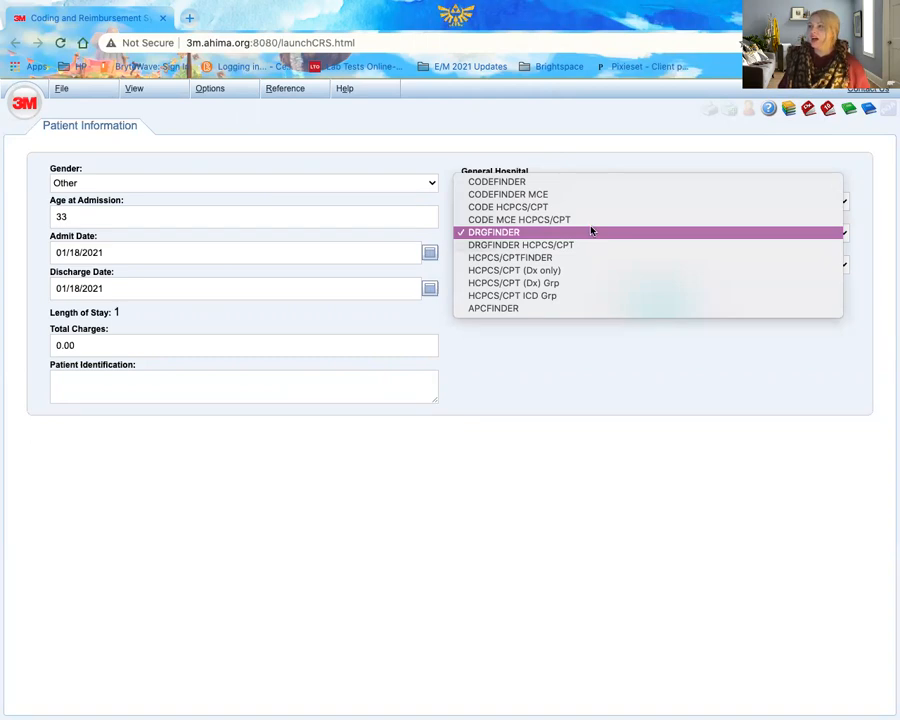
{"action": "mouse_move", "coordinate": [582, 206]}
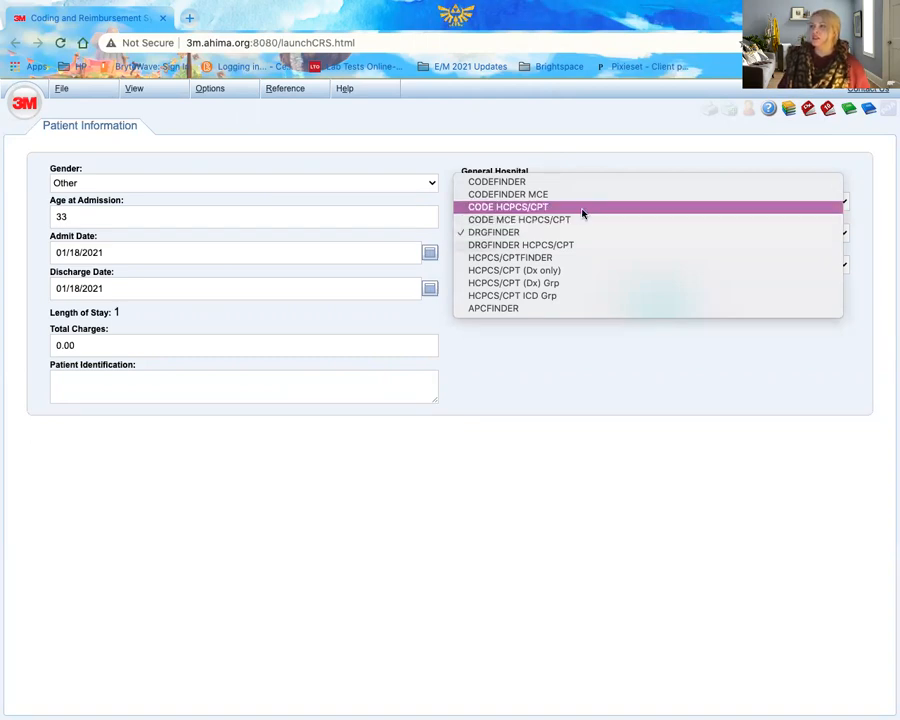
{"action": "mouse_move", "coordinate": [578, 218]}
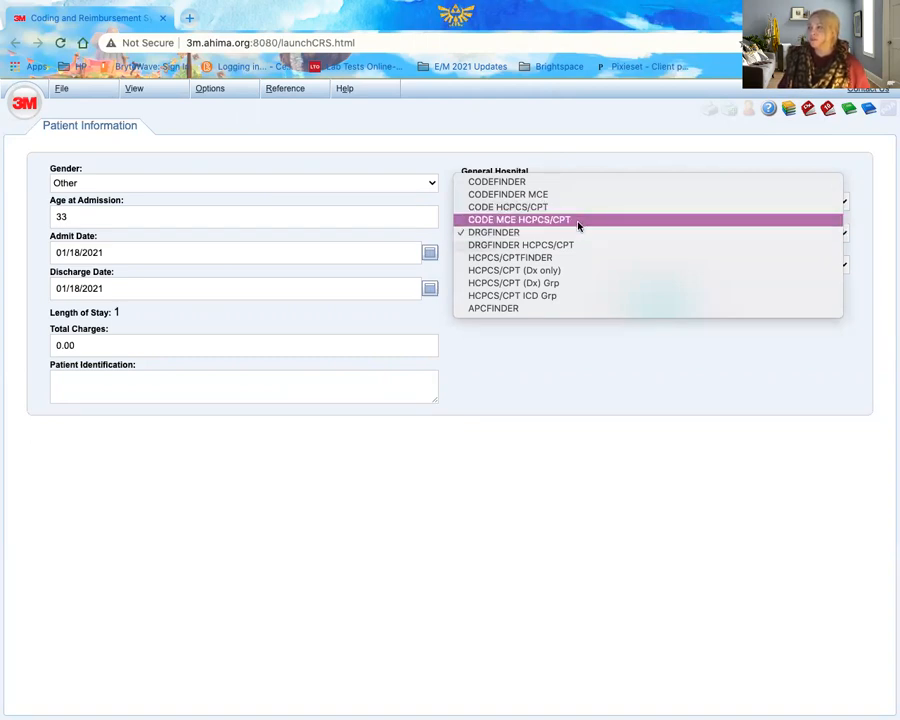
{"action": "mouse_move", "coordinate": [576, 256]}
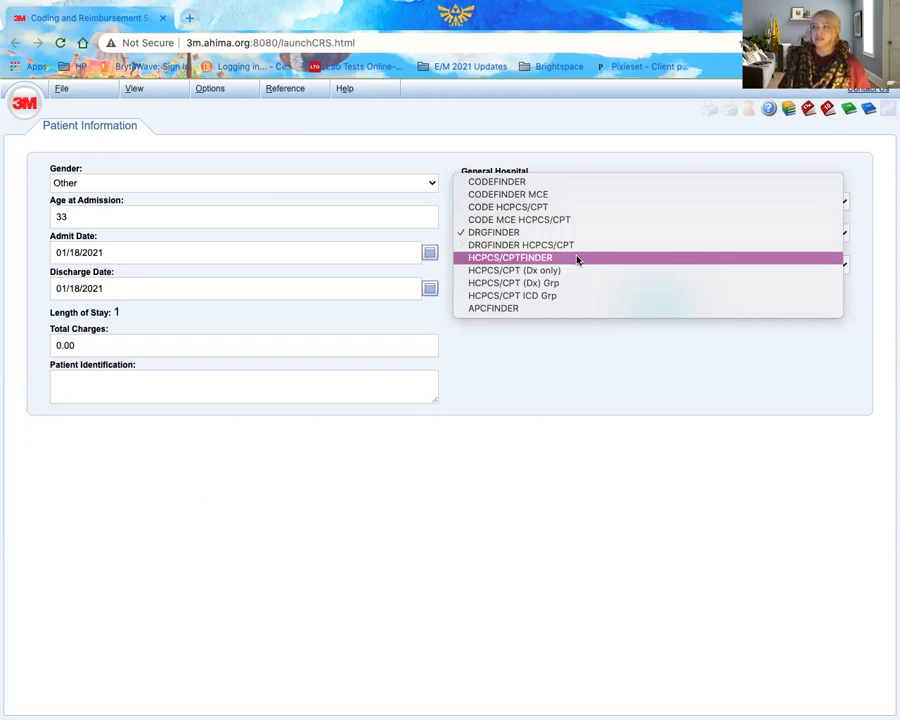
{"action": "mouse_move", "coordinate": [564, 188]}
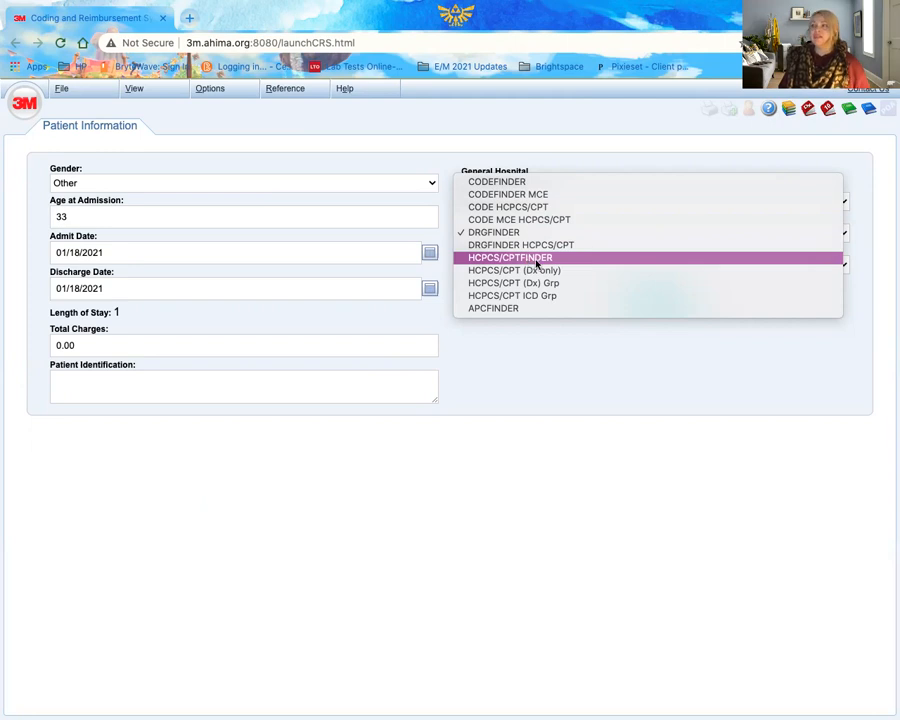
Choose the HCPCS/CPTFINDER product and continue to the ICD-10 Summary.
{"action": "left_click", "coordinate": [510, 256]}
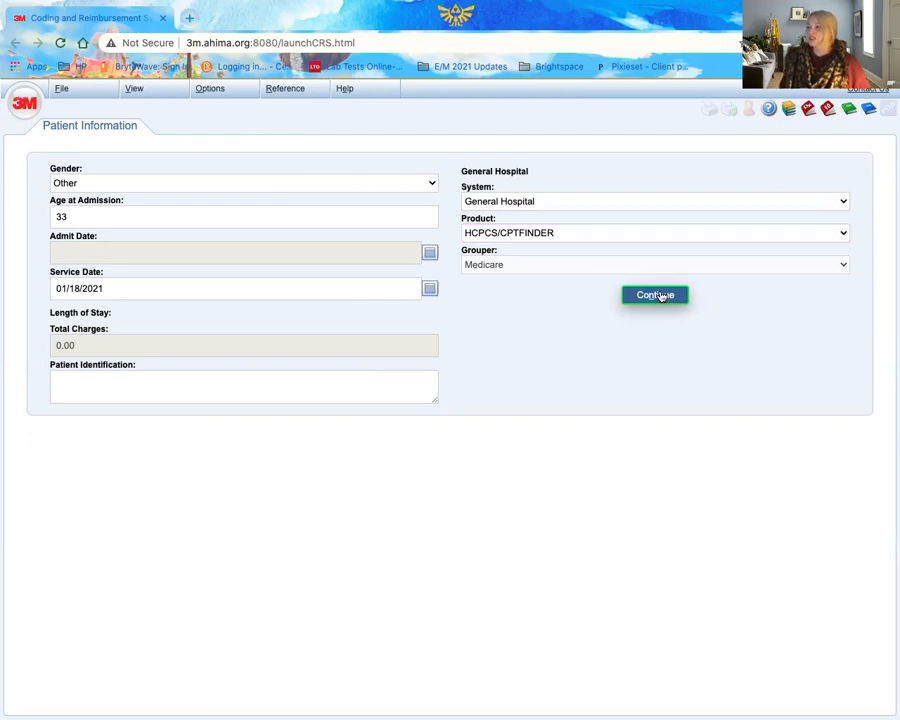
{"action": "left_click", "coordinate": [656, 296]}
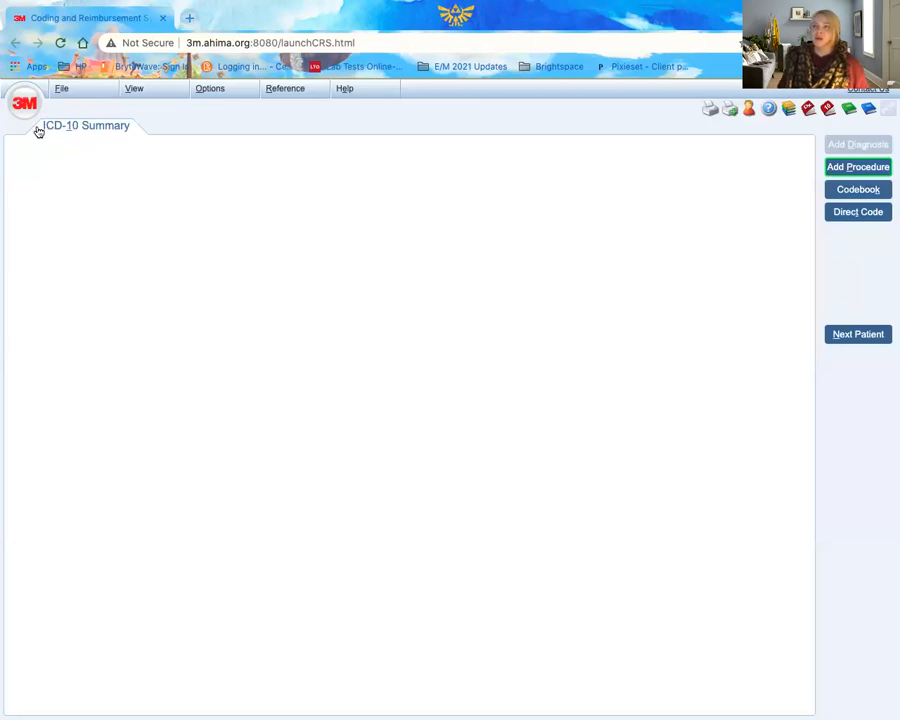
{"action": "mouse_move", "coordinate": [292, 208]}
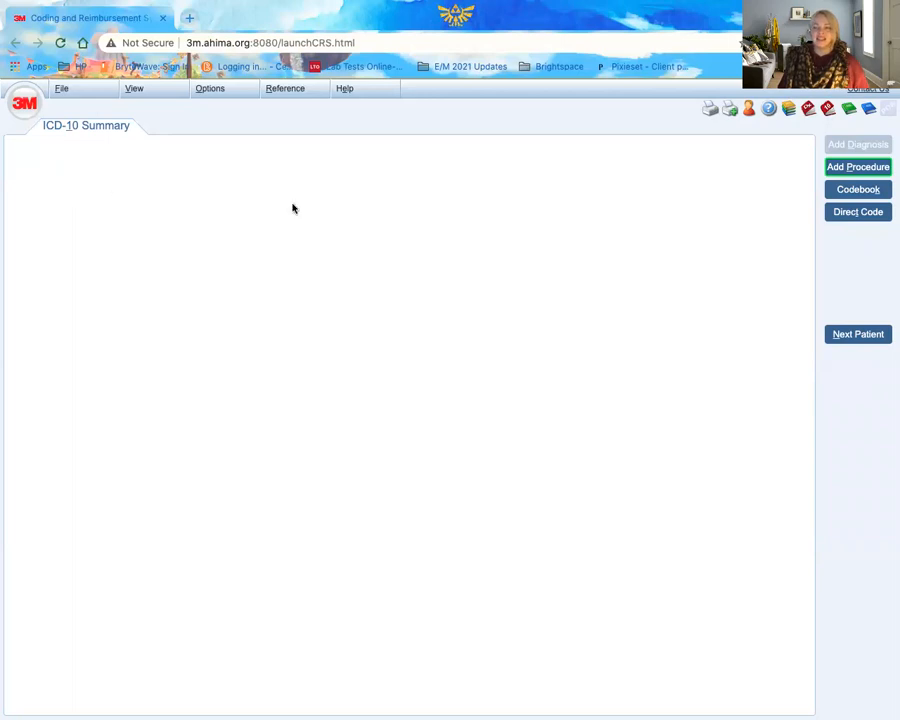
Add a procedure and start a CPT keyword search beginning with 'H'.
{"action": "left_click", "coordinate": [856, 166]}
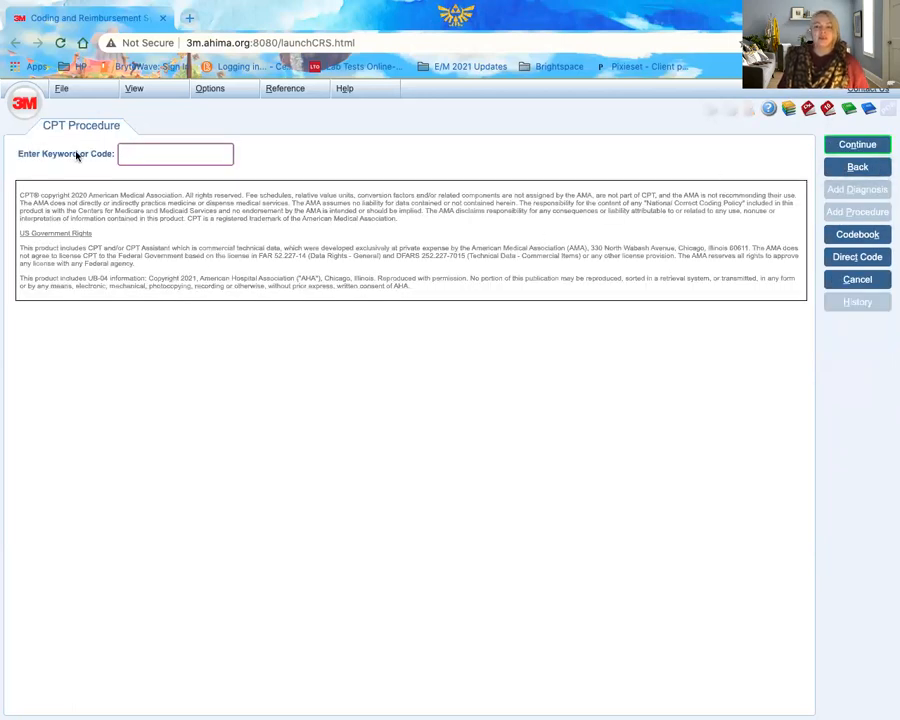
{"action": "left_click", "coordinate": [176, 152]}
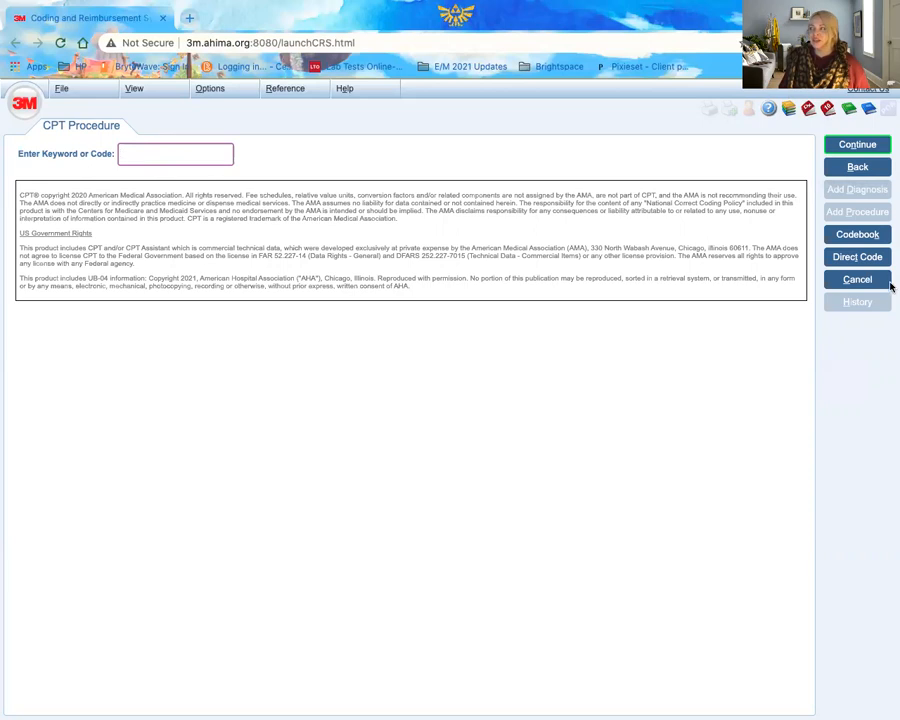
{"action": "mouse_move", "coordinate": [824, 376]}
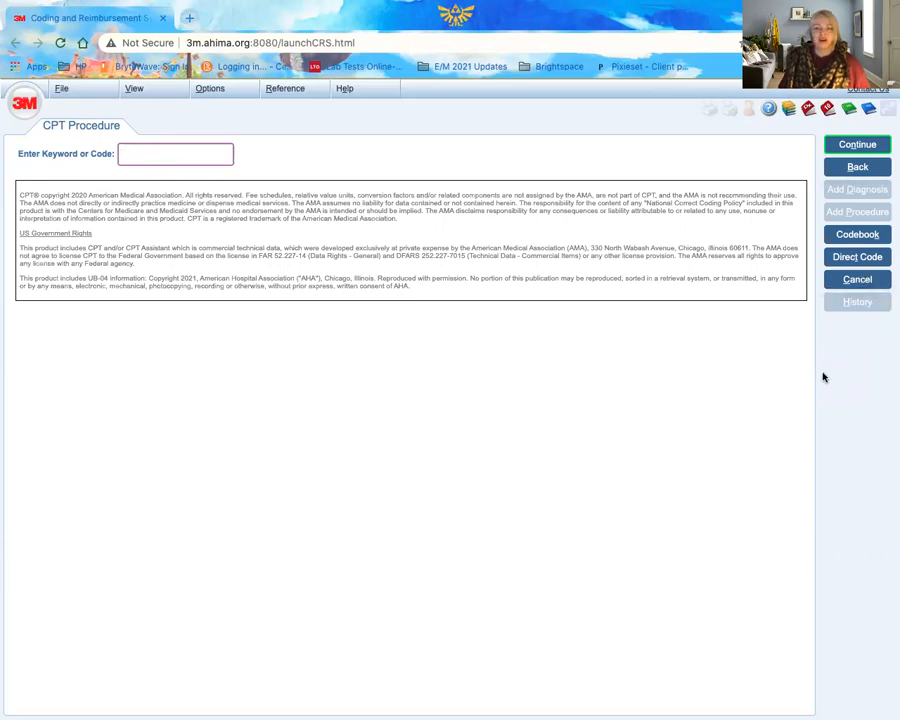
{"action": "mouse_move", "coordinate": [238, 270]}
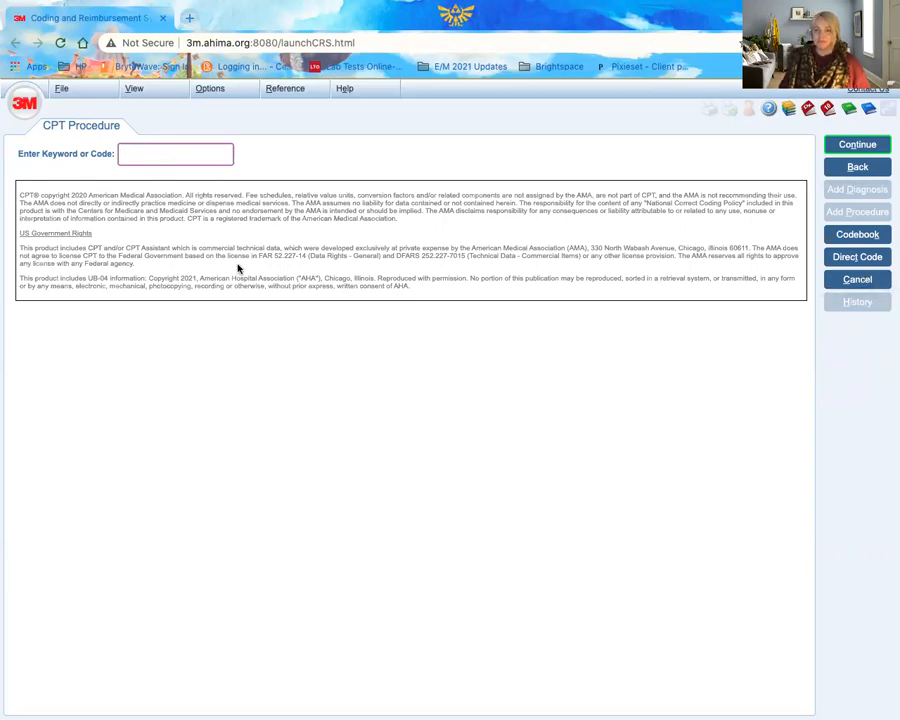
{"action": "type", "text": "H"}
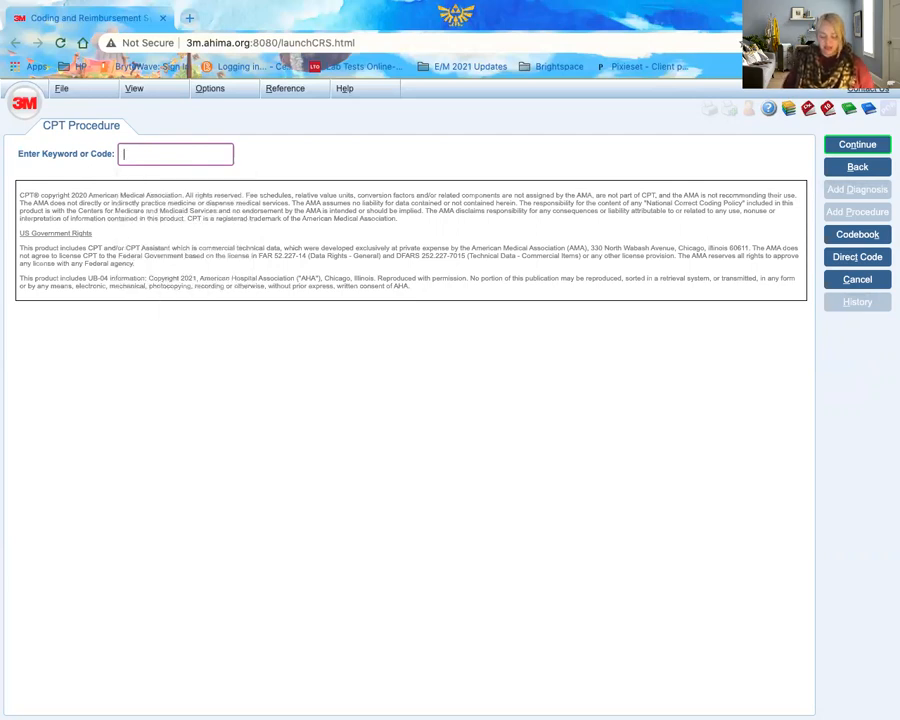
Search the keyword AMBULAN and choose option 3, Ambulance Service (HCPCS A code).
{"action": "type", "text": "AMBULAN"}
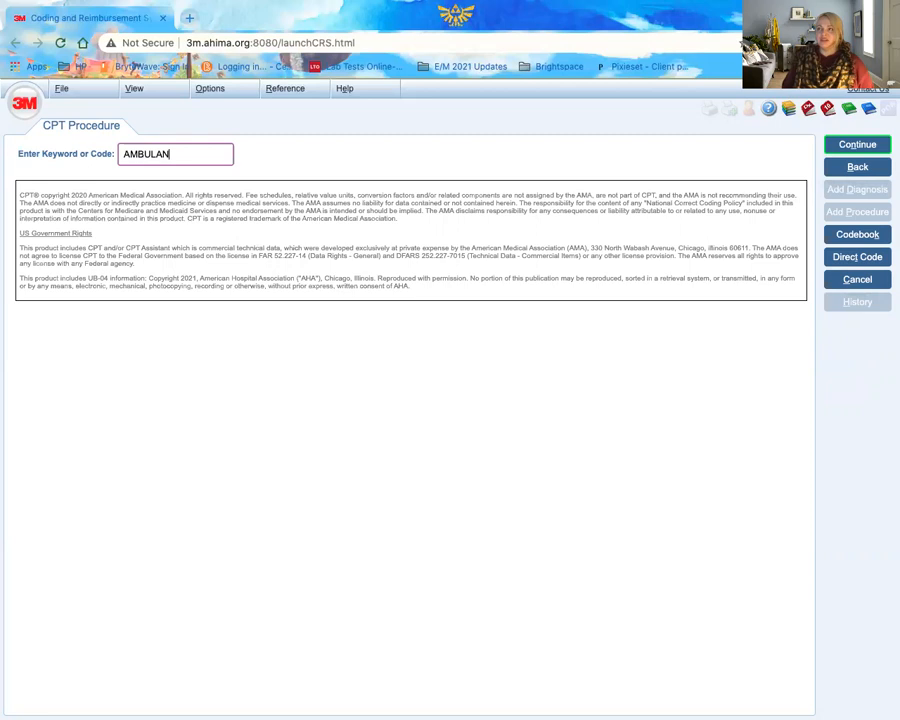
{"action": "left_click", "coordinate": [856, 144]}
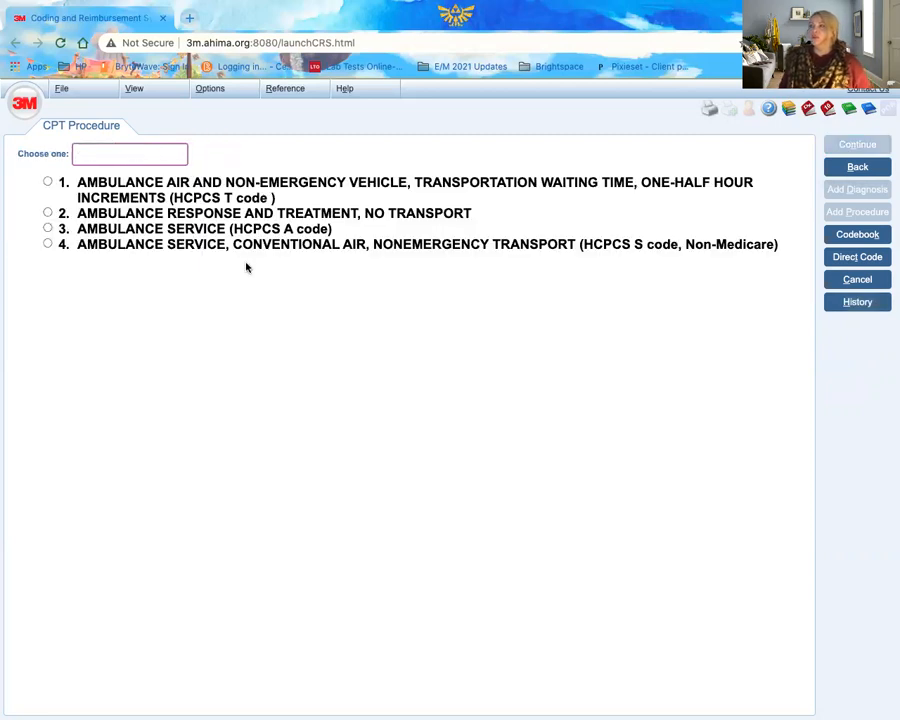
{"action": "left_click", "coordinate": [48, 180]}
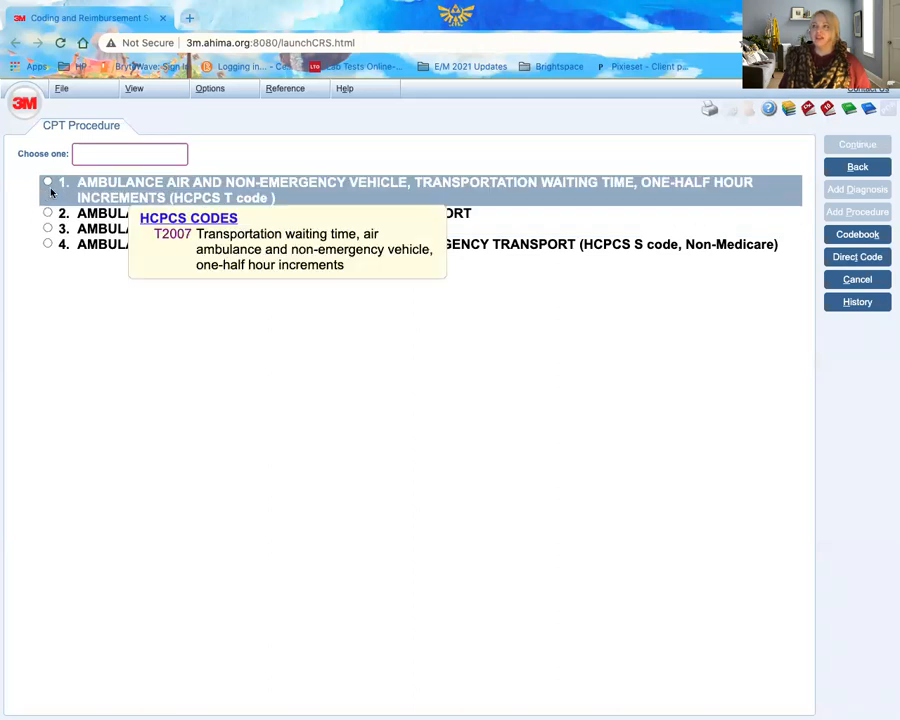
{"action": "mouse_move", "coordinate": [340, 374]}
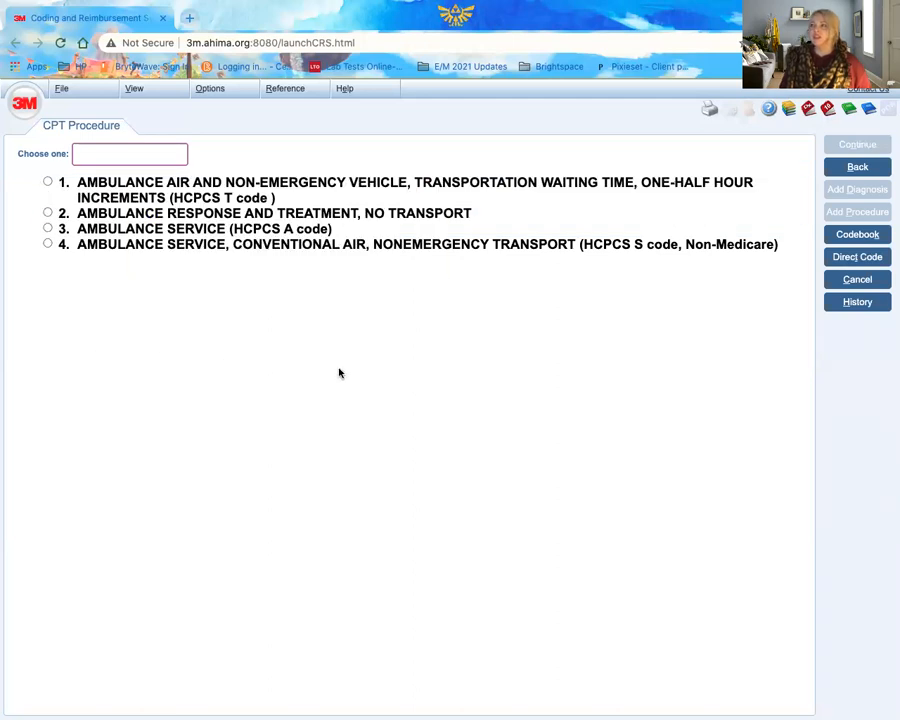
{"action": "mouse_move", "coordinate": [46, 276]}
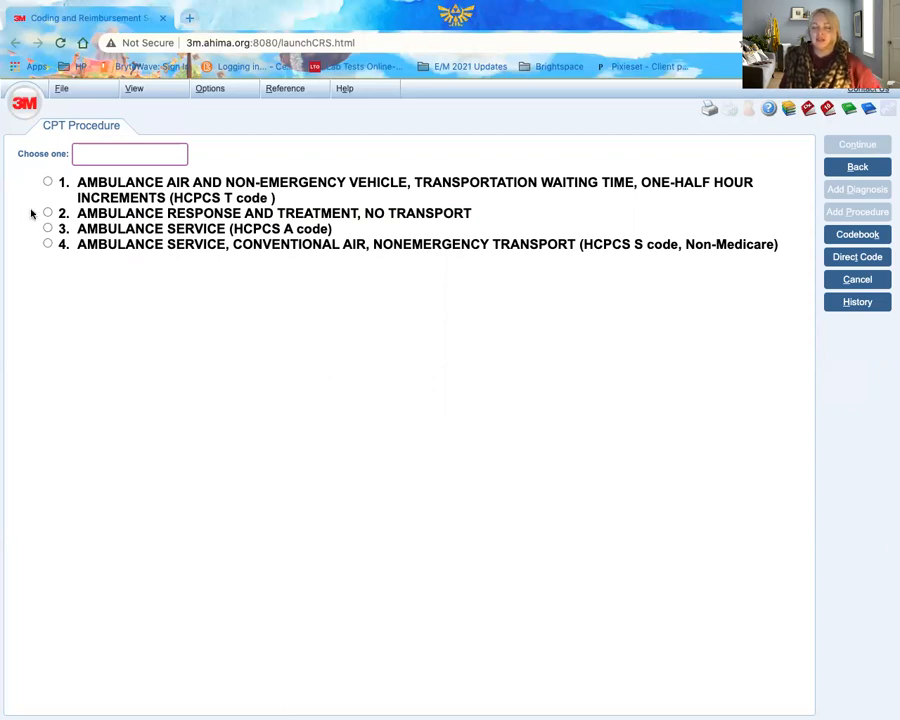
{"action": "left_click", "coordinate": [48, 212]}
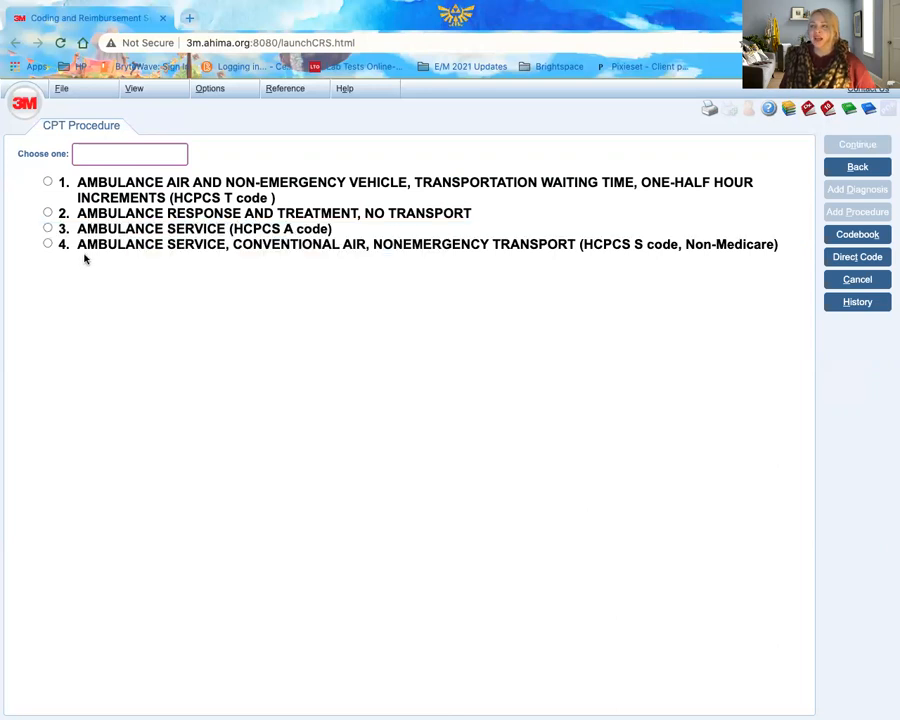
{"action": "mouse_move", "coordinate": [152, 376]}
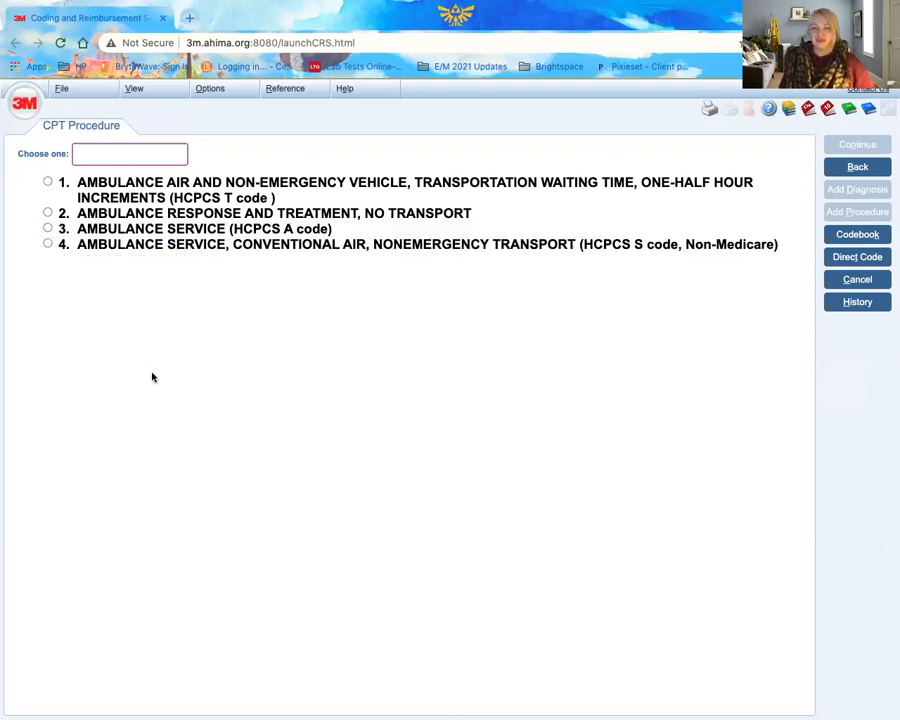
{"action": "mouse_move", "coordinate": [176, 332]}
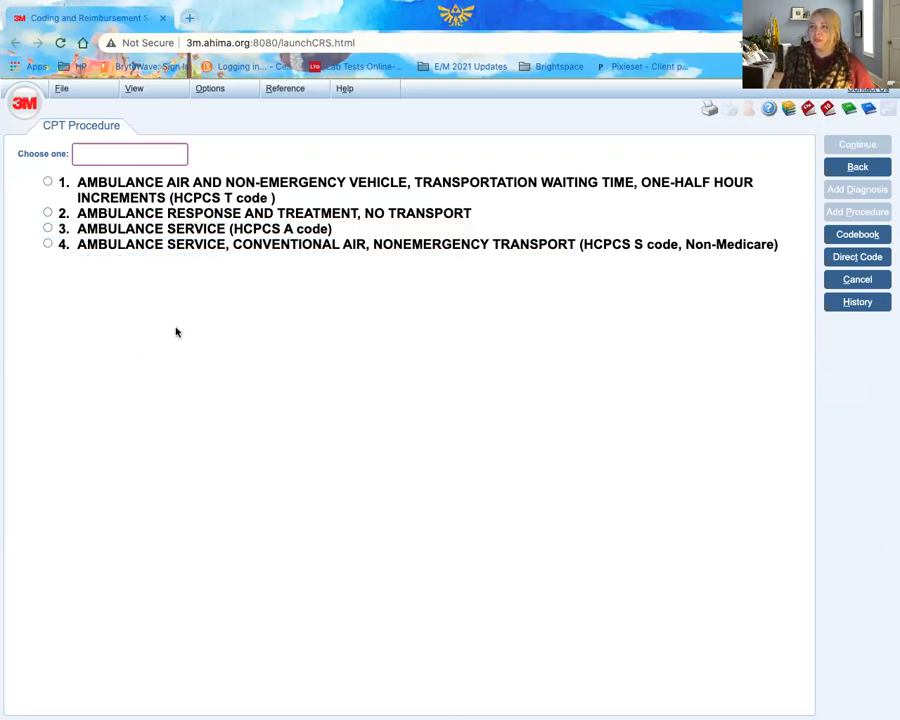
{"action": "mouse_move", "coordinate": [502, 364]}
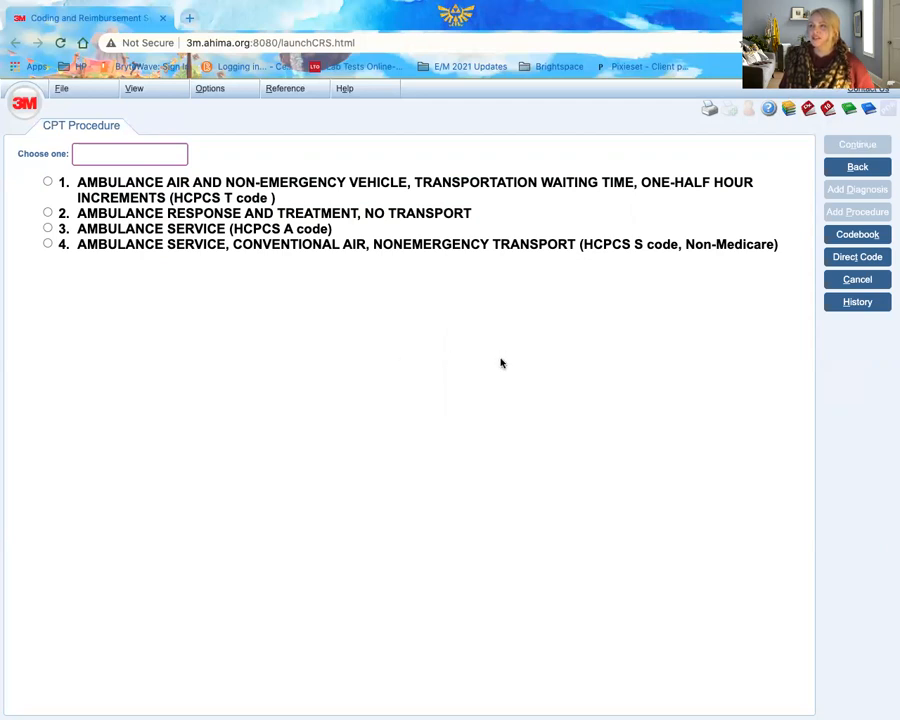
{"action": "mouse_move", "coordinate": [248, 374]}
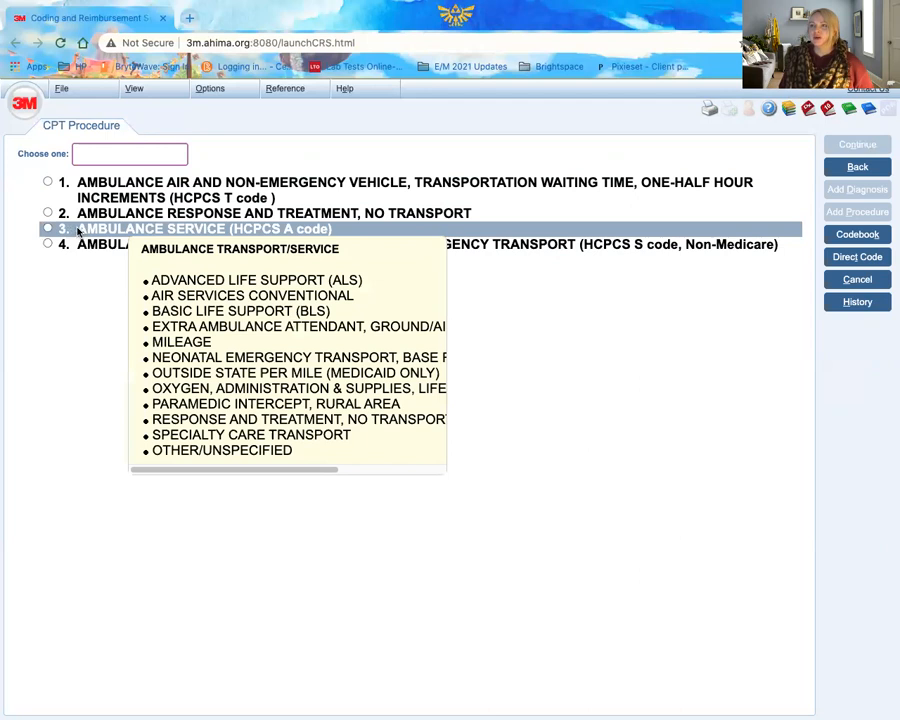
{"action": "left_click", "coordinate": [200, 228]}
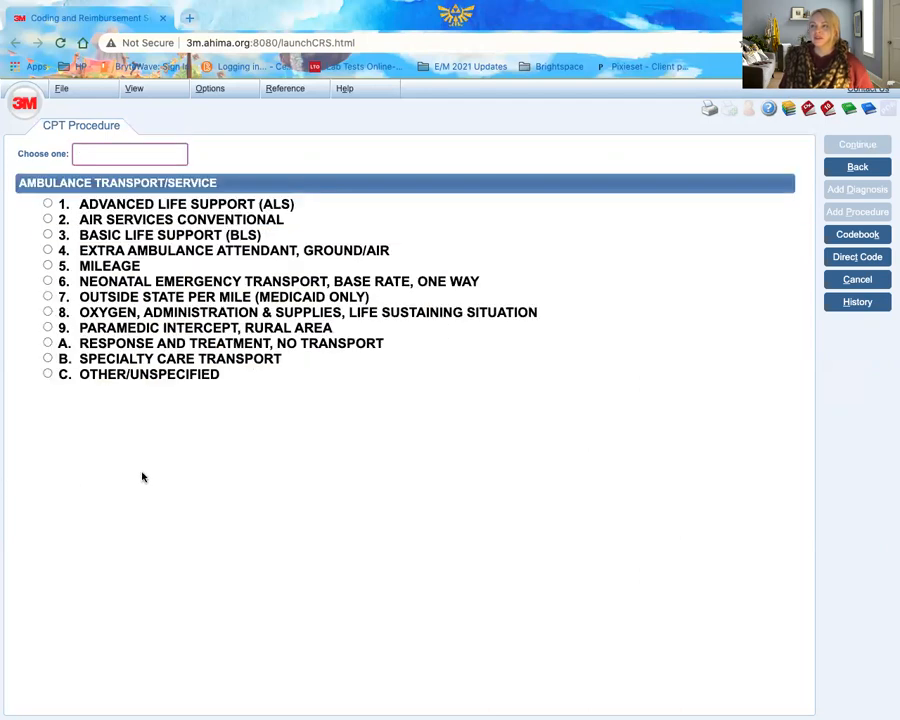
{"action": "mouse_move", "coordinate": [482, 492]}
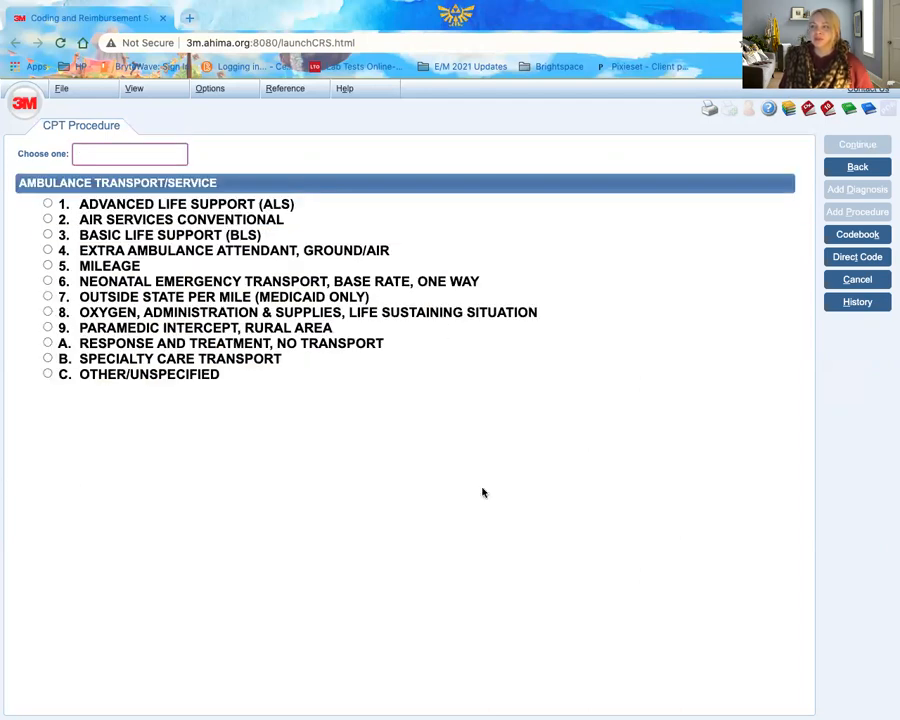
{"action": "mouse_move", "coordinate": [270, 488]}
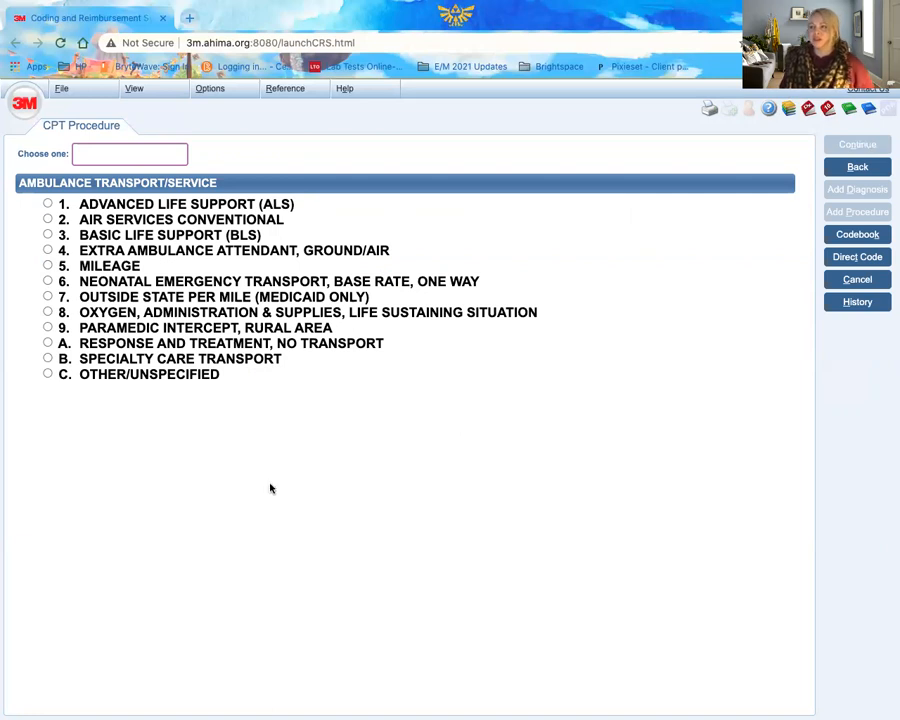
Choose conventional air services, fixed wing, reaching A0430, and view its AHA Coding Clinic for HCPCS references.
{"action": "left_click", "coordinate": [48, 218]}
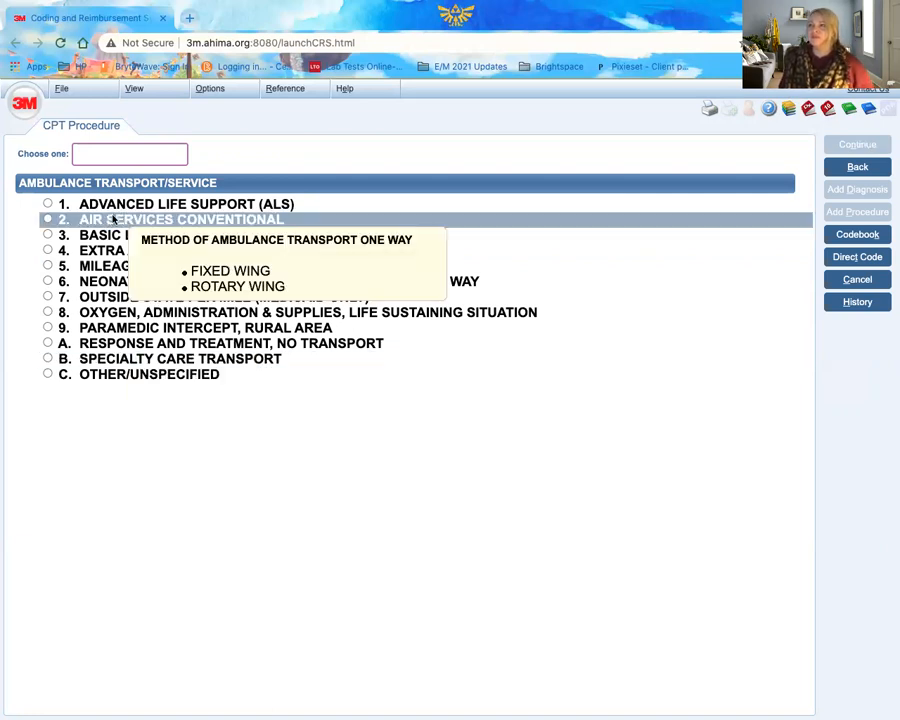
{"action": "left_click", "coordinate": [182, 218]}
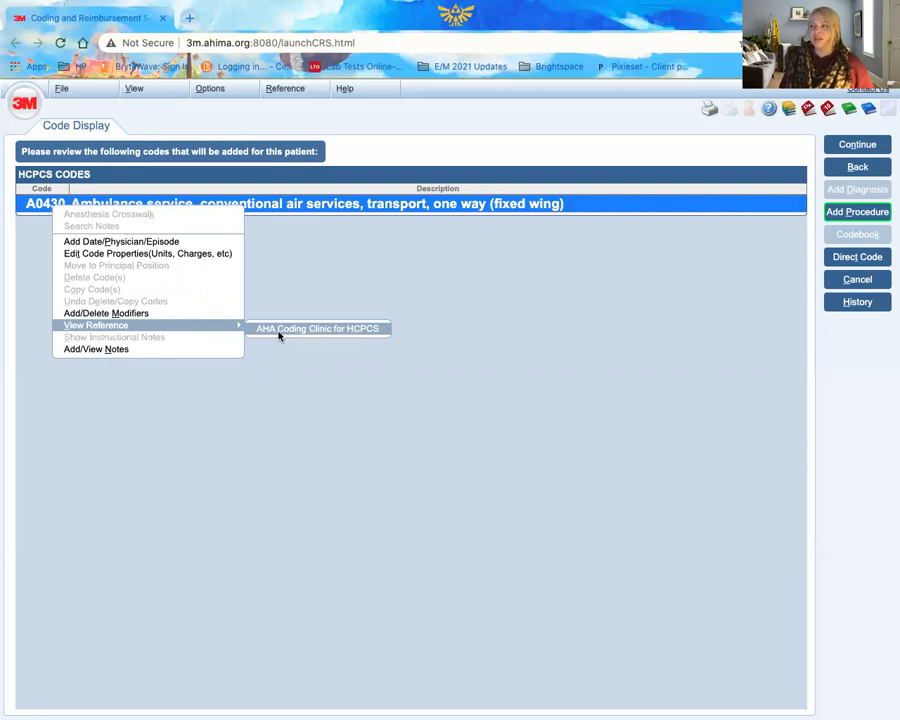
{"action": "left_click", "coordinate": [316, 328]}
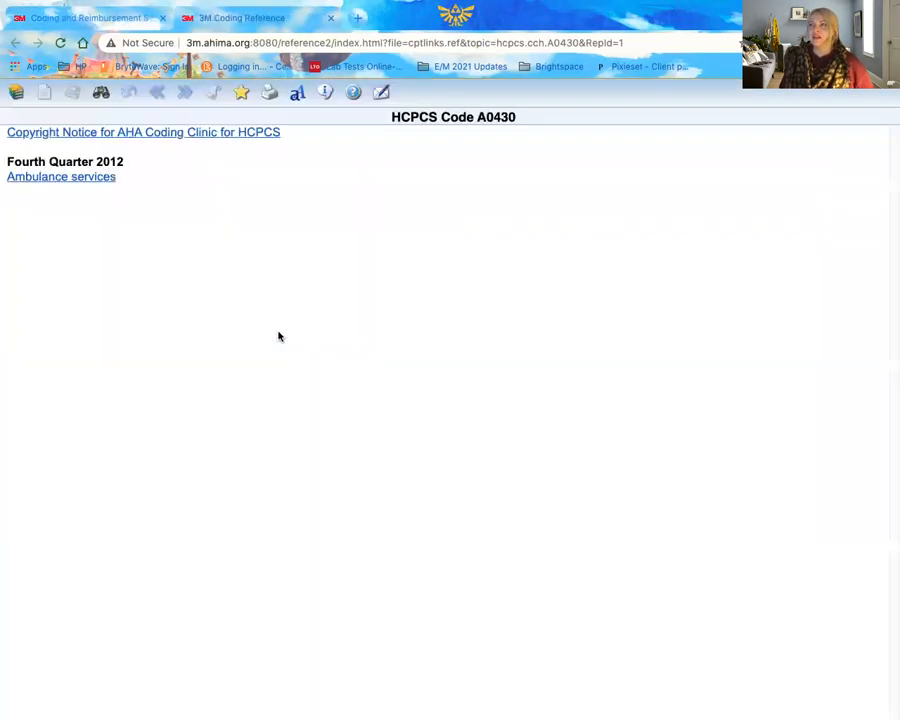
Read the Fourth Quarter 2012 ambulance services article and its table of ambulance HCPCS codes.
{"action": "left_click", "coordinate": [62, 176]}
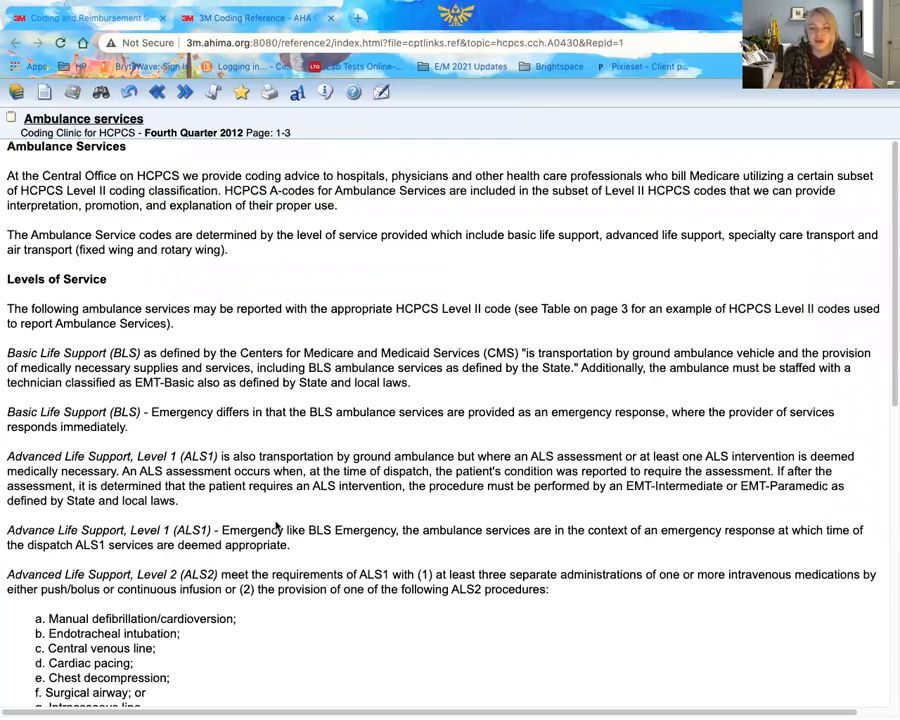
{"action": "scroll", "scroll_direction": "down", "scroll_amount": 3}
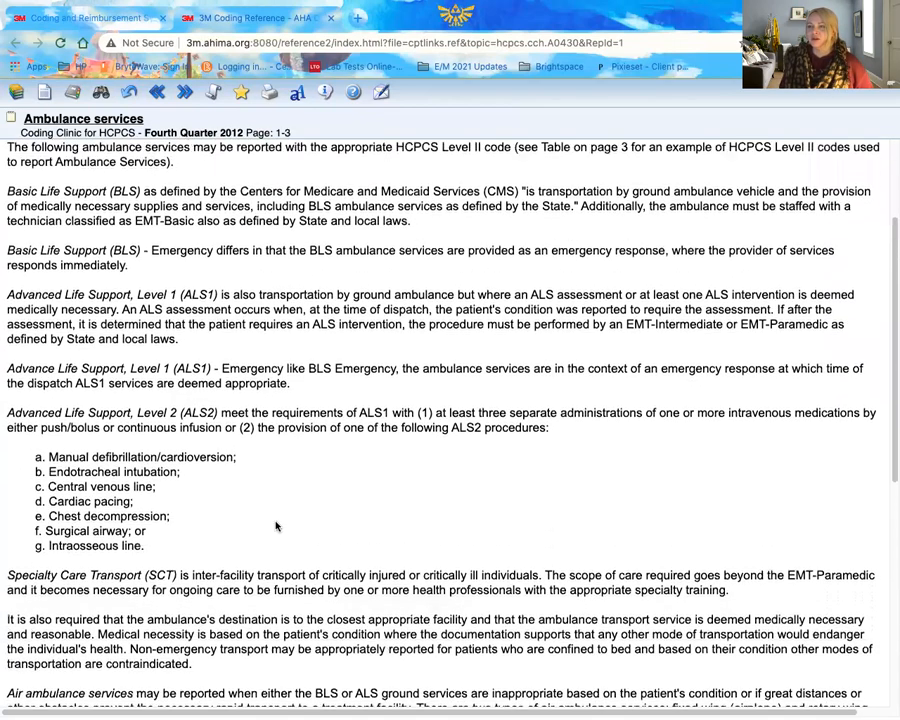
{"action": "scroll", "scroll_direction": "down", "scroll_amount": 3}
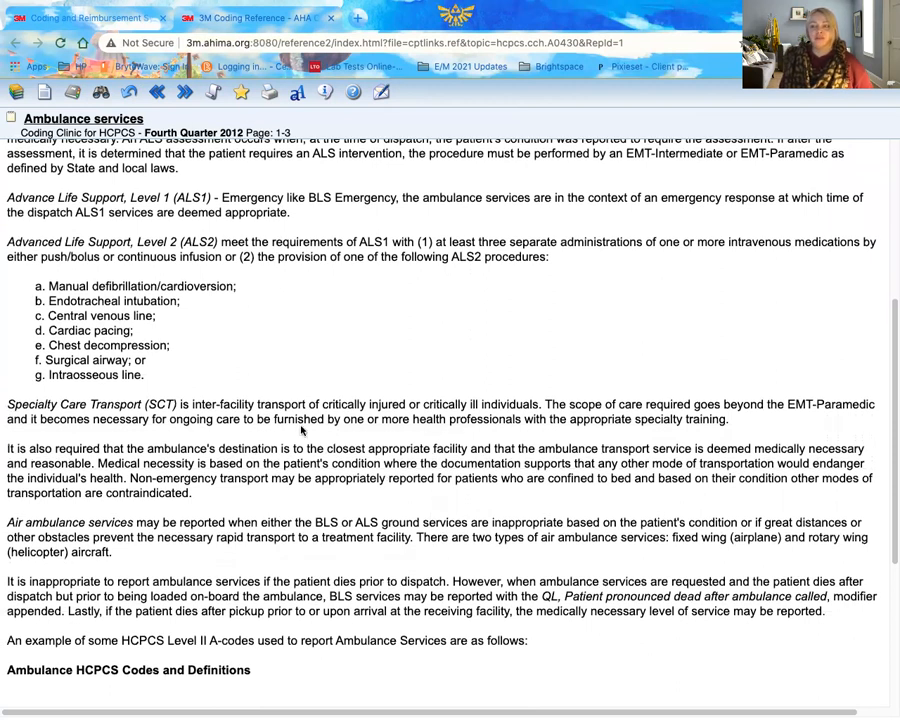
{"action": "scroll", "scroll_direction": "down", "scroll_amount": 3}
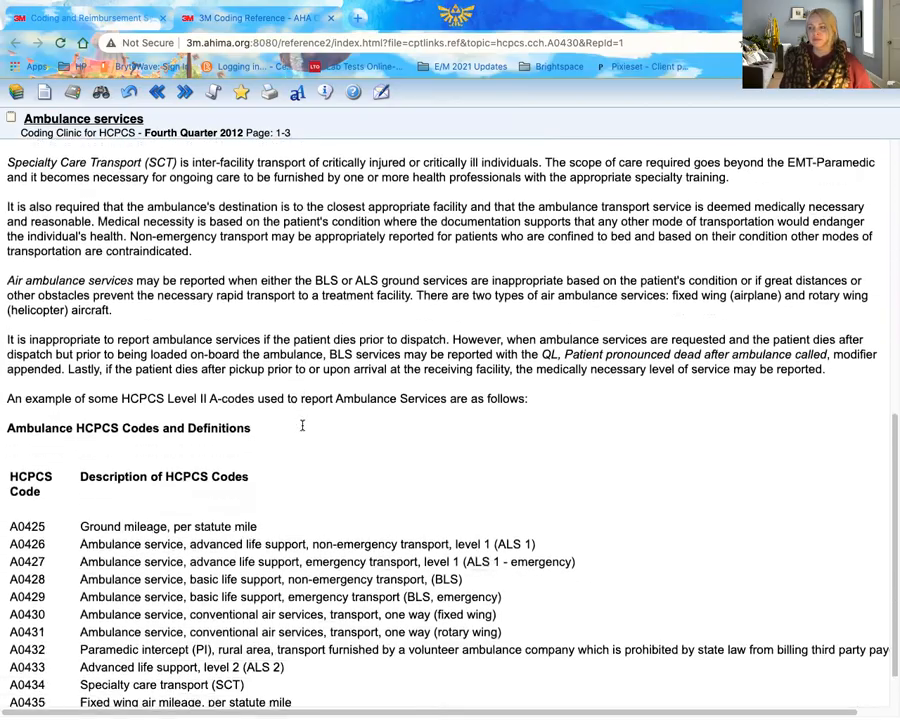
{"action": "scroll", "scroll_direction": "up", "scroll_amount": 3}
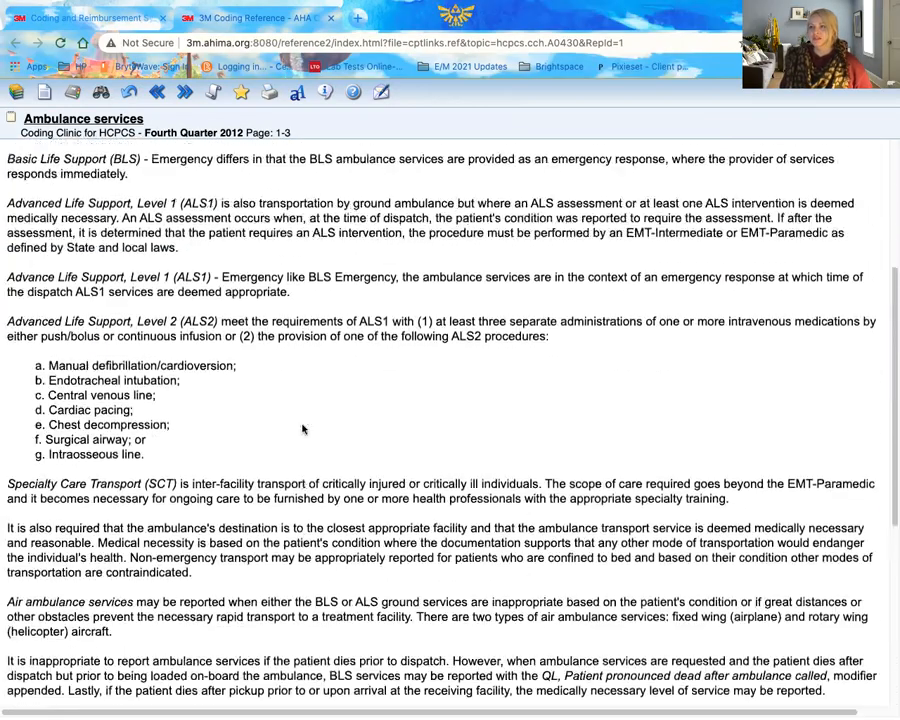
{"action": "scroll", "scroll_direction": "up", "scroll_amount": 3}
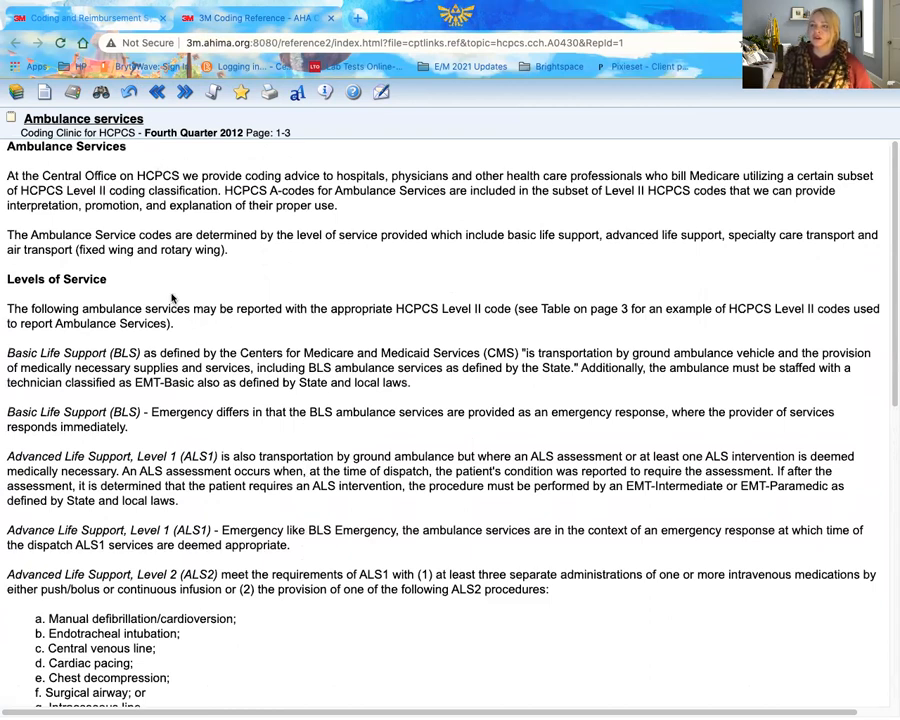
{"action": "scroll", "scroll_direction": "down", "scroll_amount": 3}
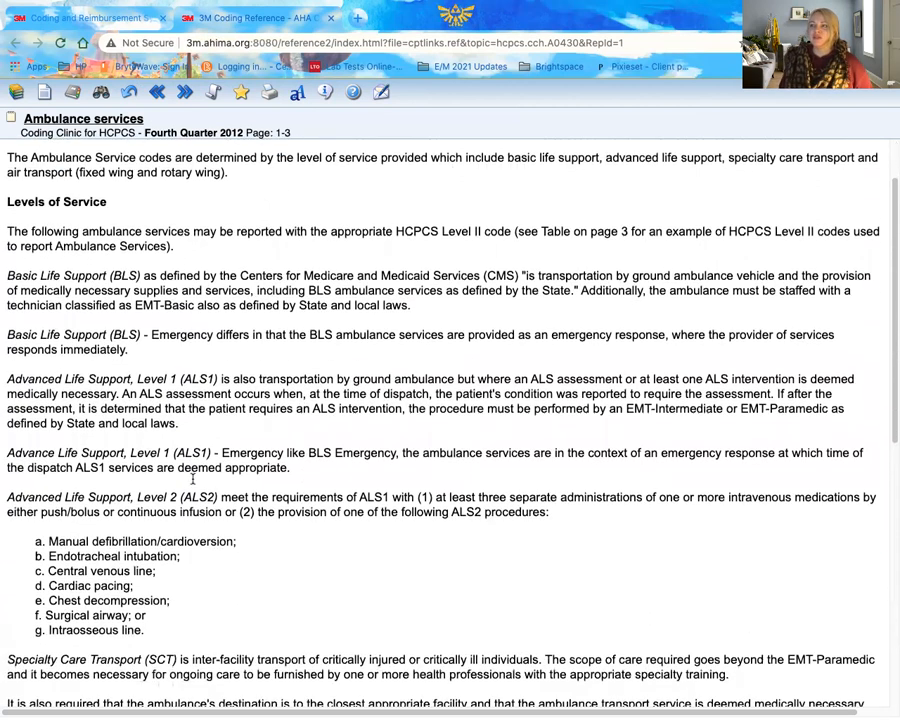
{"action": "scroll", "scroll_direction": "down", "scroll_amount": 3}
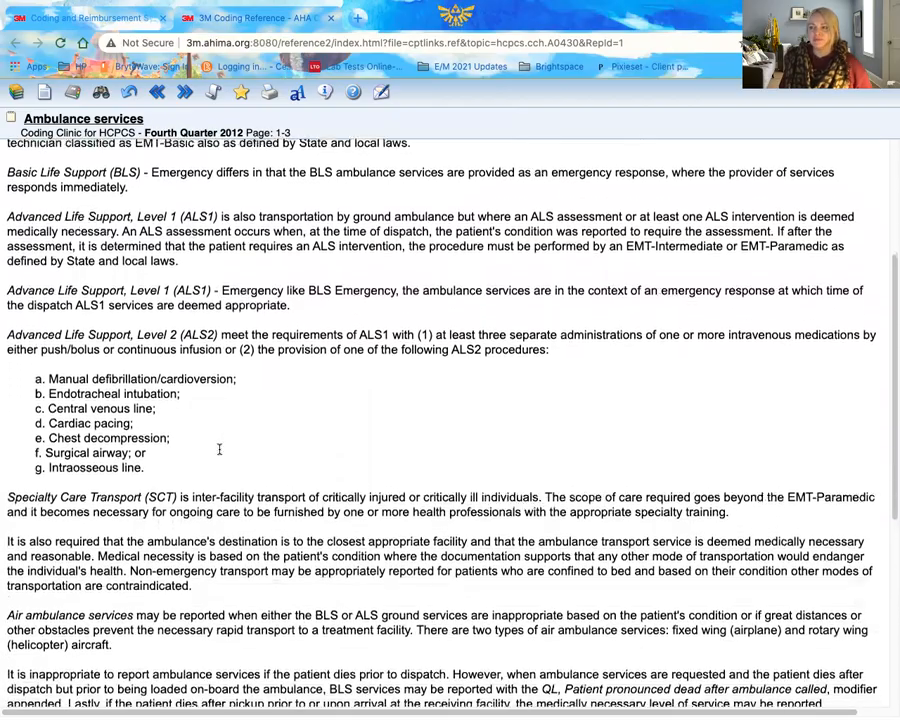
{"action": "scroll", "scroll_direction": "down", "scroll_amount": 3}
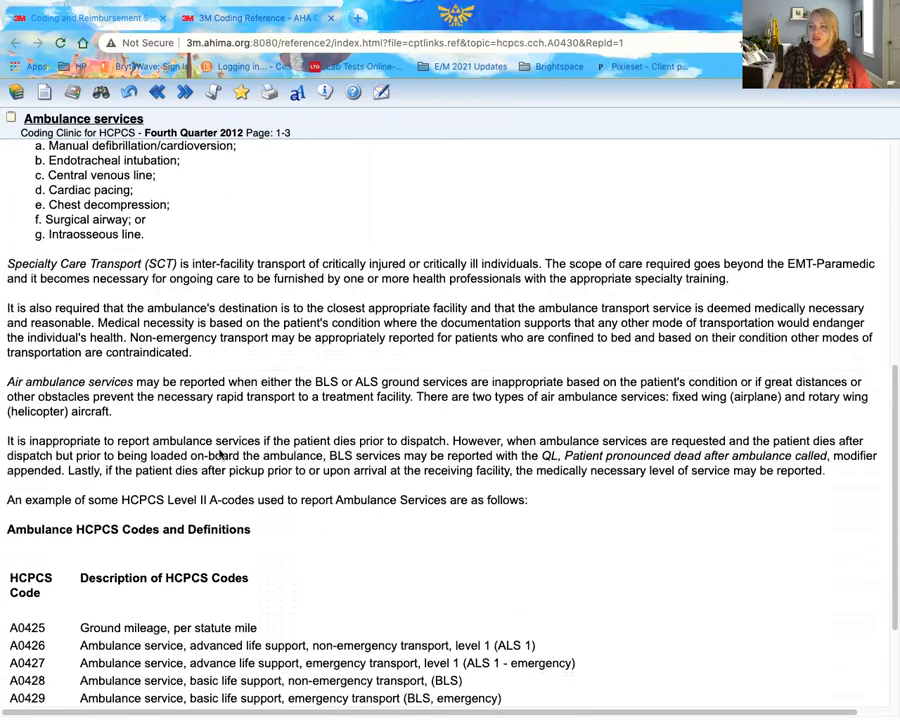
{"action": "scroll", "scroll_direction": "down", "scroll_amount": 3}
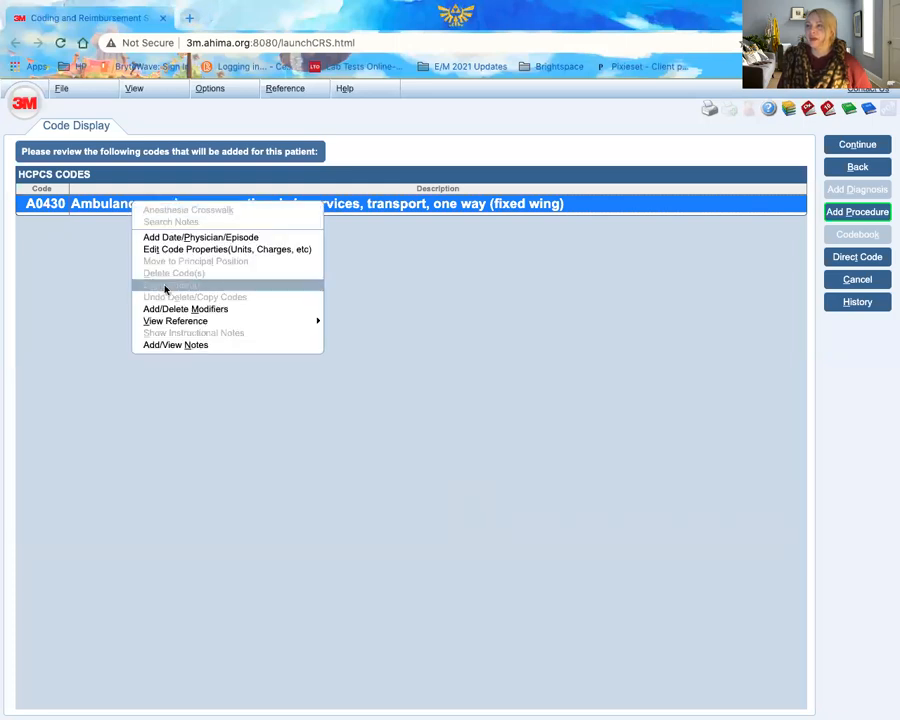
{"action": "mouse_move", "coordinate": [176, 320]}
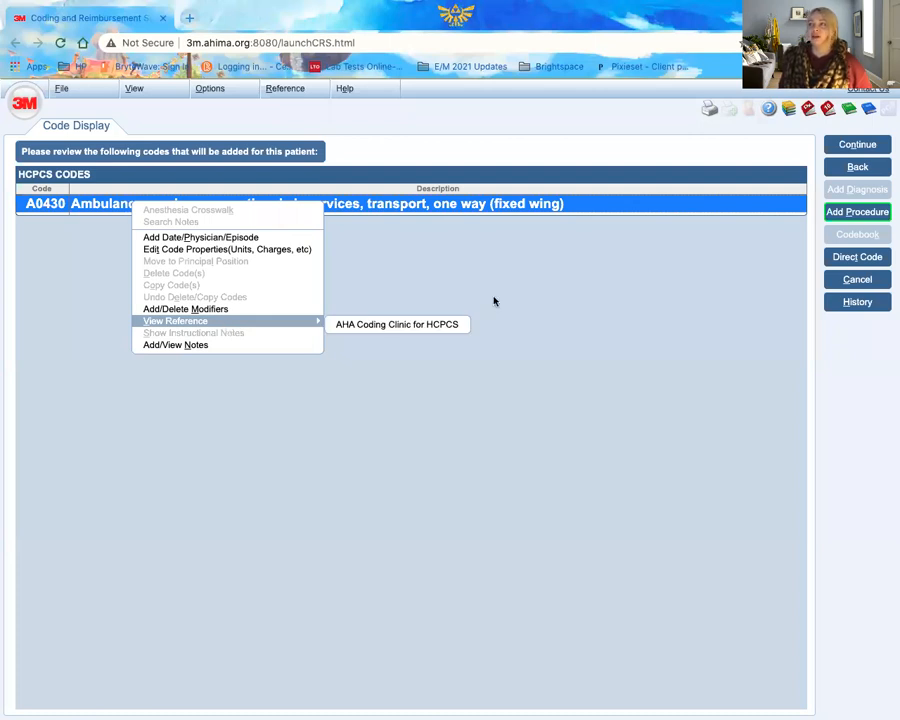
{"action": "mouse_move", "coordinate": [584, 504]}
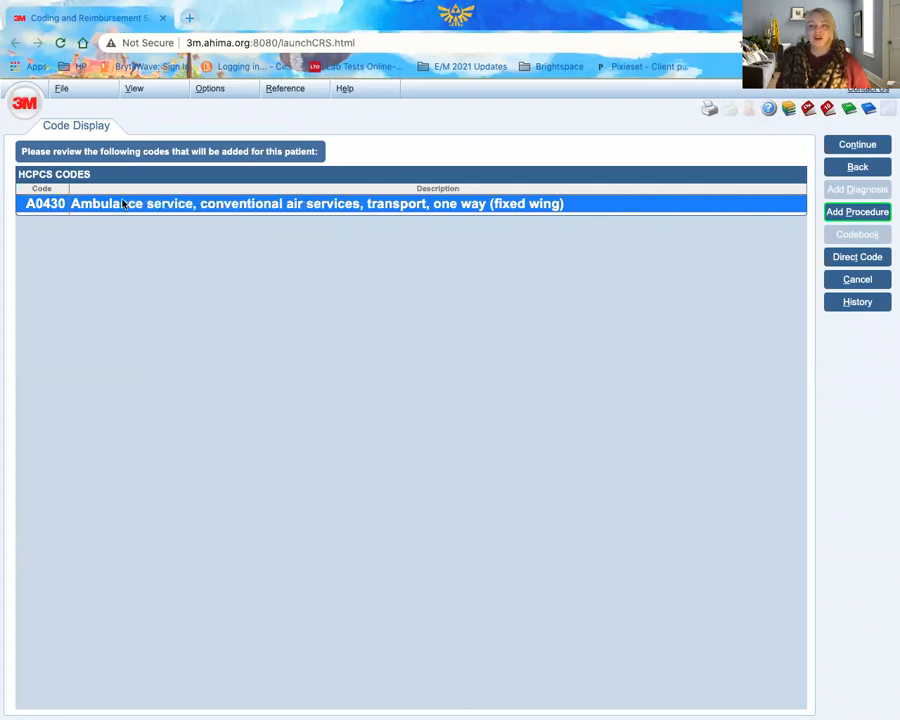
{"action": "mouse_move", "coordinate": [756, 200]}
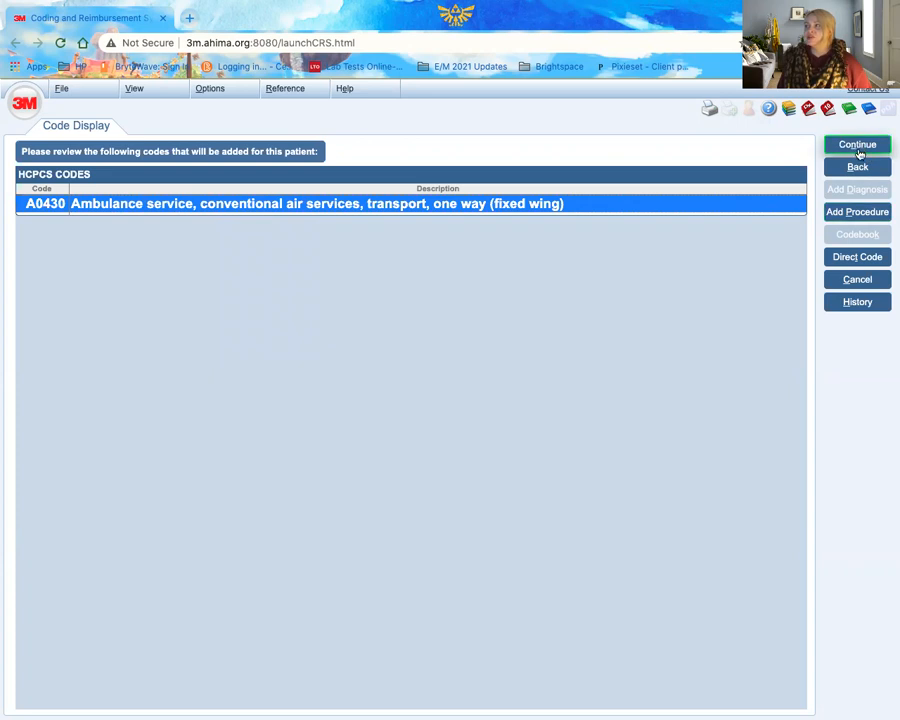
Continue from Code Display to confirm A0430 and return to the CPT Procedure keyword screen.
{"action": "left_click", "coordinate": [856, 212]}
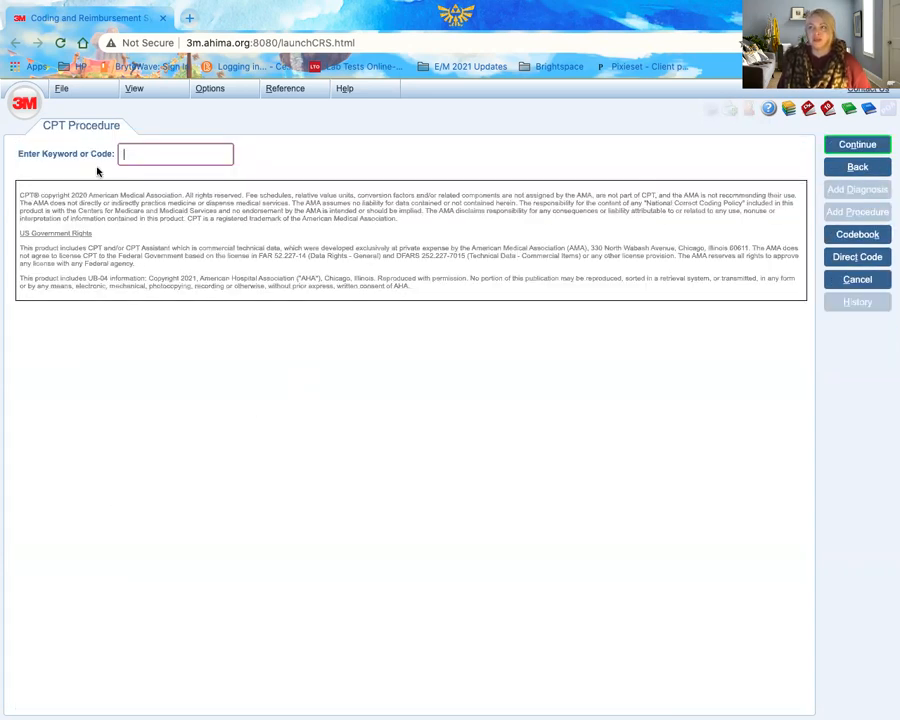
{"action": "mouse_move", "coordinate": [140, 320]}
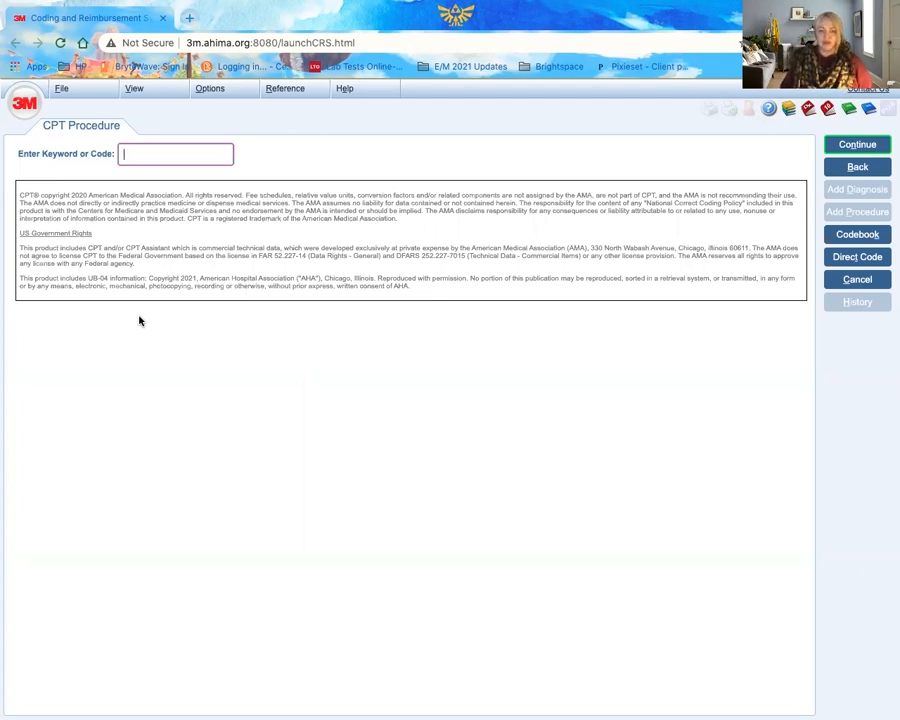
Search the procedure keyword CYSTOSCOP to get the cystoscopy and cystostomy choices.
{"action": "type", "text": "C"}
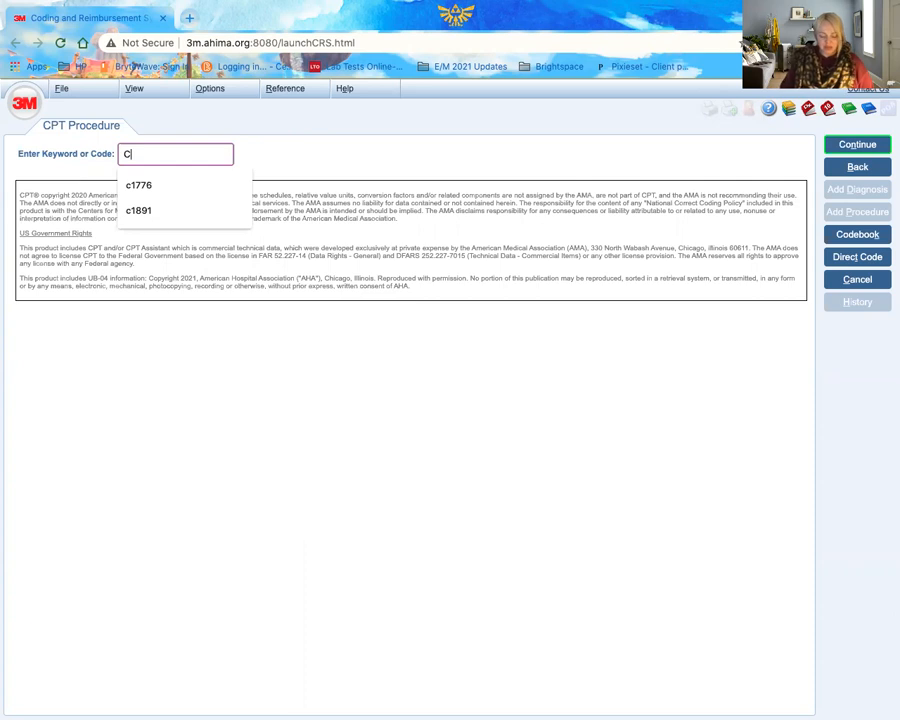
{"action": "type", "text": "Y"}
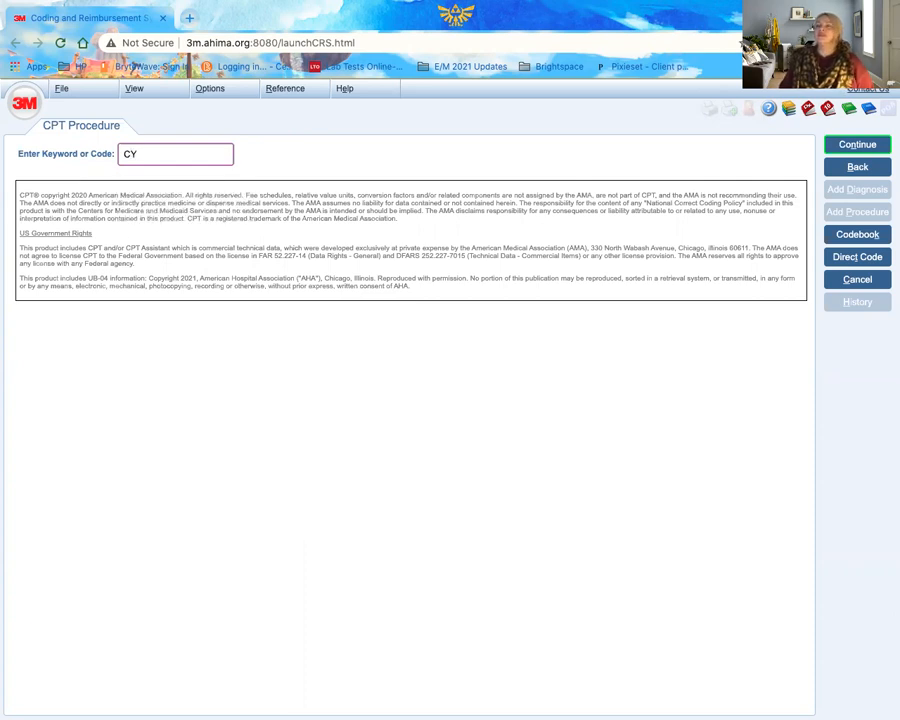
{"action": "type", "text": "S"}
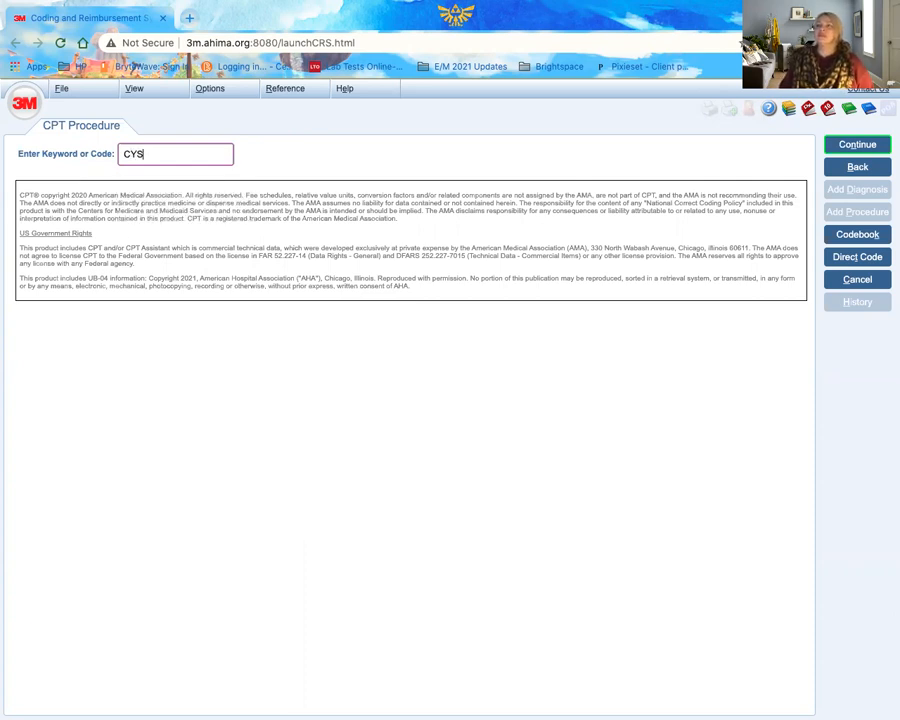
{"action": "type", "text": "TOSCOP"}
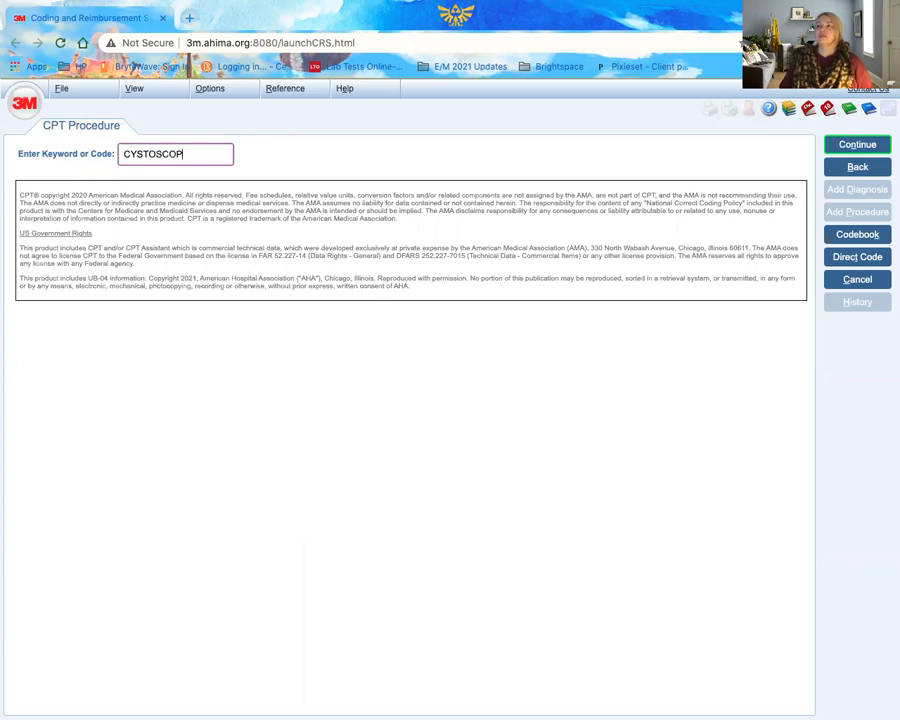
{"action": "left_click", "coordinate": [856, 144]}
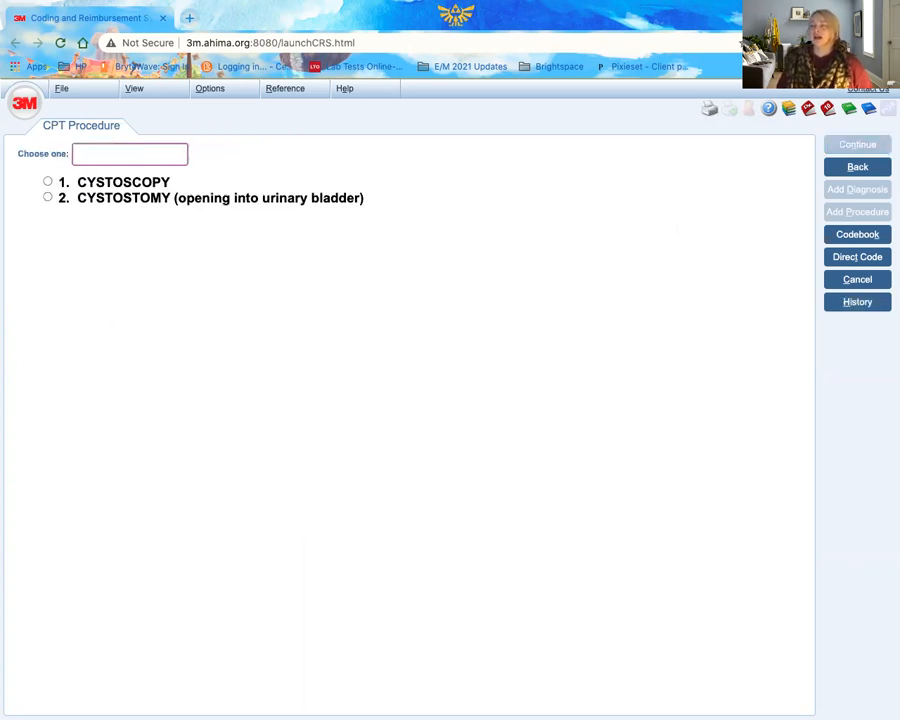
{"action": "mouse_move", "coordinate": [58, 256]}
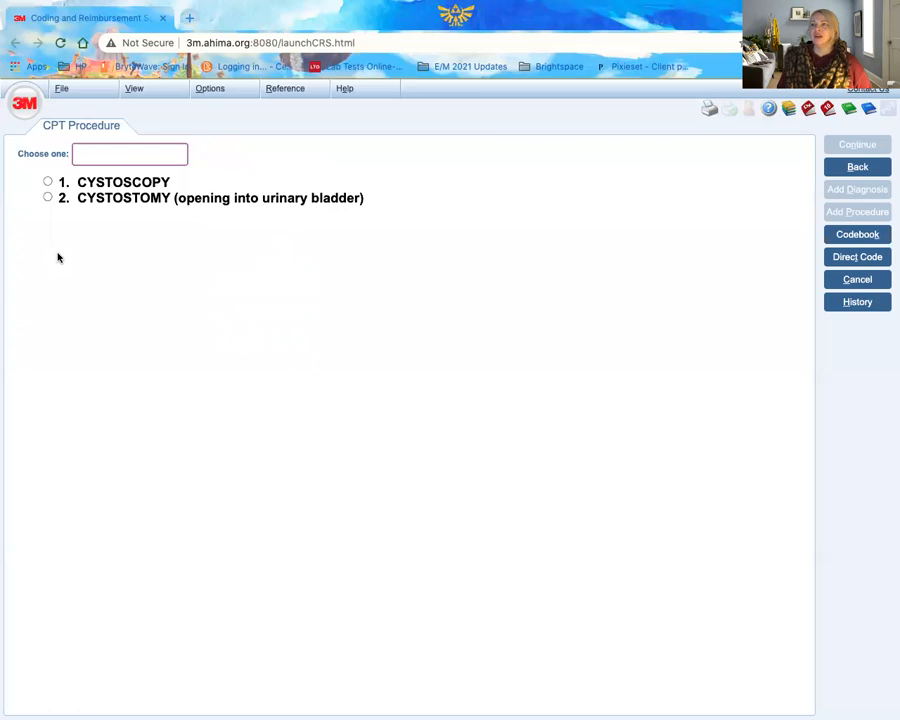
{"action": "mouse_move", "coordinate": [306, 234]}
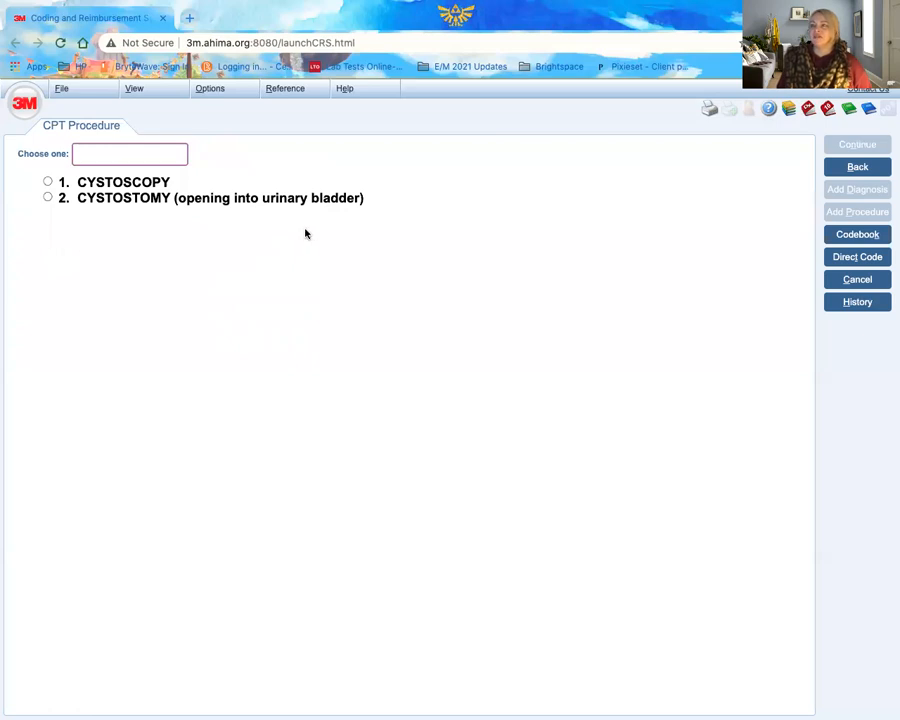
{"action": "mouse_move", "coordinate": [226, 218]}
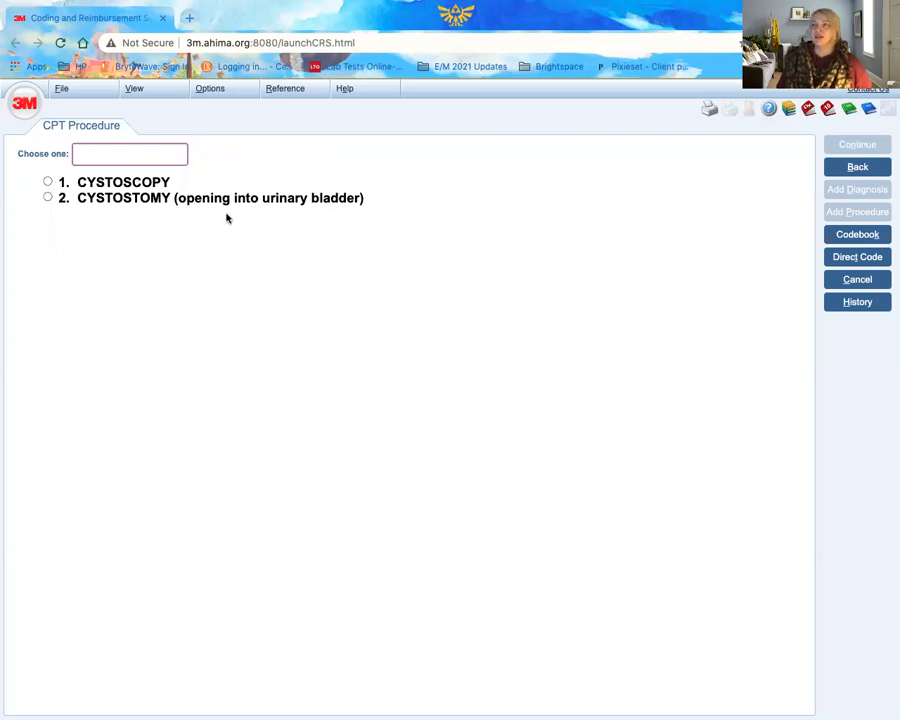
{"action": "mouse_move", "coordinate": [100, 218]}
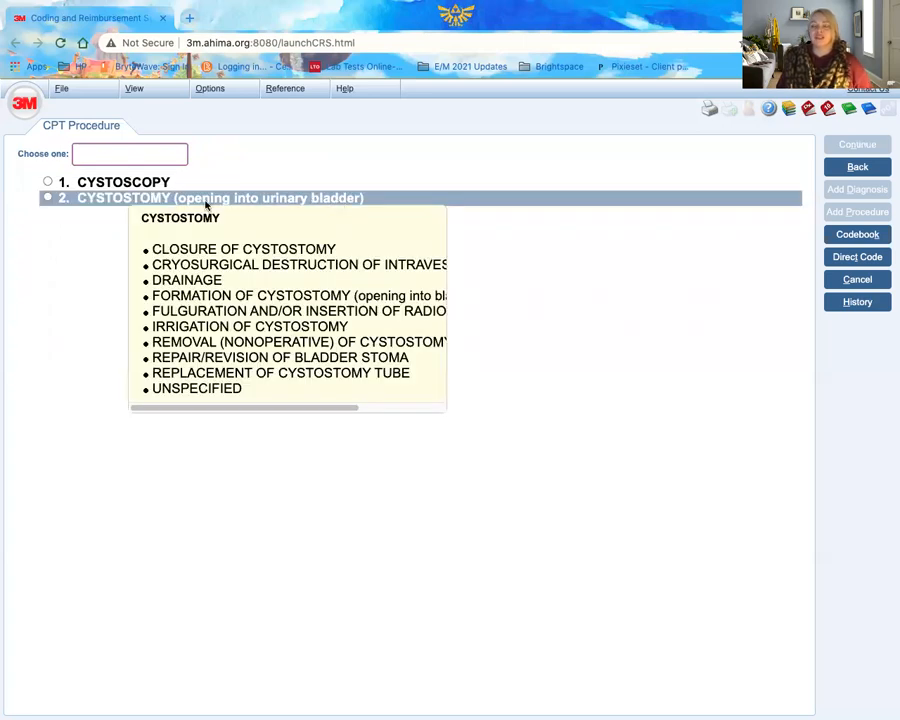
{"action": "mouse_move", "coordinate": [692, 374]}
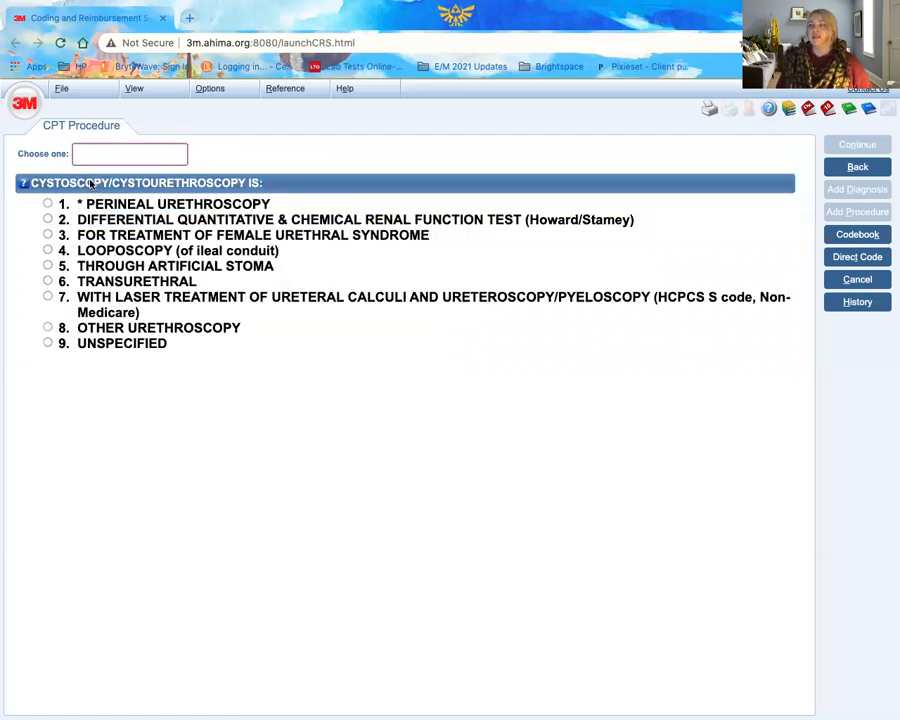
{"action": "mouse_move", "coordinate": [80, 440]}
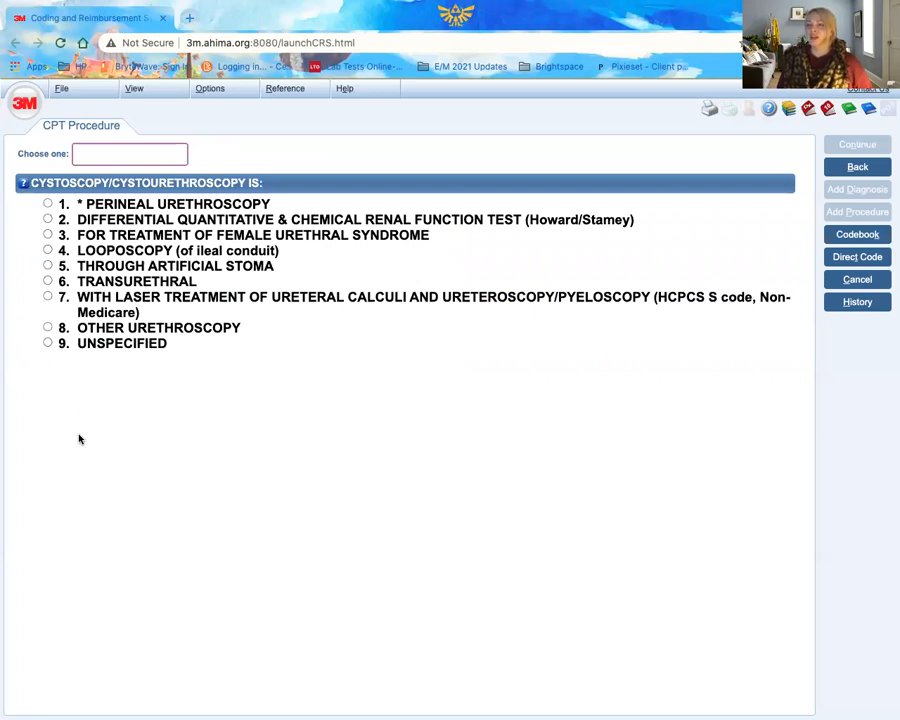
{"action": "mouse_move", "coordinate": [72, 436]}
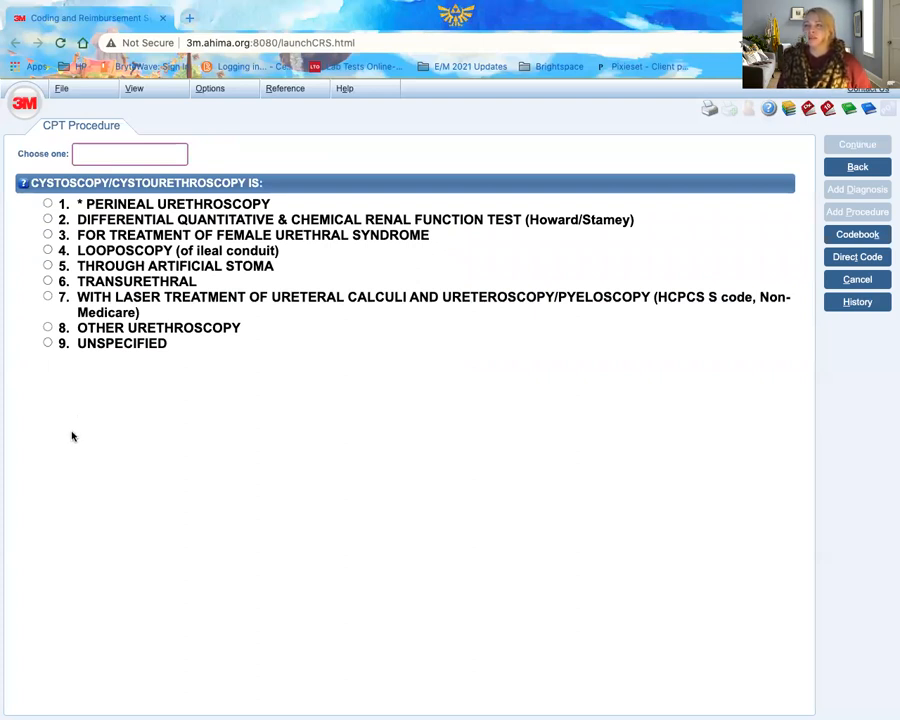
{"action": "mouse_move", "coordinate": [96, 388]}
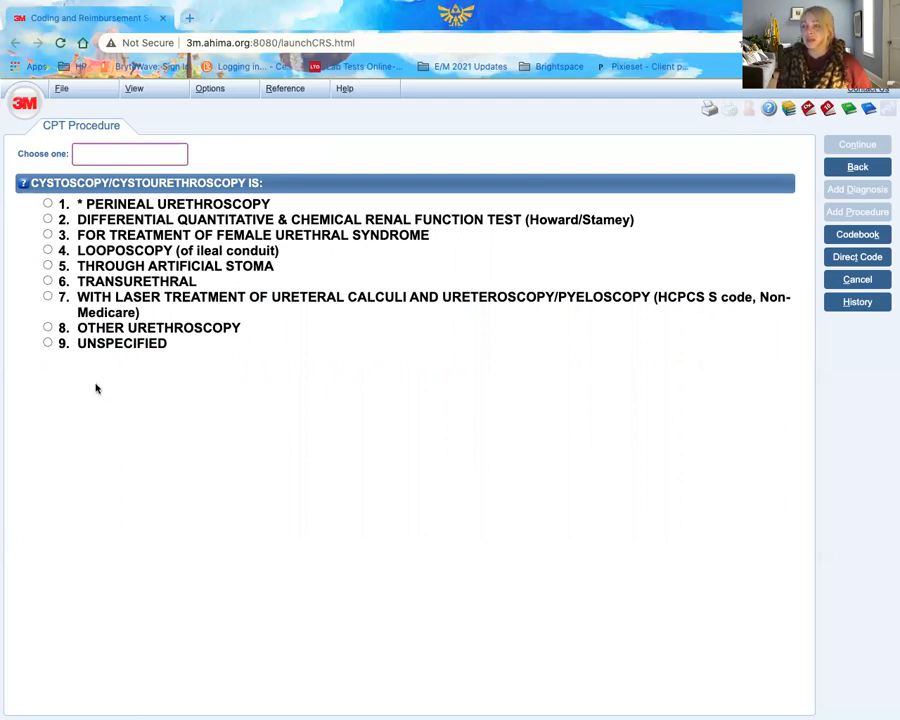
Choose the transurethral approach and enter 1 for Diagnostic Only, reaching CPT 52000.
{"action": "left_click", "coordinate": [48, 296]}
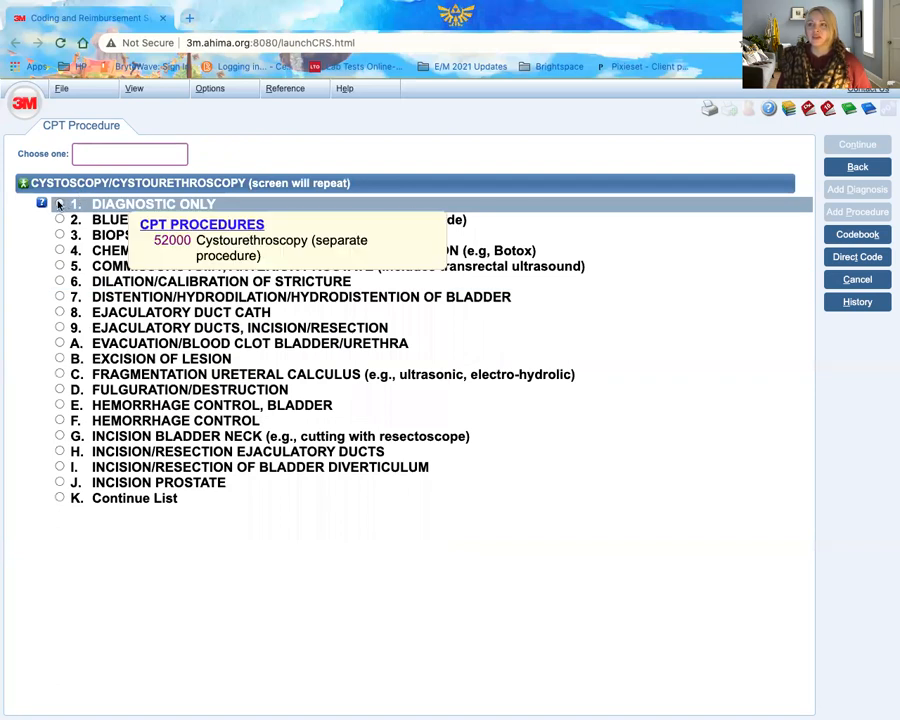
{"action": "type", "text": "1"}
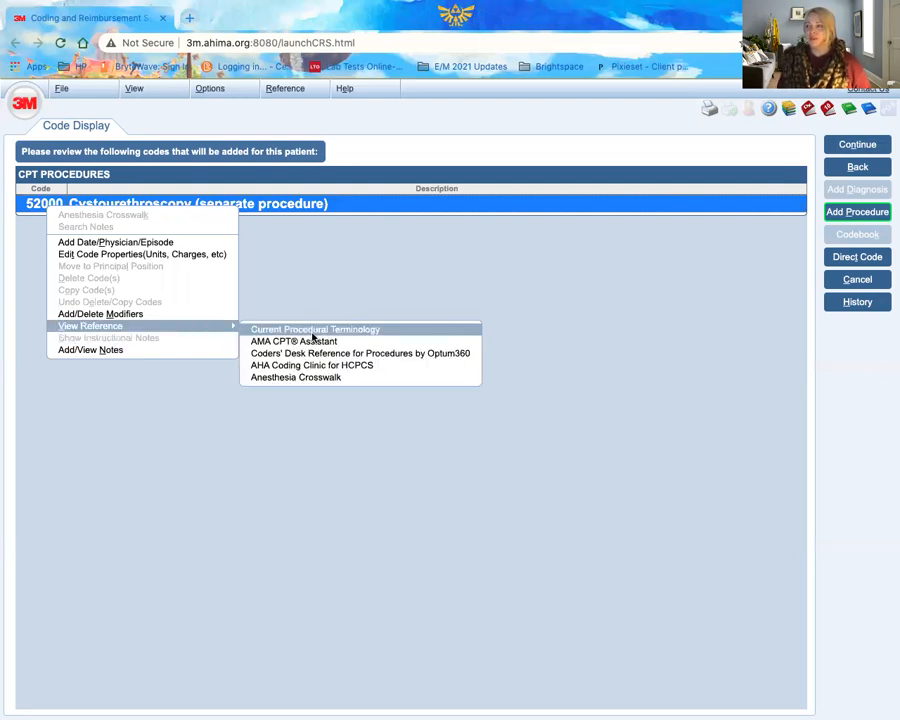
{"action": "mouse_move", "coordinate": [292, 340]}
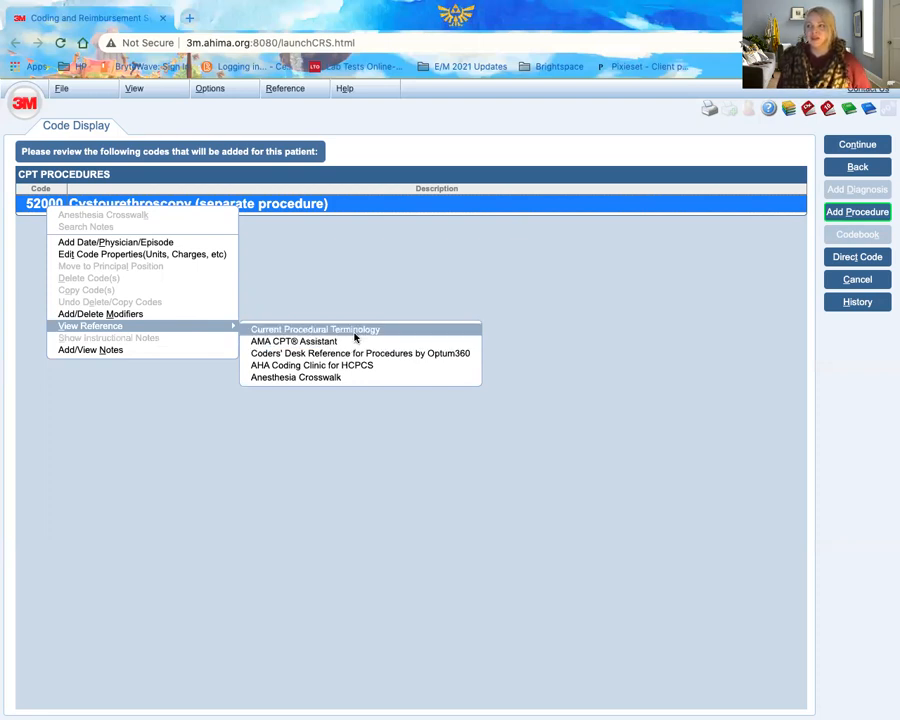
{"action": "mouse_move", "coordinate": [344, 336]}
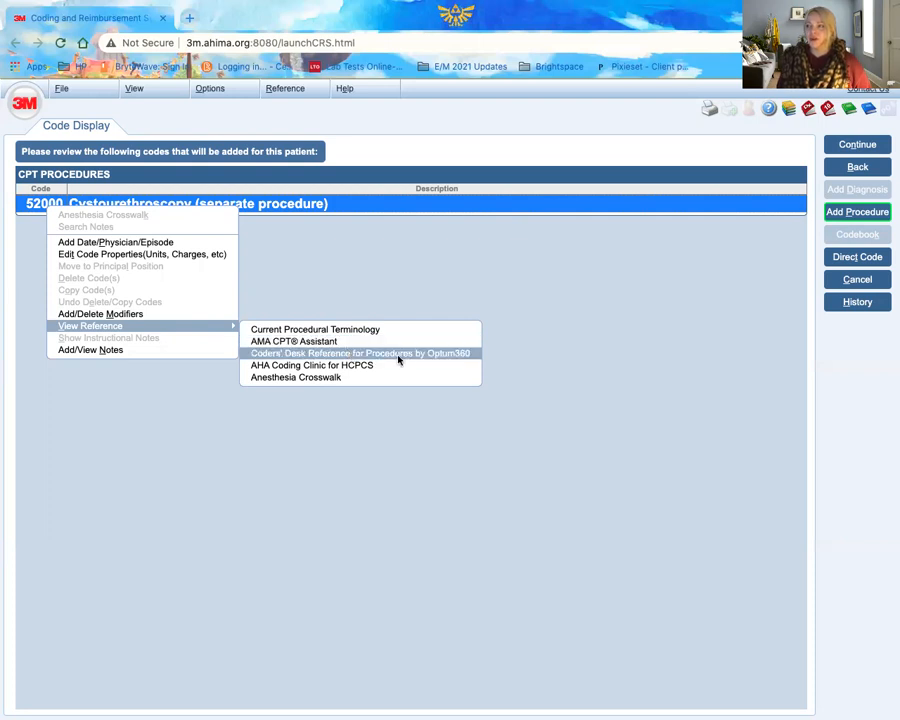
{"action": "mouse_move", "coordinate": [410, 360]}
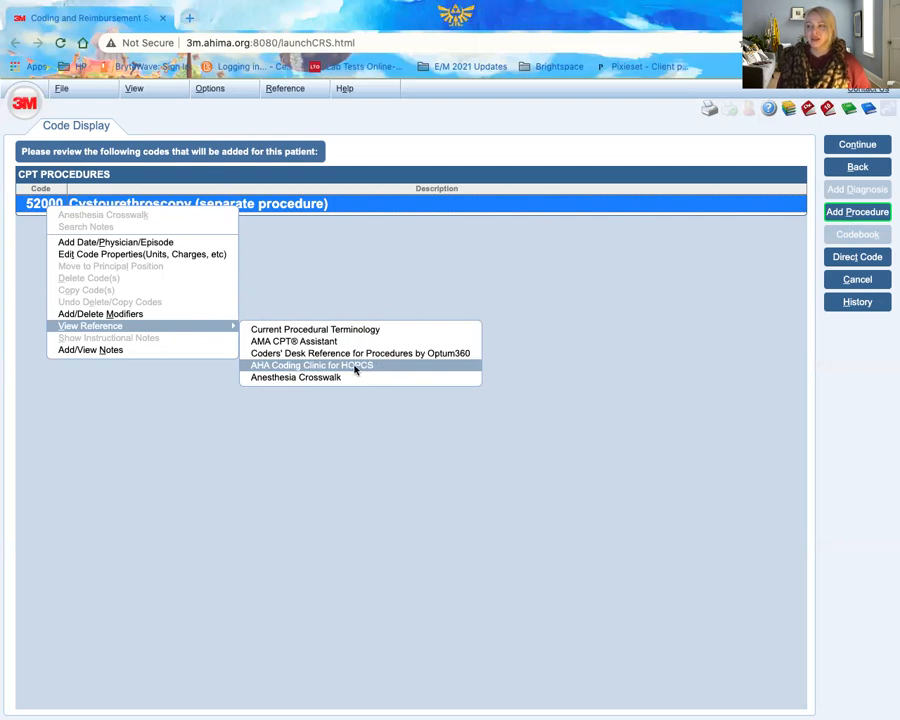
View the AHA Coding Clinic for HCPCS references listed for CPT 52000.
{"action": "left_click", "coordinate": [312, 364]}
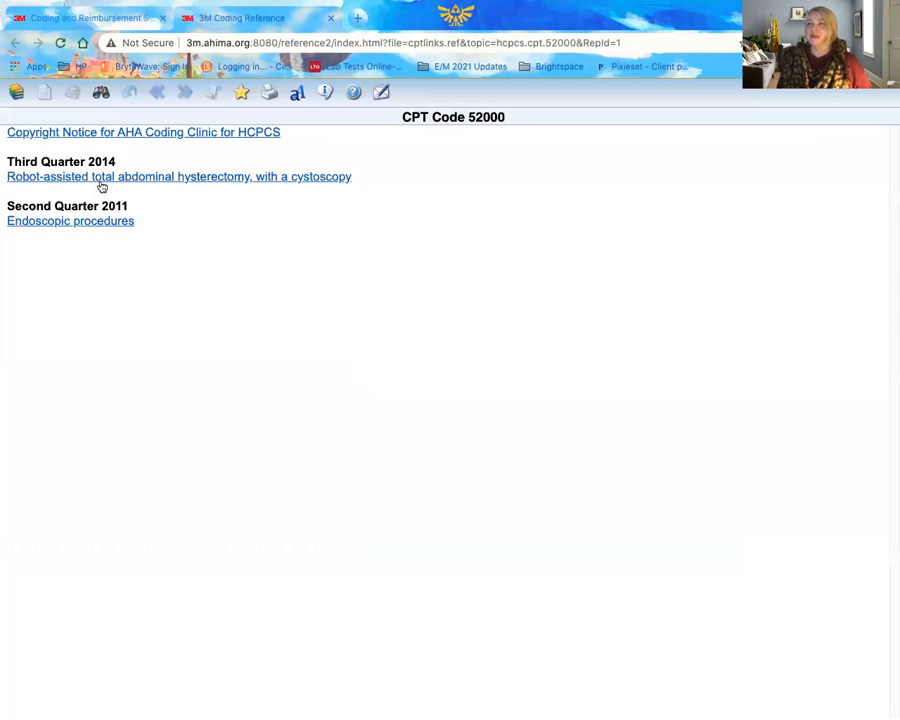
Read the Second Quarter 2011 endoscopic procedures article, highlighting a passage along the way.
{"action": "left_click", "coordinate": [70, 220]}
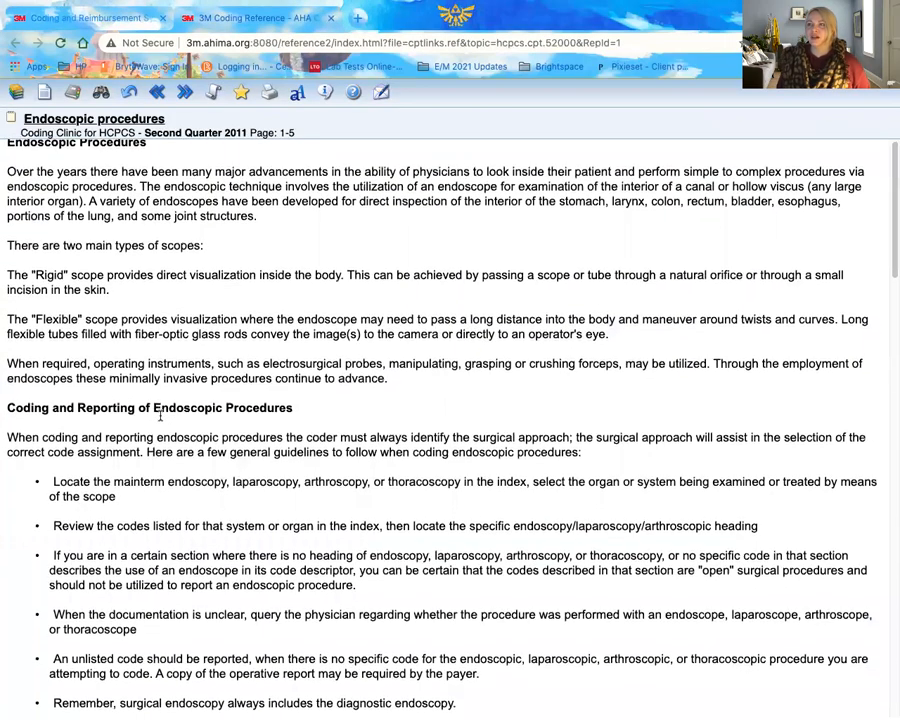
{"action": "scroll", "scroll_direction": "down", "scroll_amount": 3}
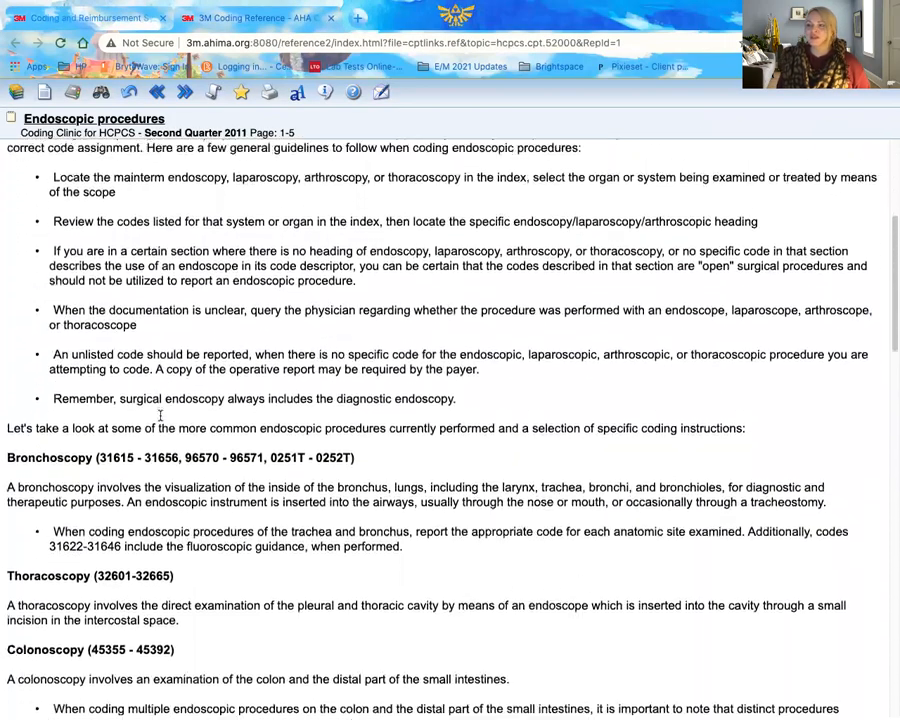
{"action": "scroll", "scroll_direction": "down", "scroll_amount": 3}
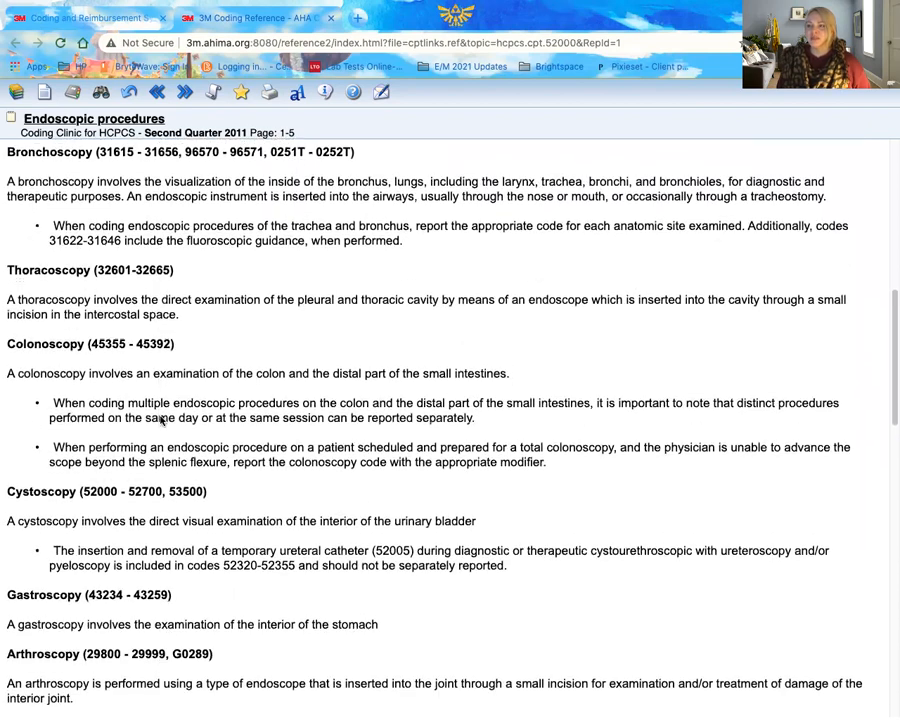
{"action": "scroll", "scroll_direction": "down", "scroll_amount": 3}
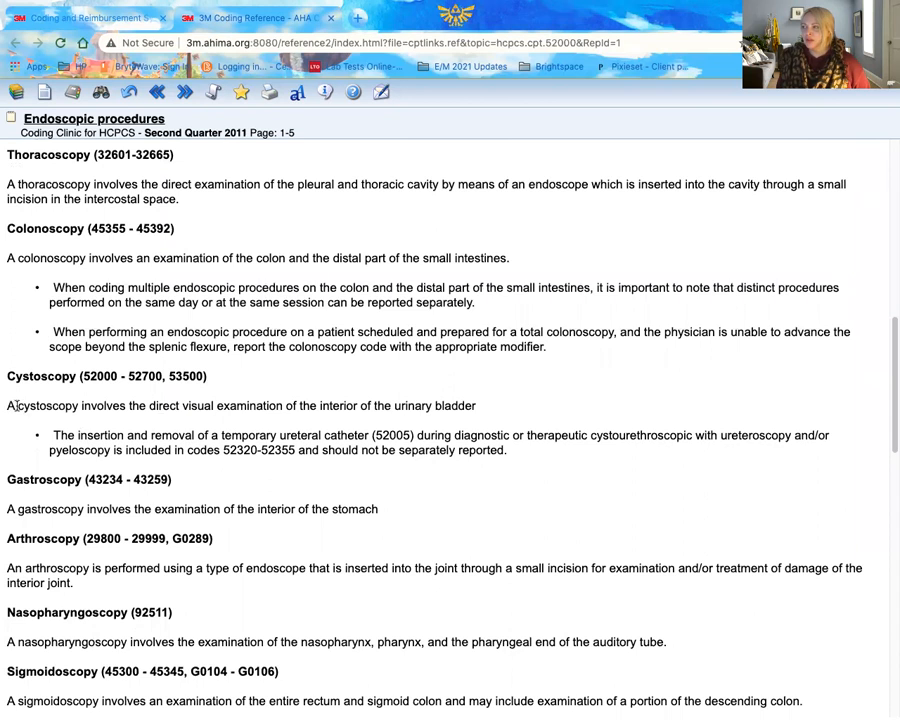
{"action": "left_click_drag", "start_coordinate": [8, 404], "coordinate": [504, 450]}
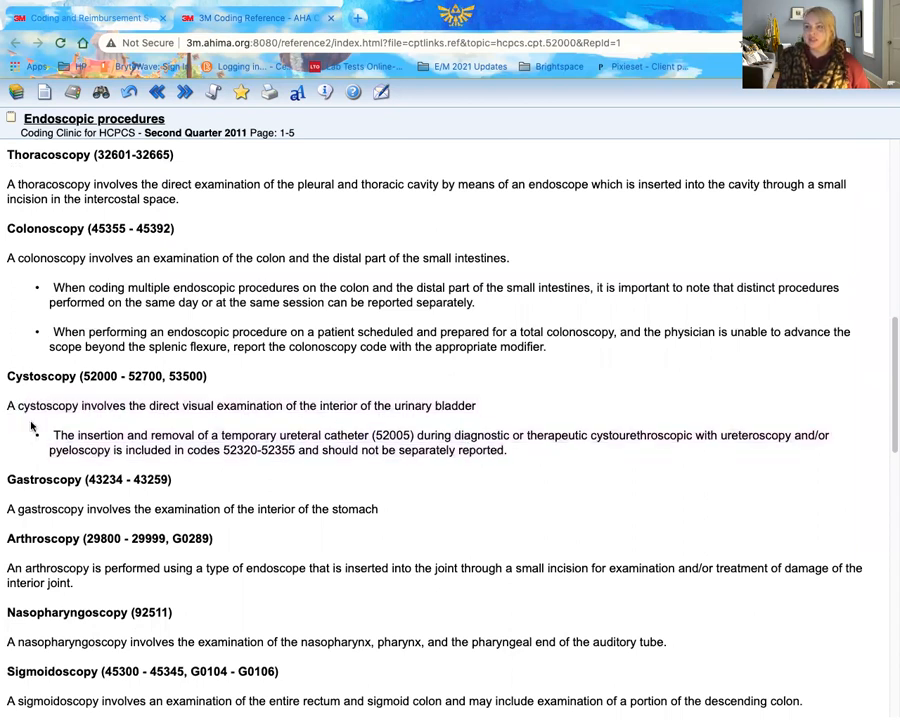
{"action": "scroll", "scroll_direction": "down", "scroll_amount": 3}
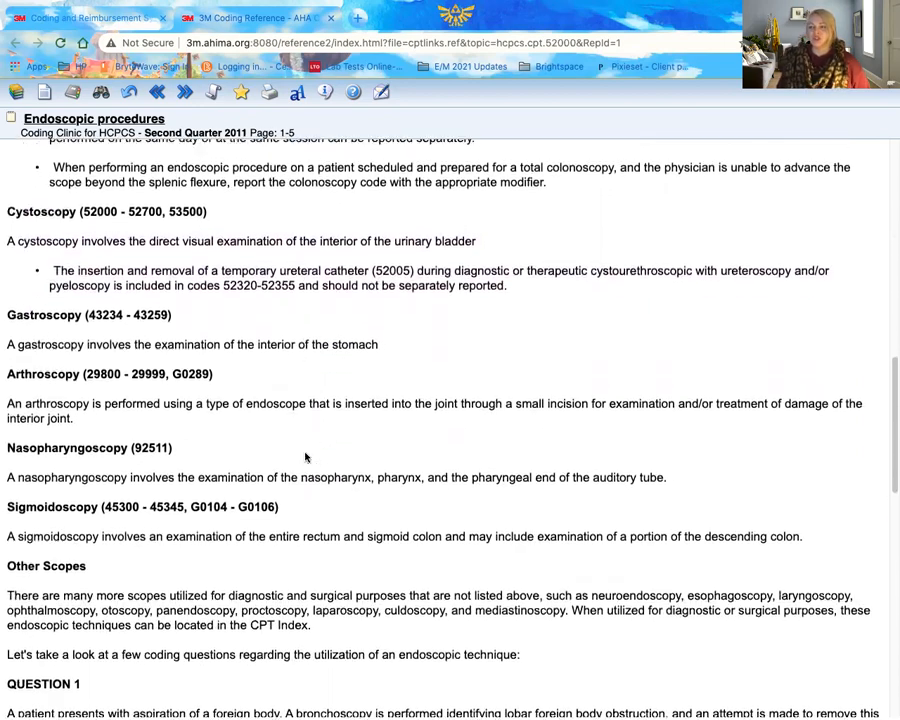
{"action": "scroll", "scroll_direction": "down", "scroll_amount": 3}
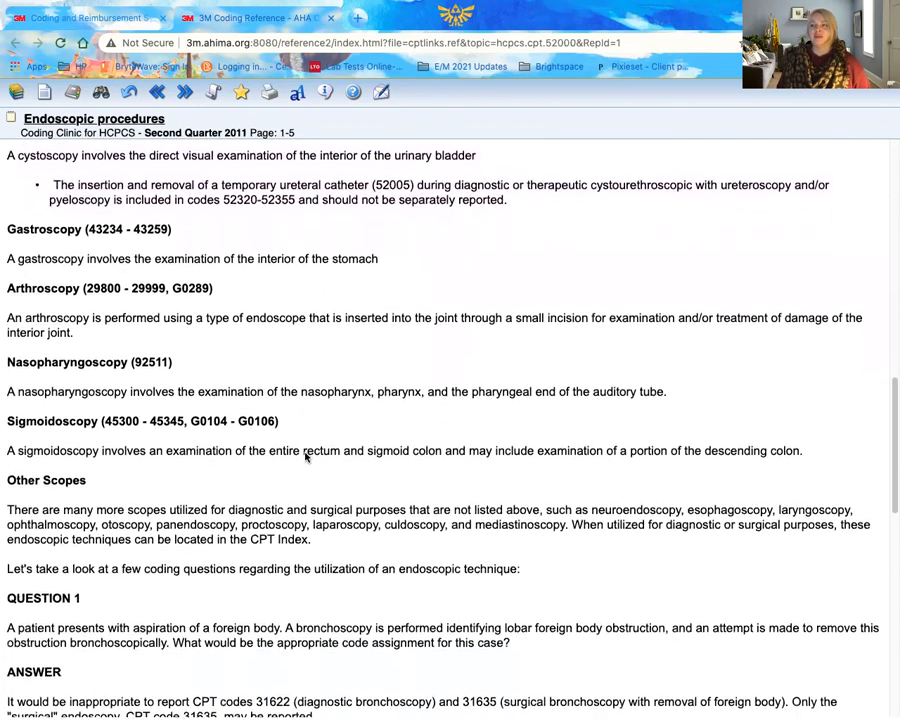
{"action": "scroll", "scroll_direction": "down", "scroll_amount": 3}
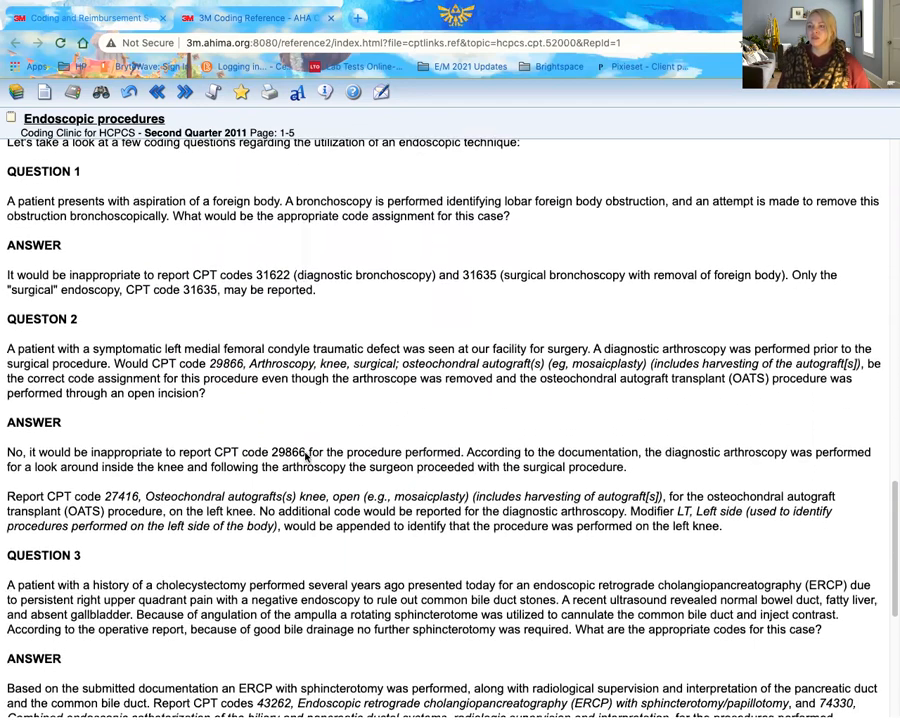
{"action": "scroll", "scroll_direction": "down", "scroll_amount": 3}
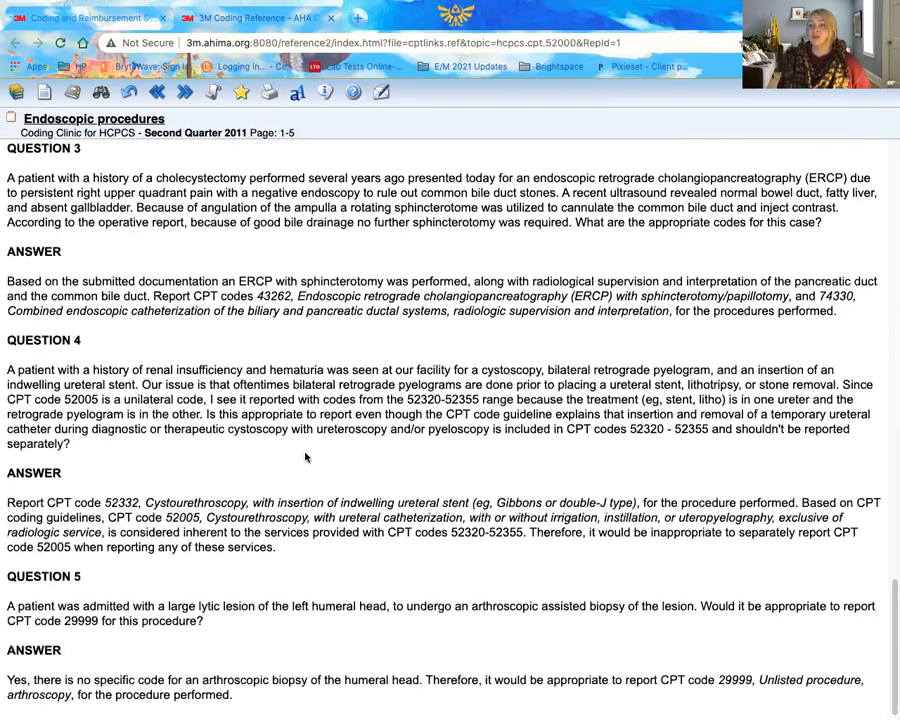
{"action": "scroll", "scroll_direction": "up", "scroll_amount": 3}
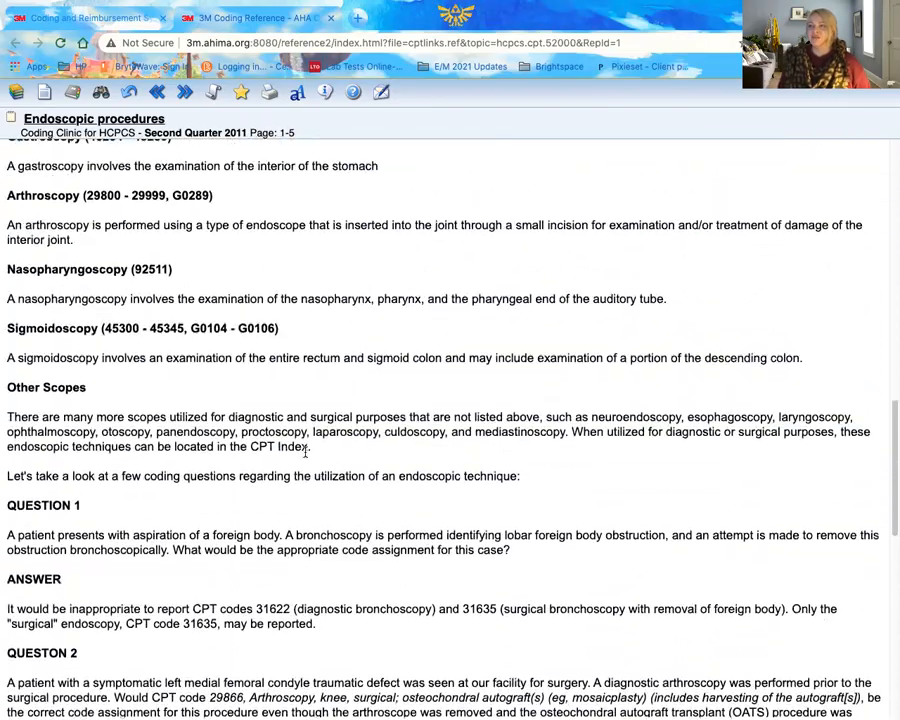
{"action": "scroll", "scroll_direction": "up", "scroll_amount": 3}
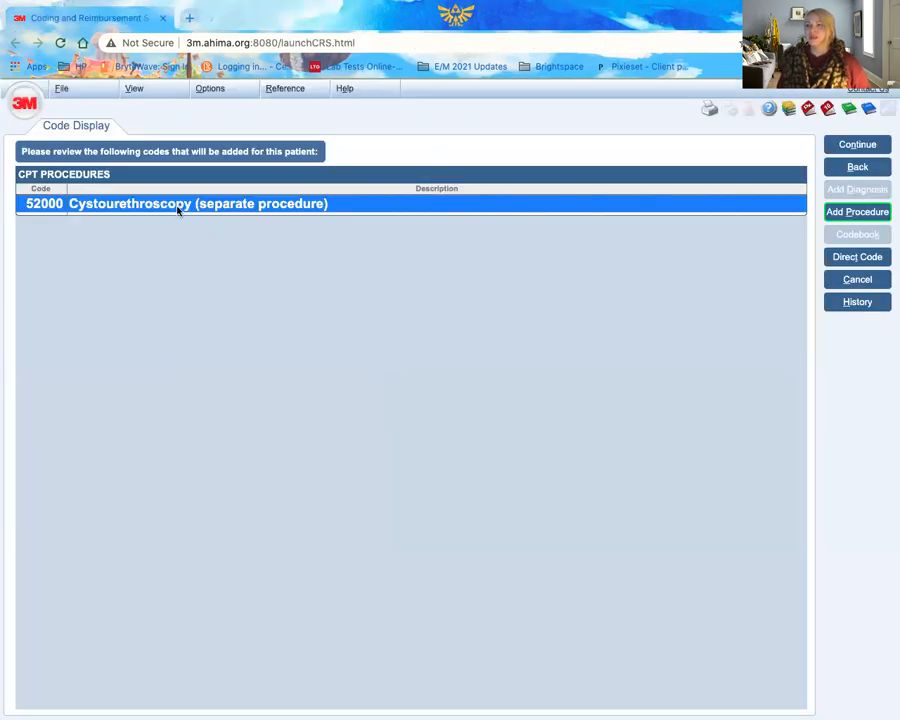
Bring up the context menu for 52000 on Code Display to reach its View Reference options.
{"action": "right_click", "coordinate": [180, 204]}
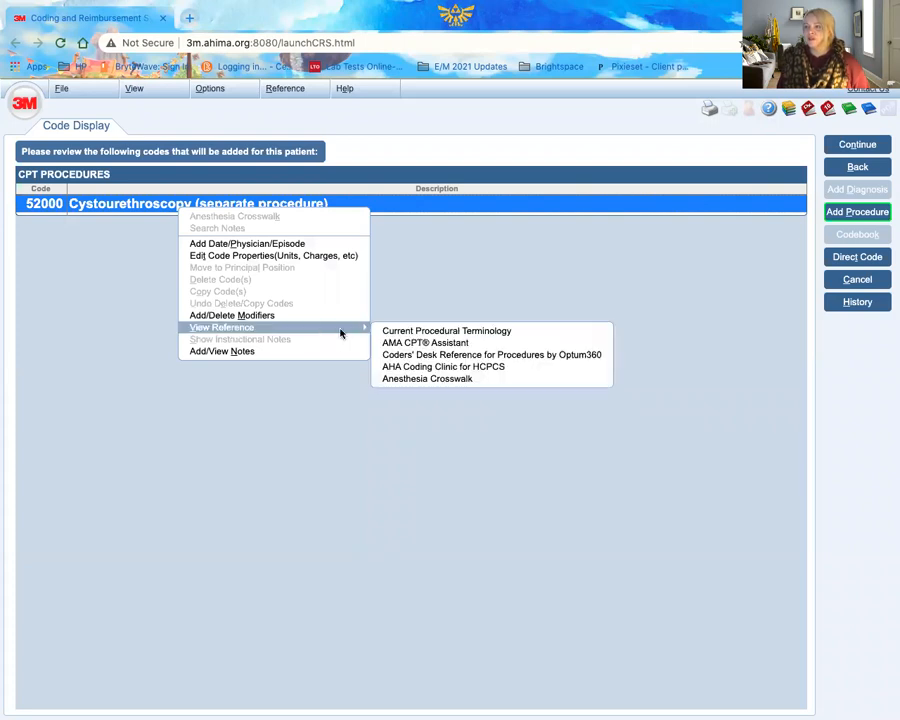
{"action": "mouse_move", "coordinate": [464, 292]}
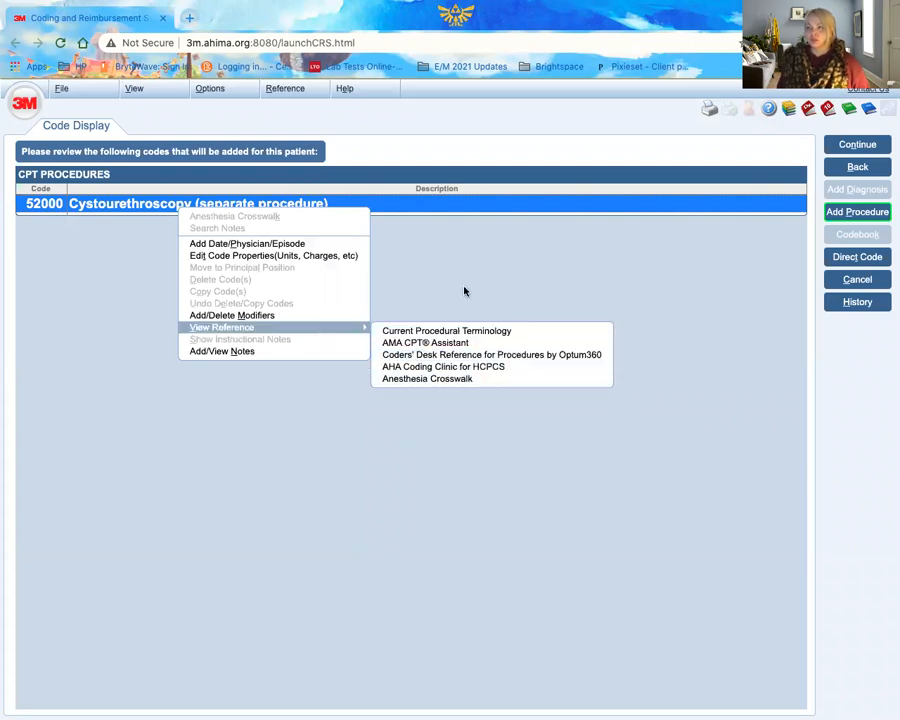